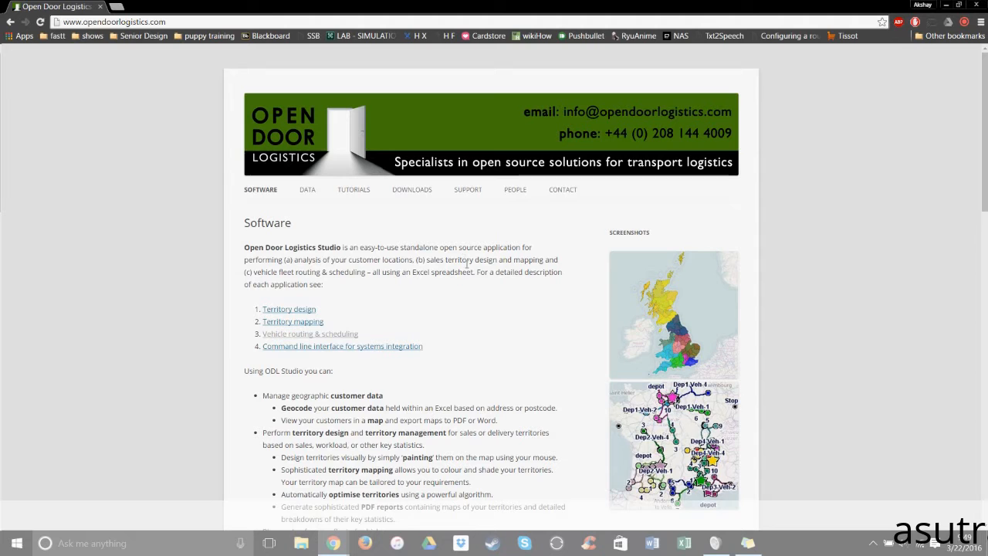
mouse_move(284, 299)
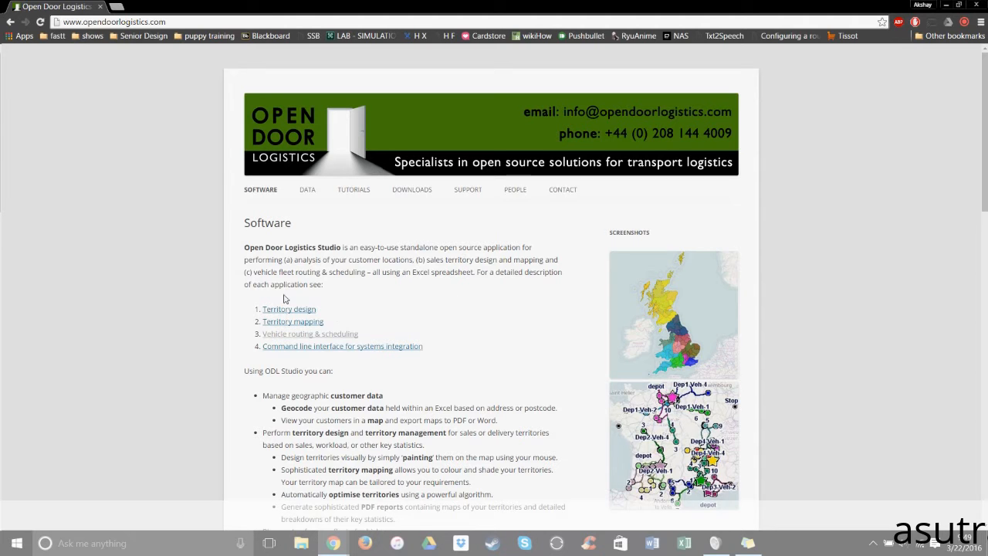
mouse_move(305, 295)
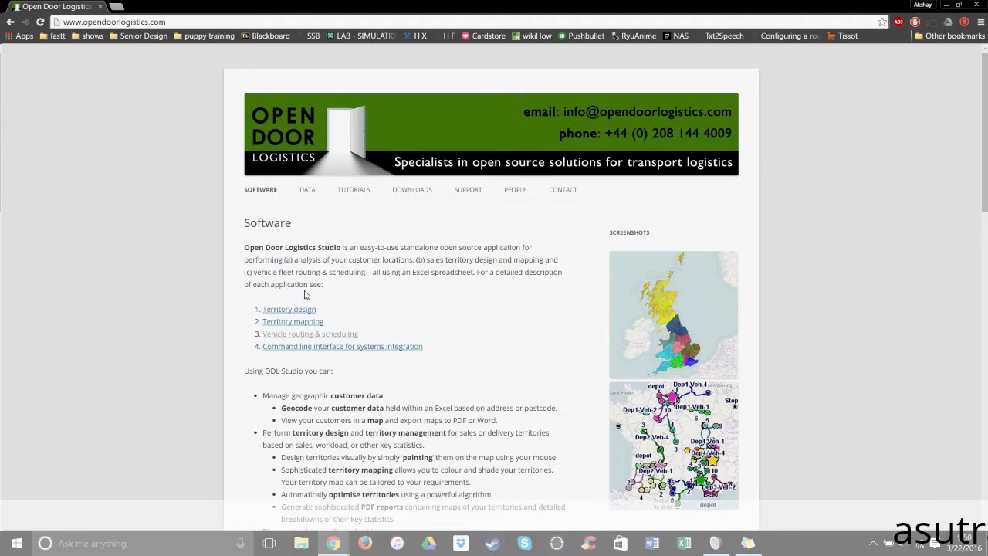
mouse_move(411, 189)
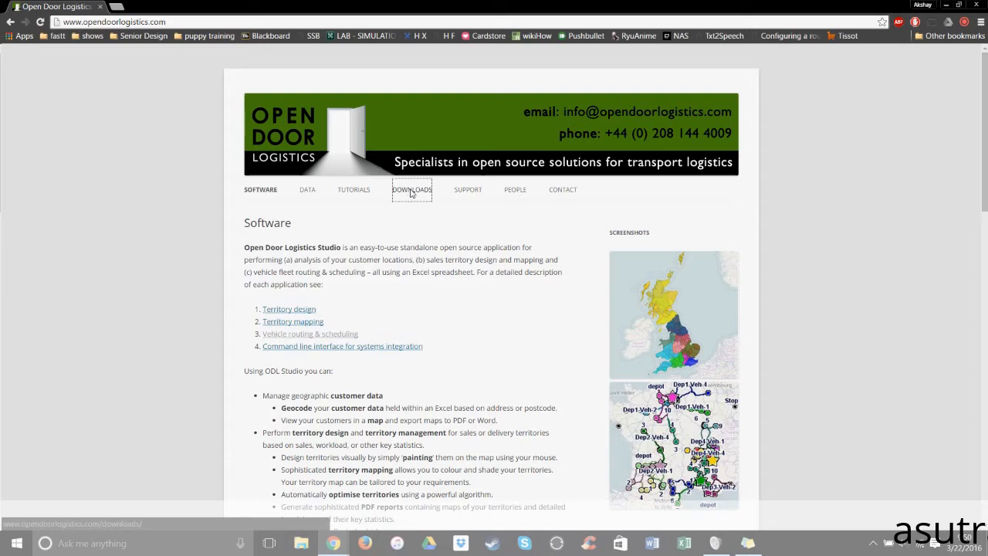
Open the Downloads page listing the ODL Studio v1.3.3 installers
left_click(411, 190)
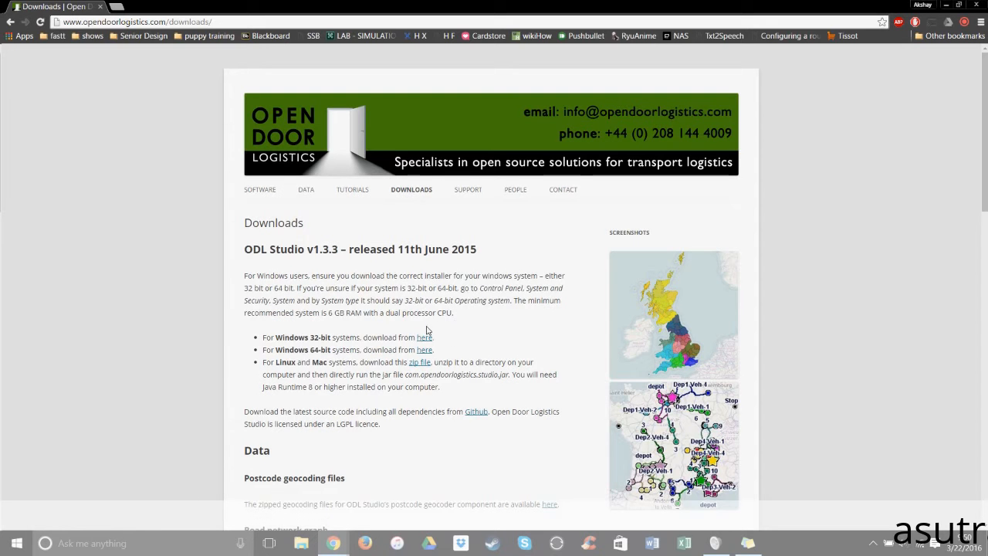
mouse_move(456, 358)
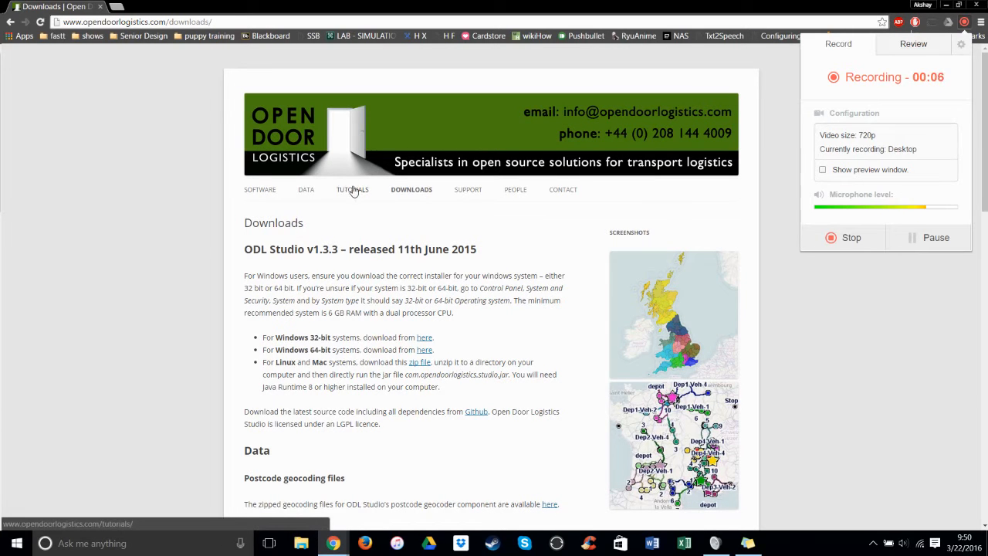
Open the Building road network graphs tutorial under Tutorials > Advance configuration
left_click(352, 189)
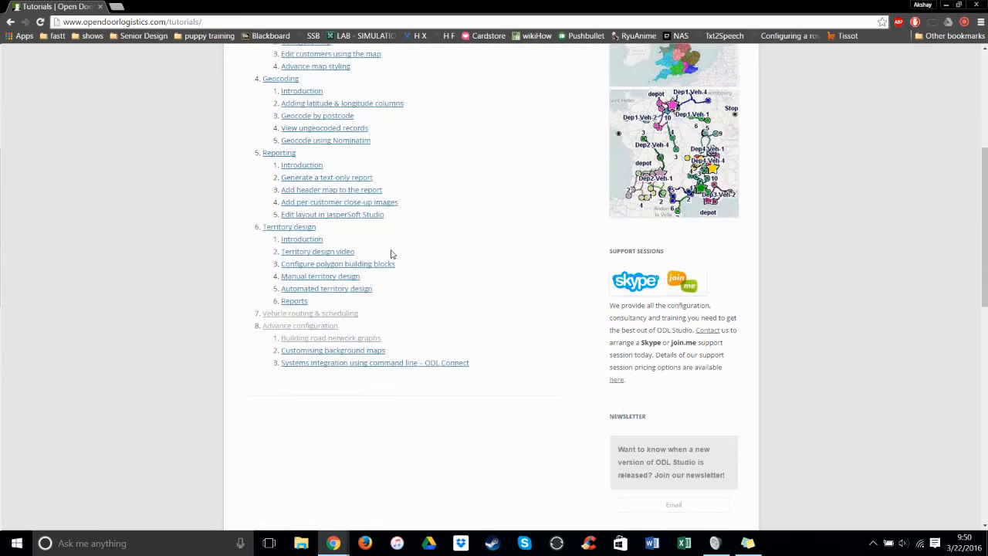
scroll("down", 3)
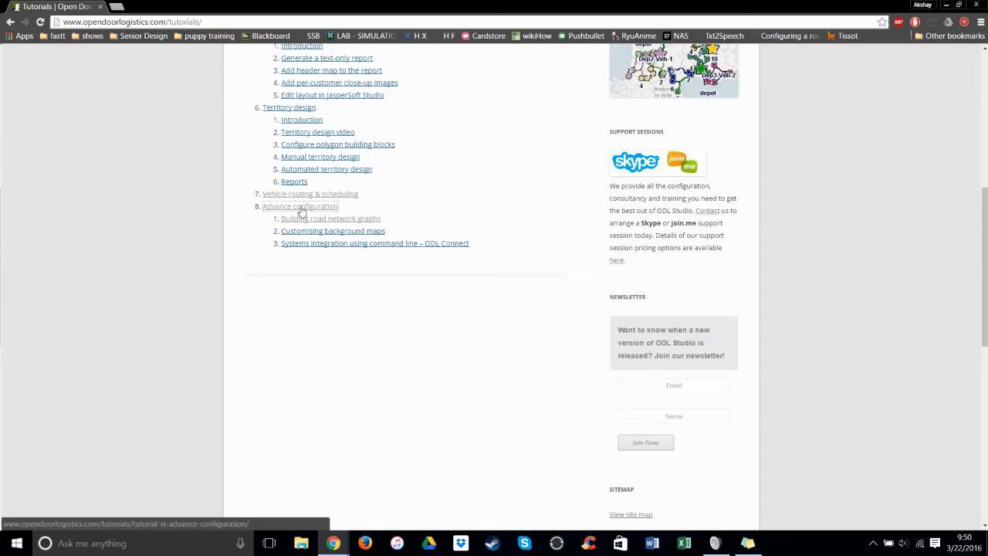
left_click(300, 207)
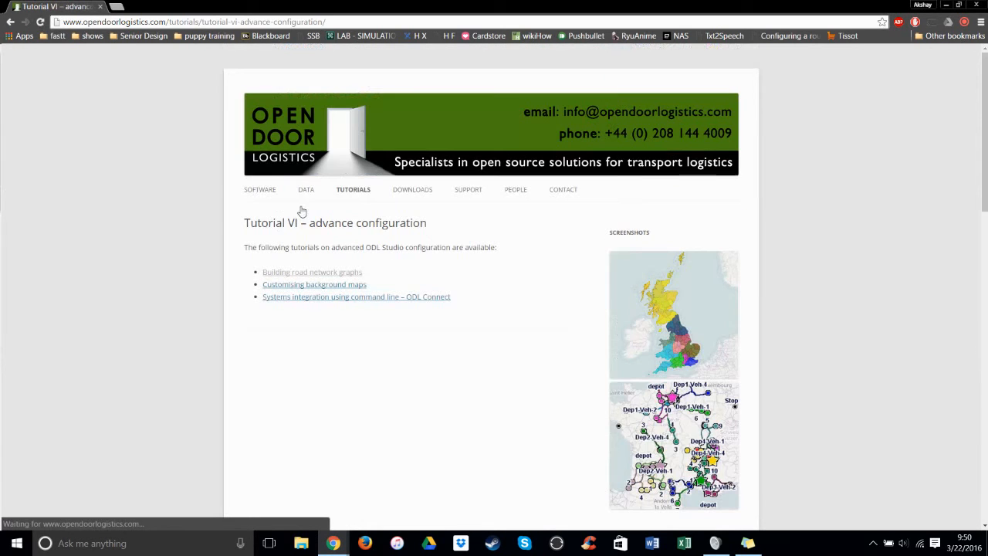
mouse_move(312, 272)
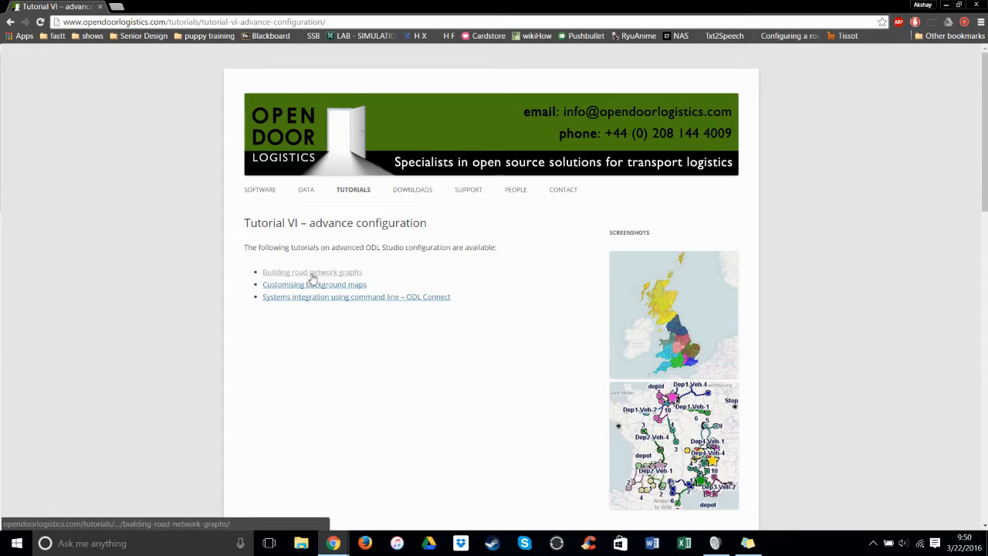
left_click(312, 272)
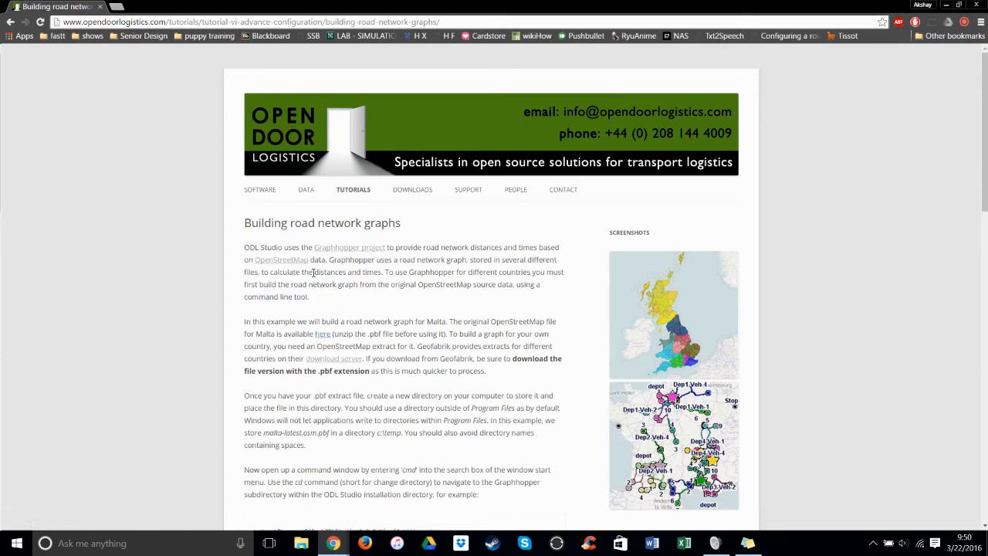
mouse_move(413, 277)
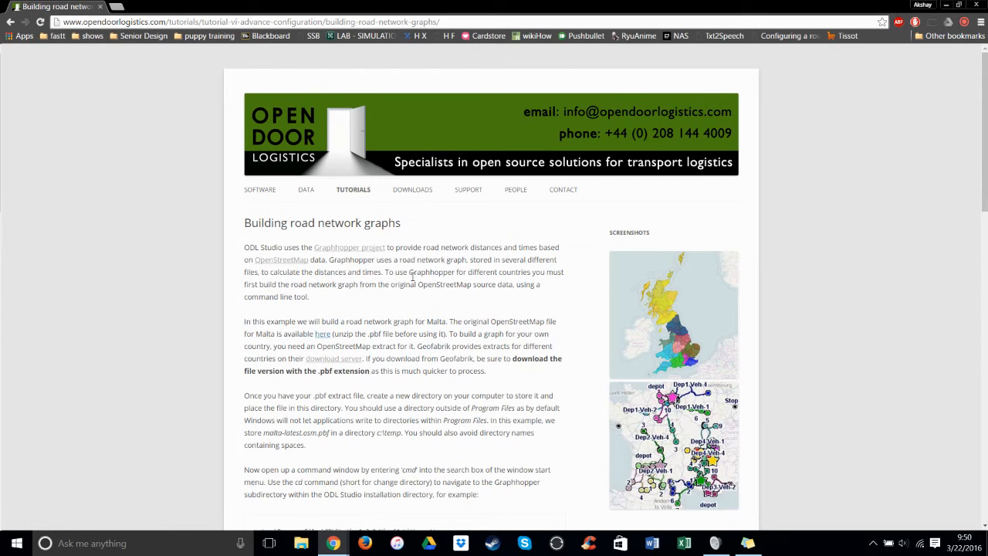
Open the tutorial's Geofabrik 'download server' link in a new tab
scroll("down", 3)
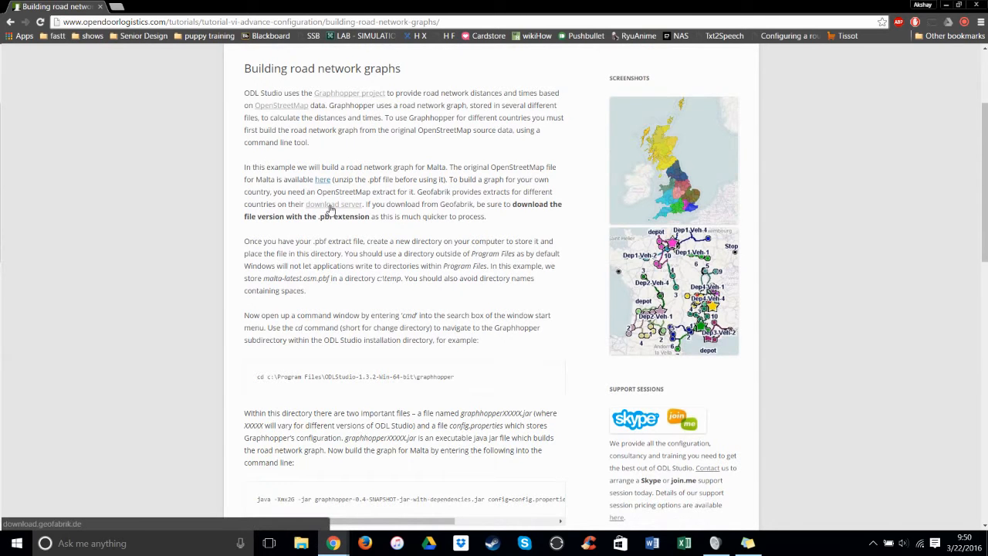
right_click(334, 204)
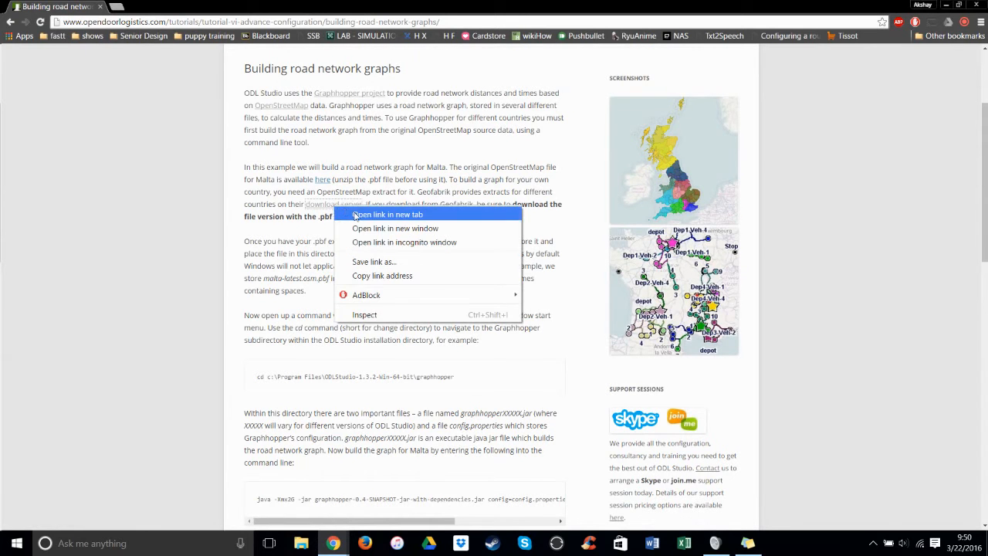
left_click(387, 214)
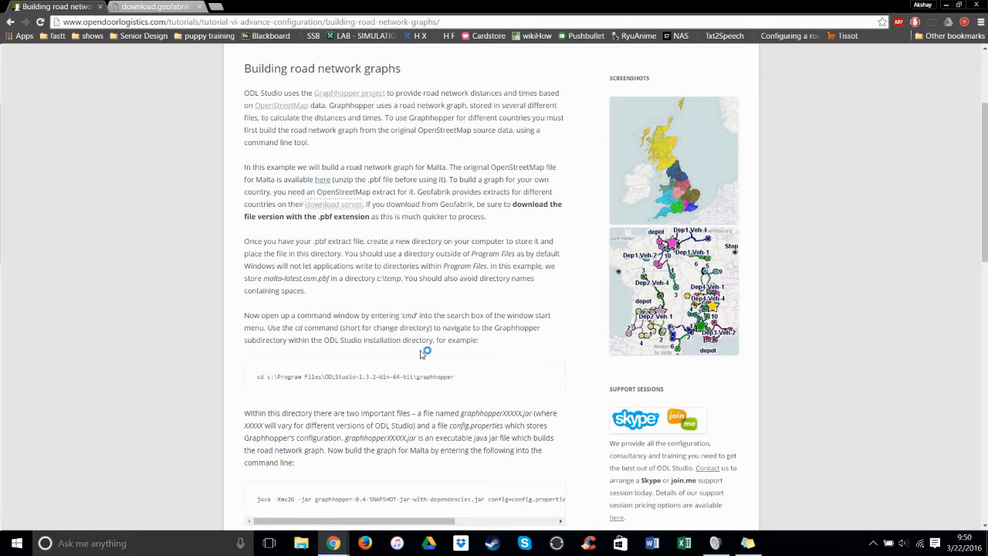
mouse_move(193, 39)
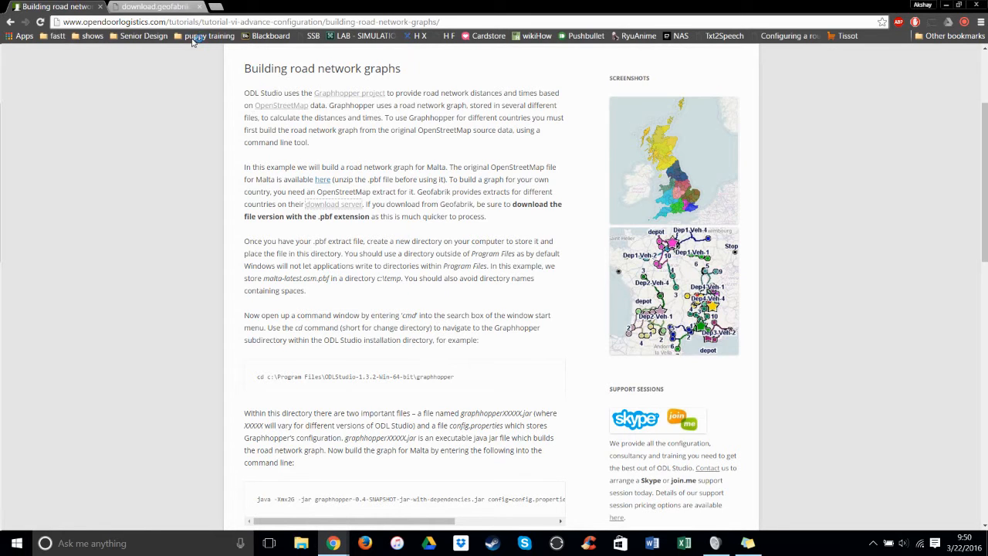
Browse Geofabrik from North America to Texas for texas-latest.osm.pbf, then return to the tutorial
left_click(155, 6)
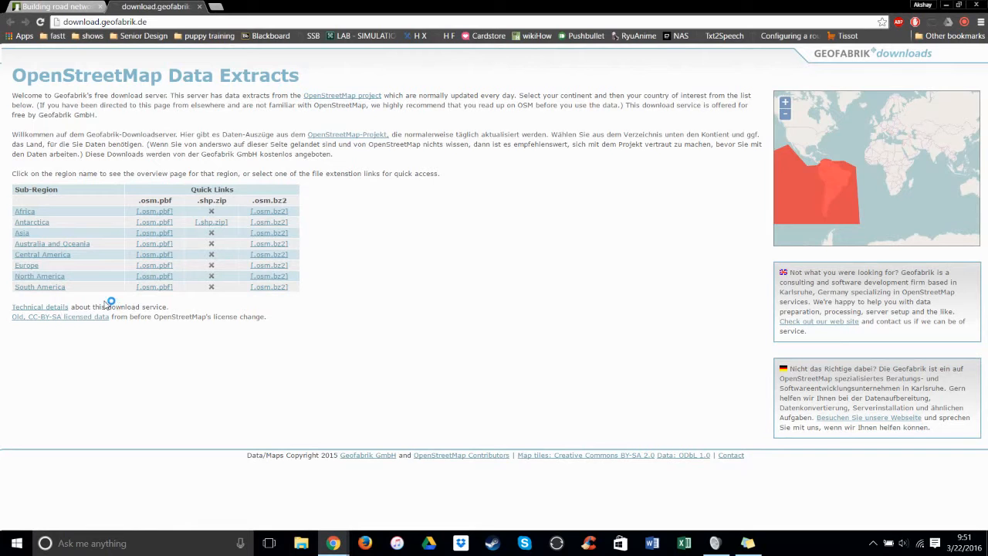
mouse_move(40, 276)
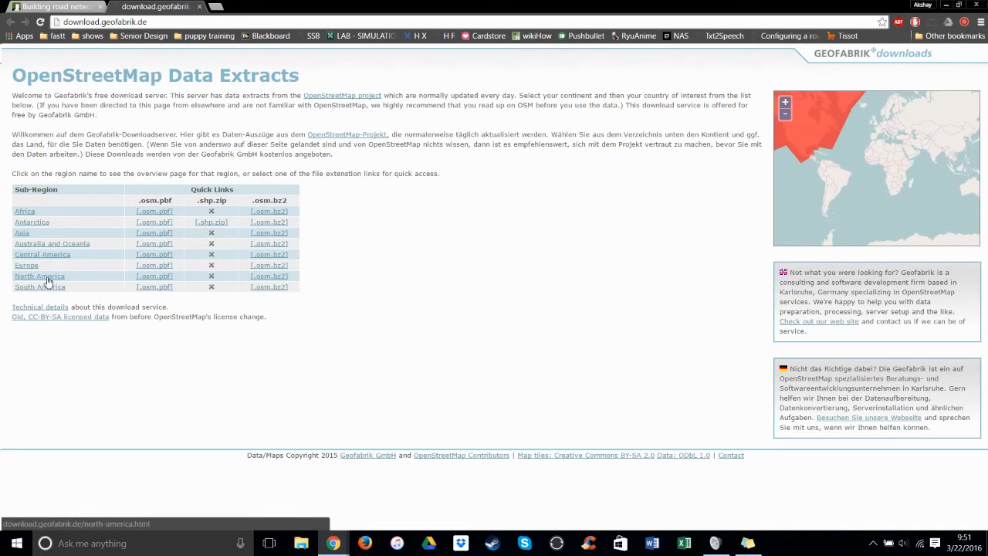
left_click(39, 275)
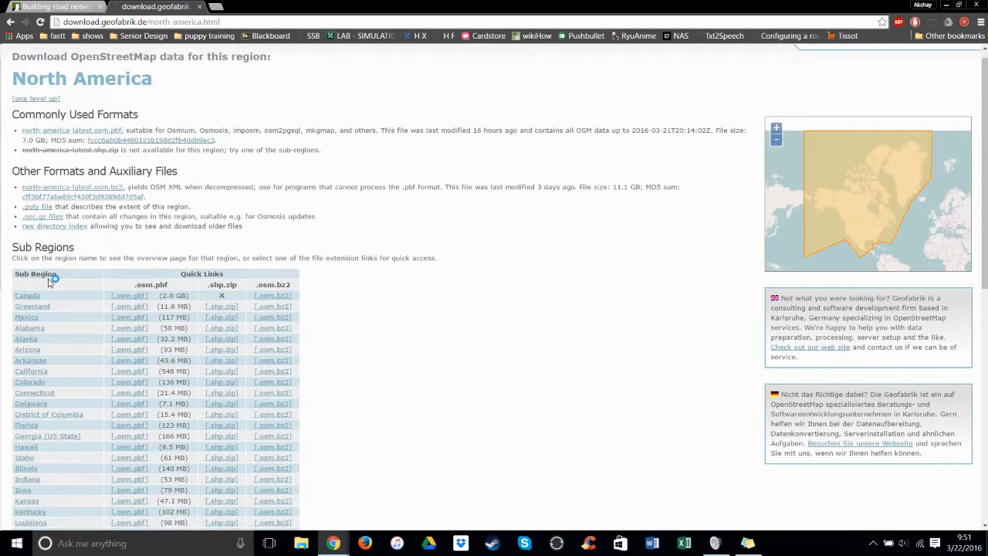
scroll("down", 3)
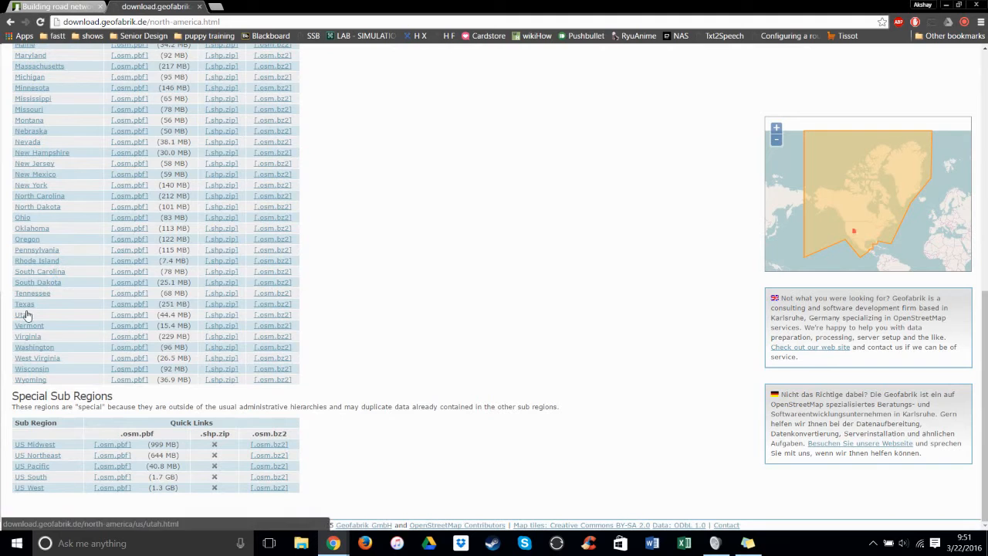
left_click(24, 303)
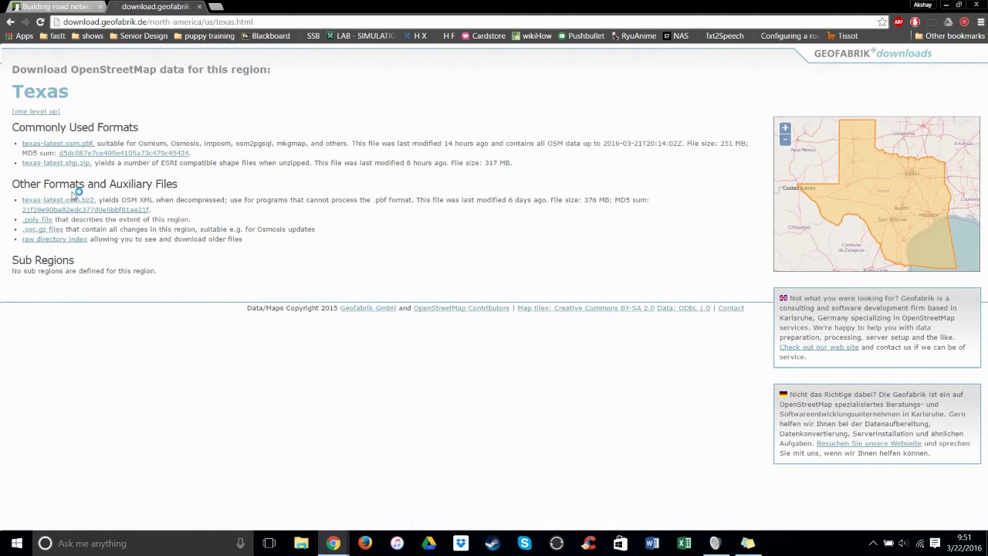
mouse_move(57, 143)
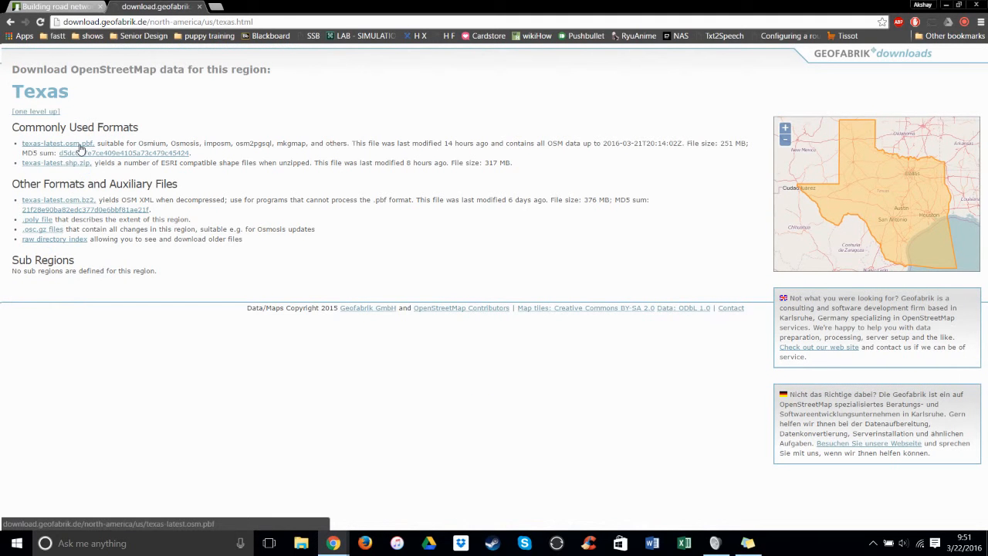
left_click(54, 6)
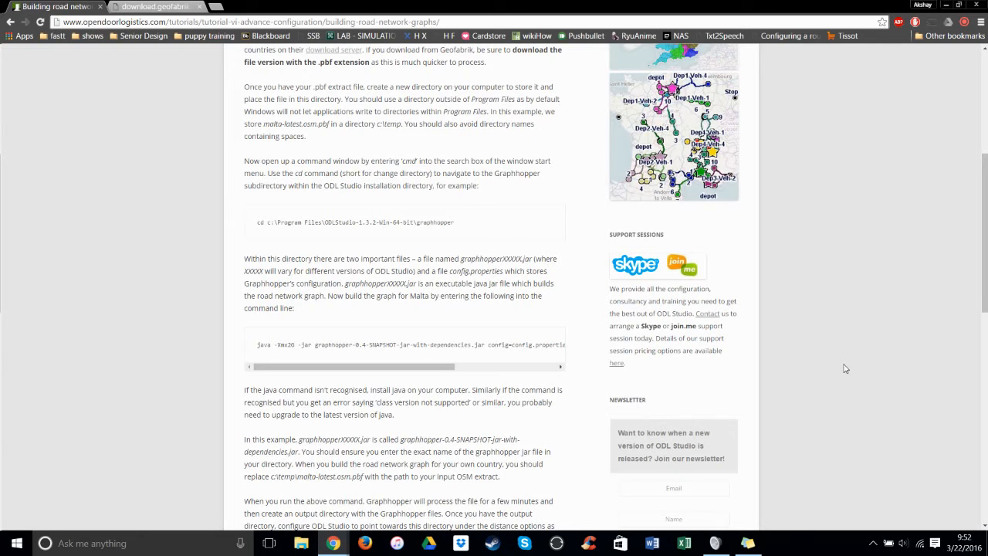
Revisit the Texas extract tab briefly, then return to the tutorial tab
left_click(154, 7)
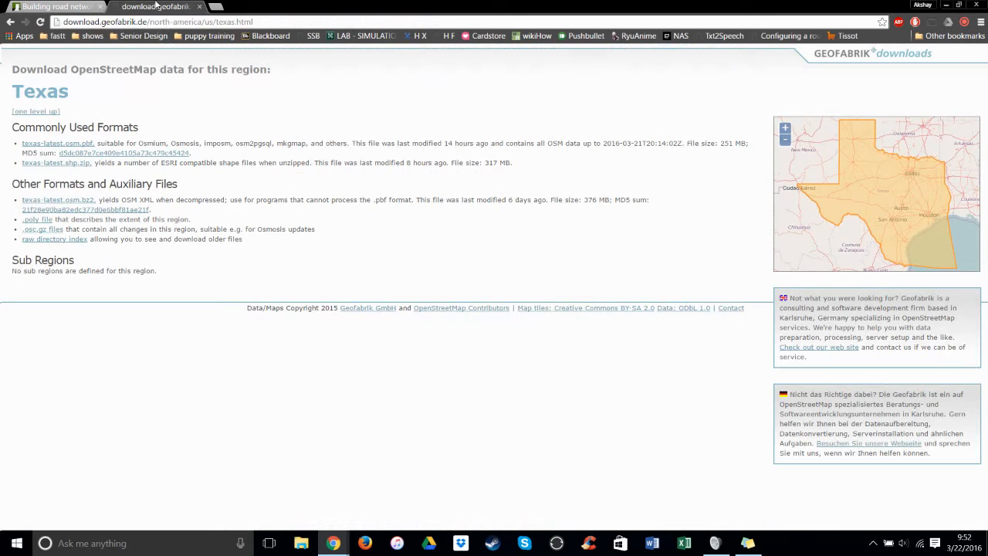
left_click(54, 7)
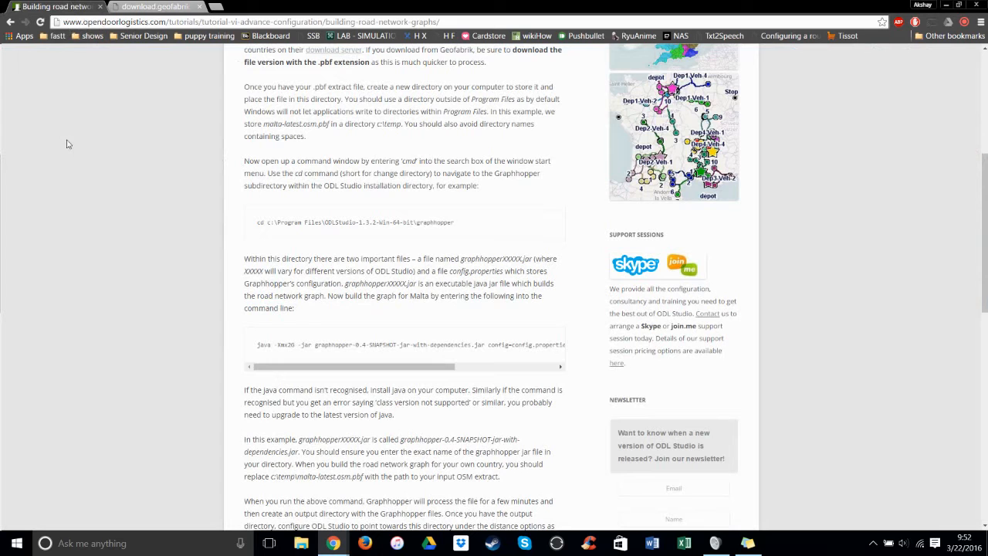
mouse_move(199, 252)
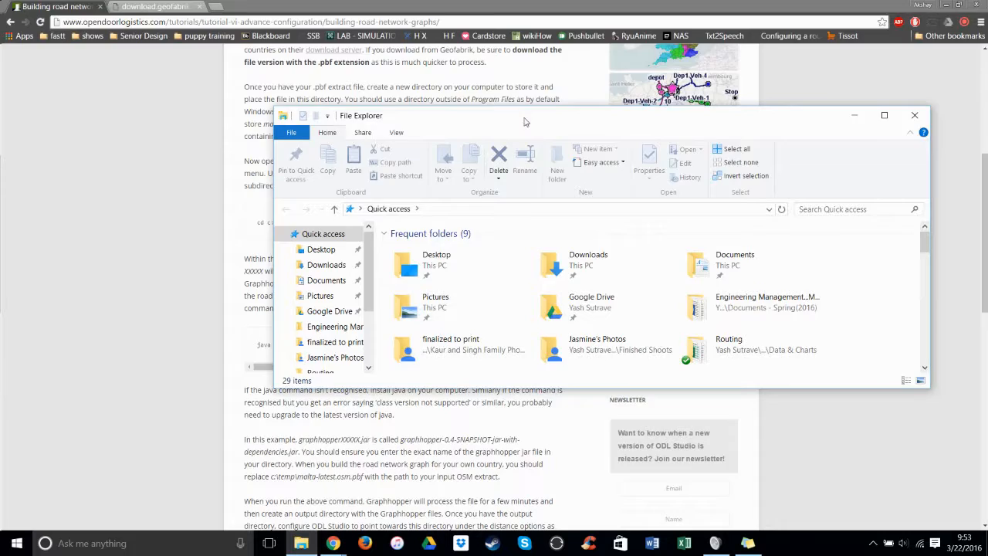
Make a folder named ODLDEMO on Windows8_OS (C:) and open it
left_click(884, 115)
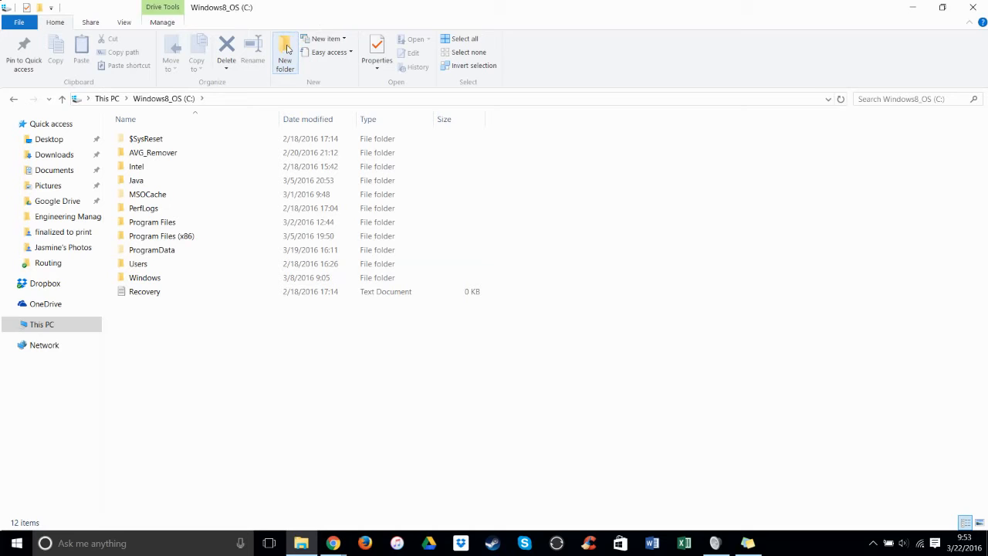
left_click(285, 53)
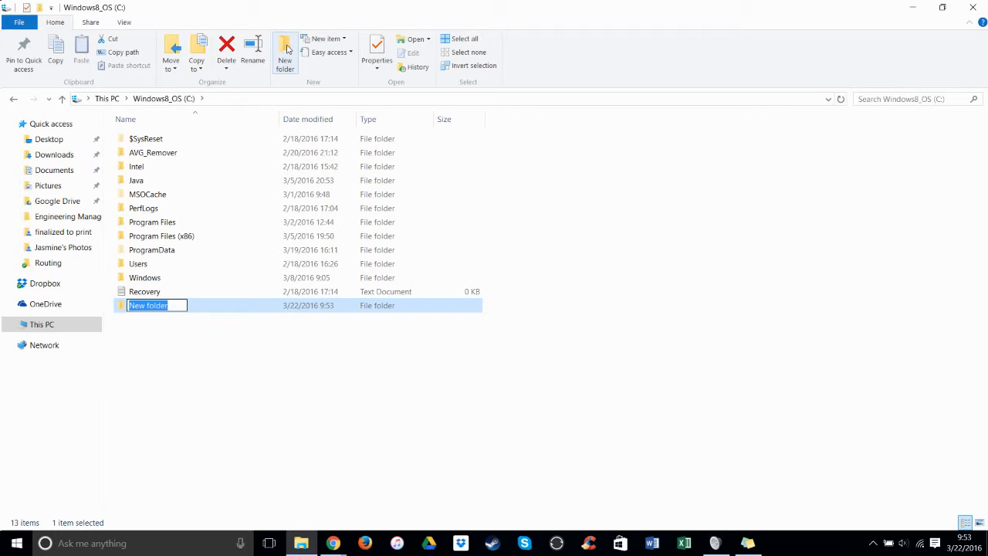
type("ODL")
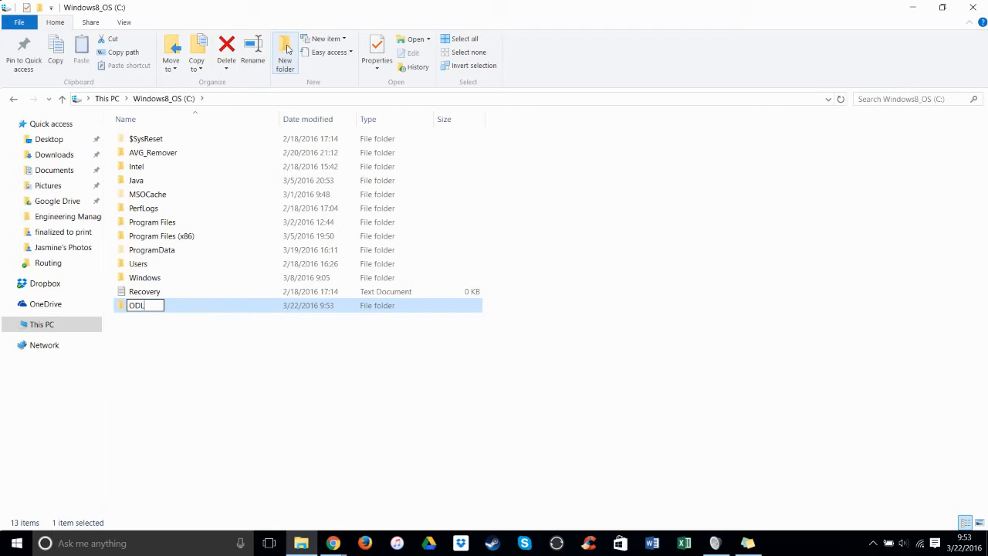
type("DEM")
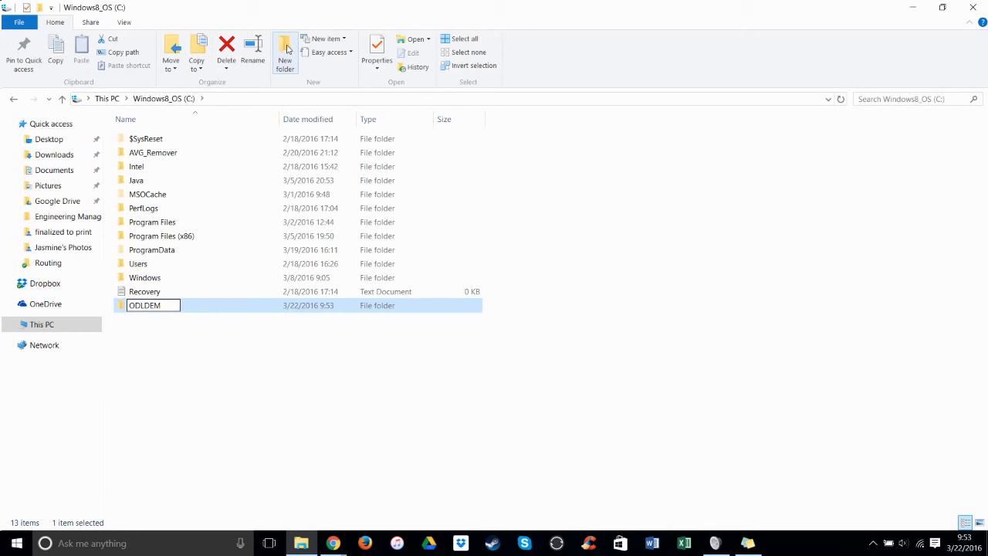
type("O")
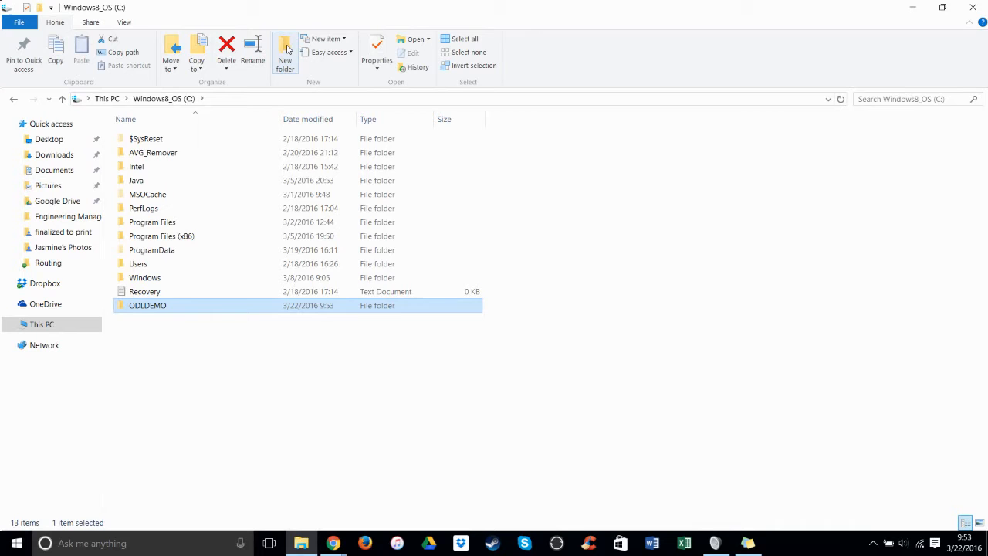
double_click(148, 305)
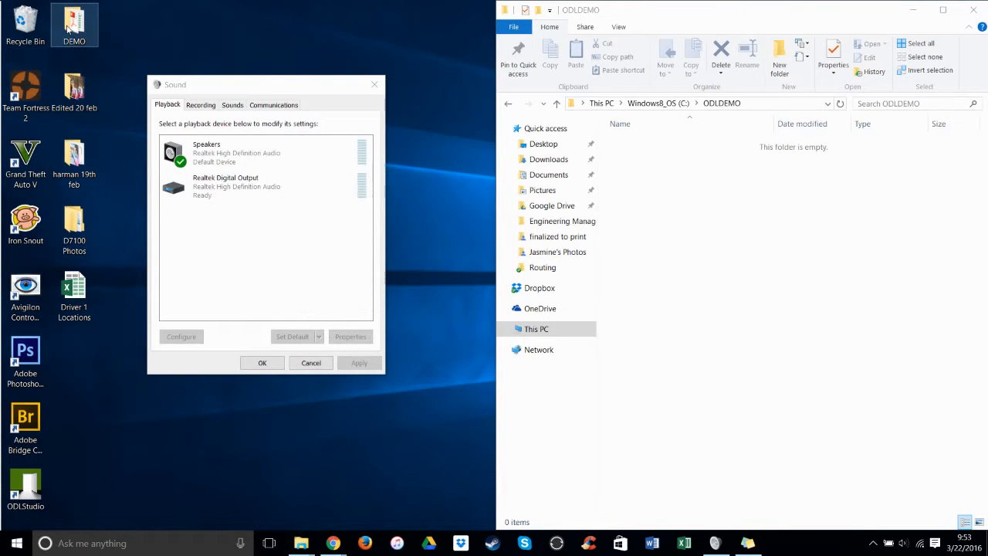
Drag texas-latest.osm.pbf from DEMO > Texas into the ODLDEMO folder
double_click(74, 19)
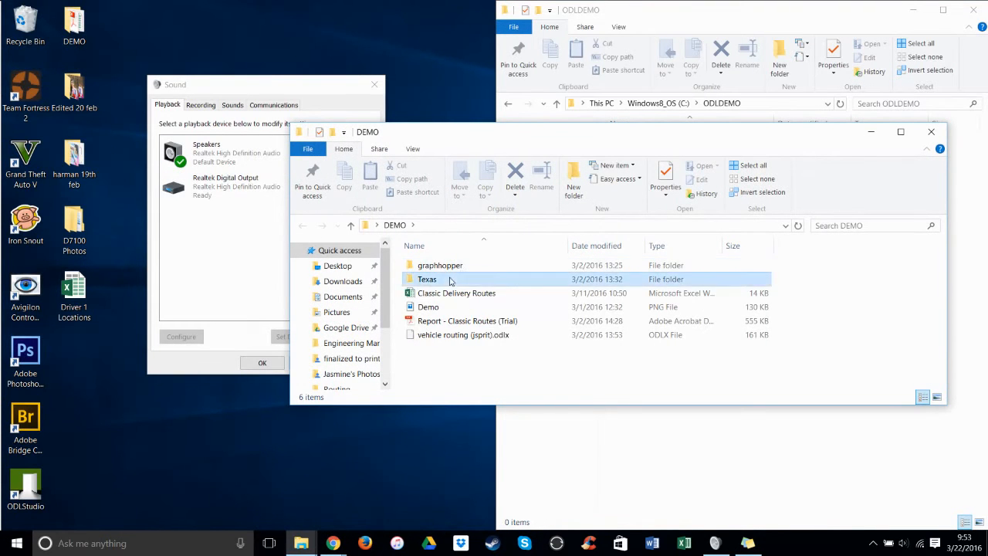
double_click(427, 278)
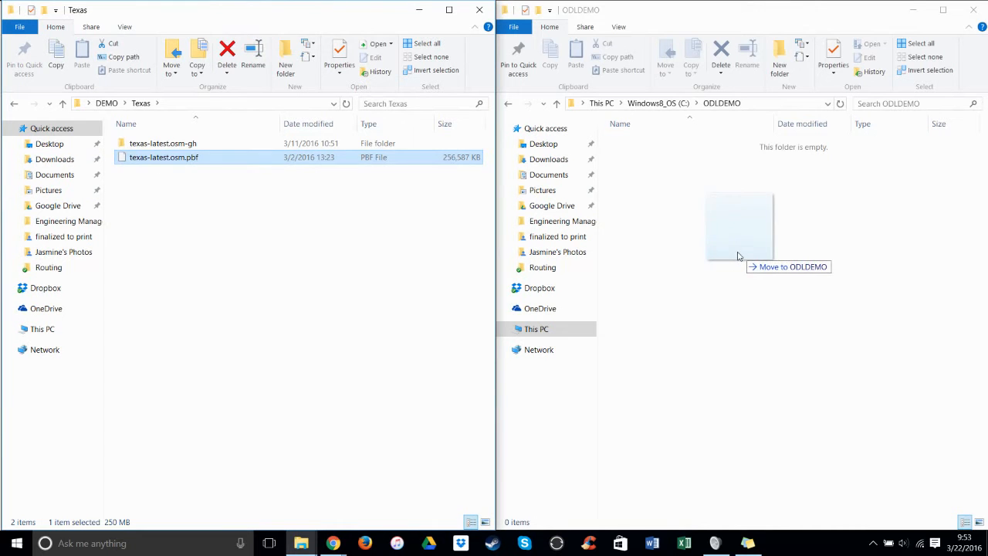
left_click_drag(163, 157, 739, 226)
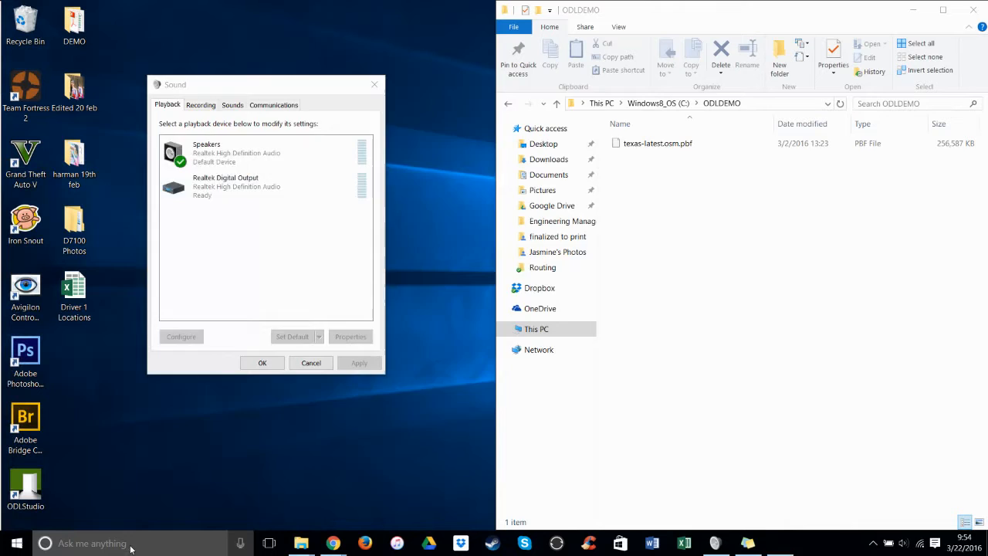
Open Command Prompt on the left half and move File Explorer up to This PC
left_click(778, 543)
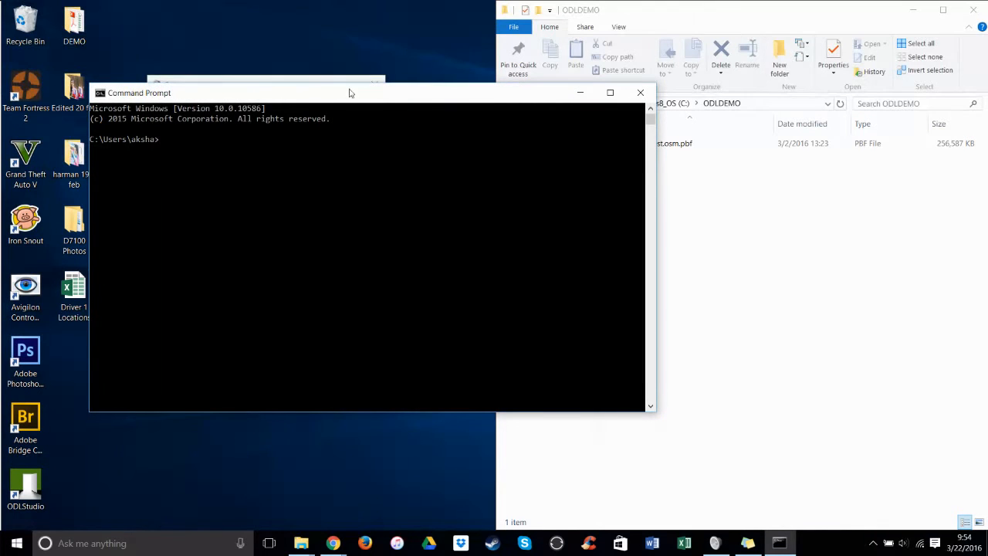
left_click_drag(351, 93, 266, 84)
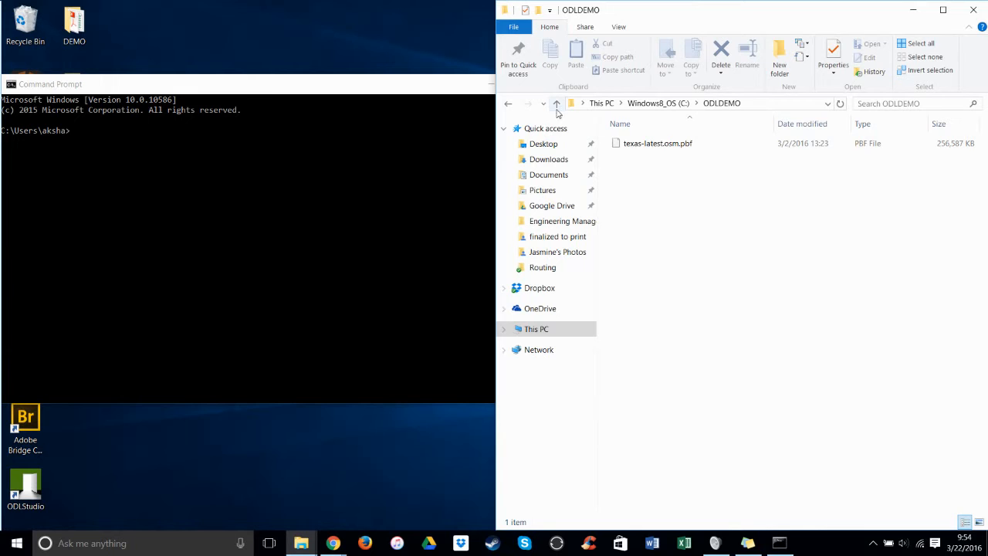
mouse_move(556, 103)
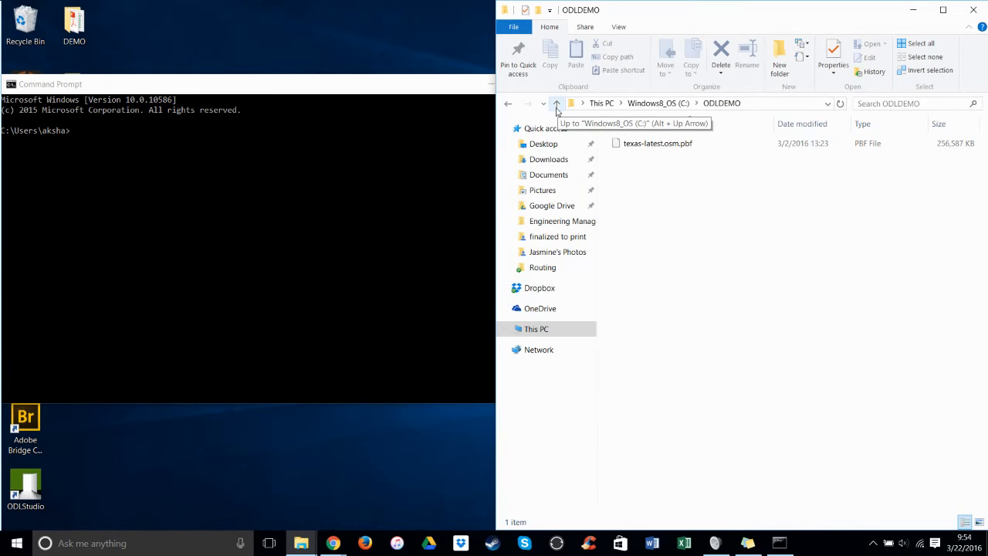
left_click(556, 103)
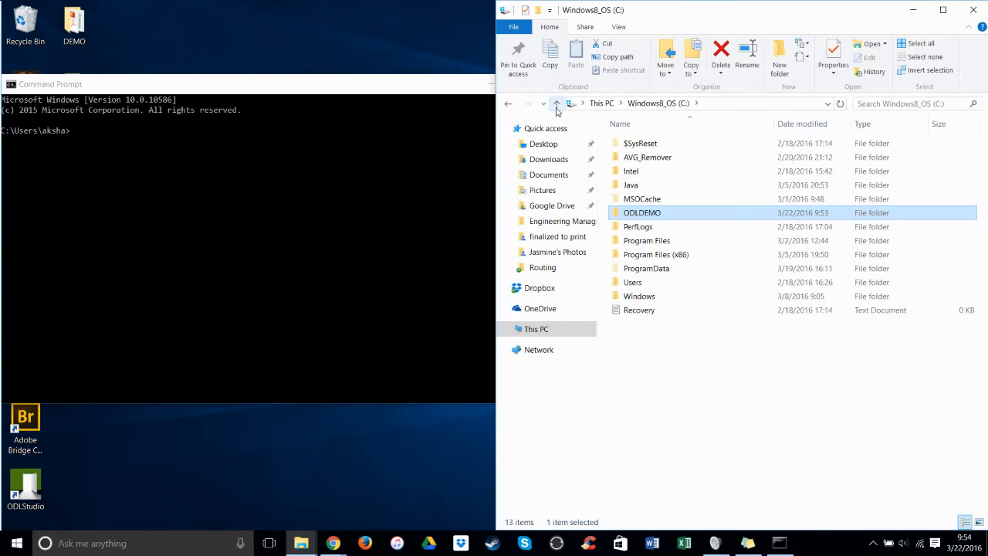
left_click(557, 104)
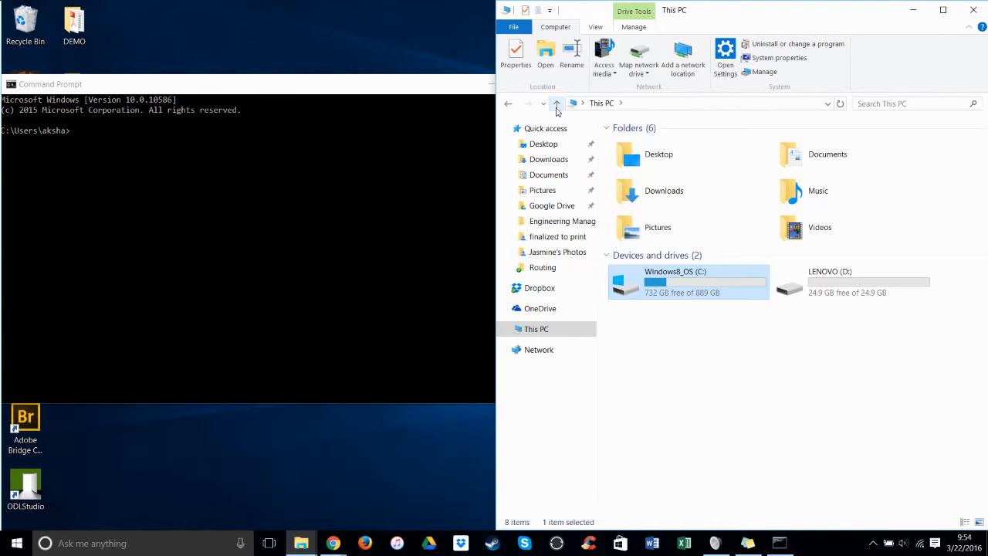
mouse_move(699, 303)
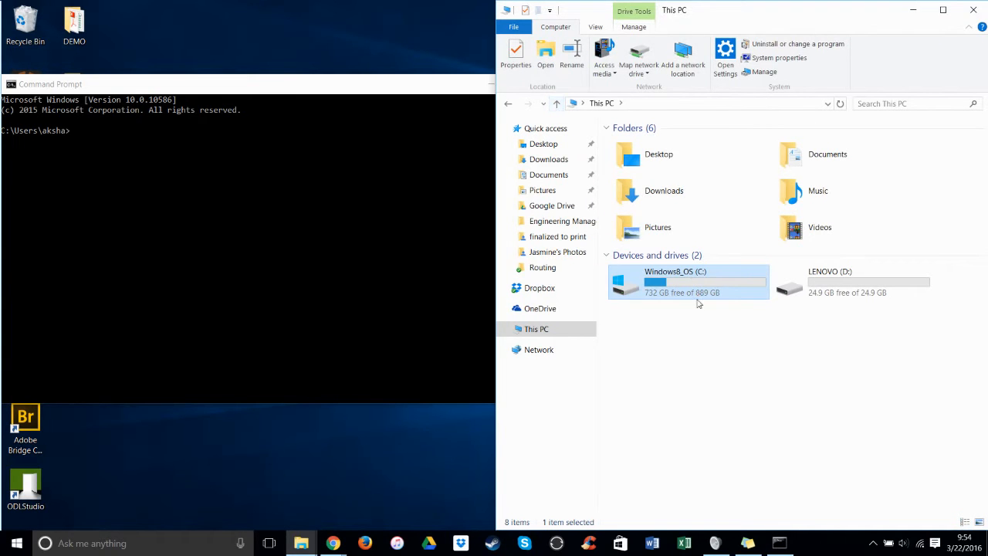
Browse to C:\Program Files\ODLStudio-1.3.3-Win-64-bit\graphhopper and copy its path
double_click(689, 282)
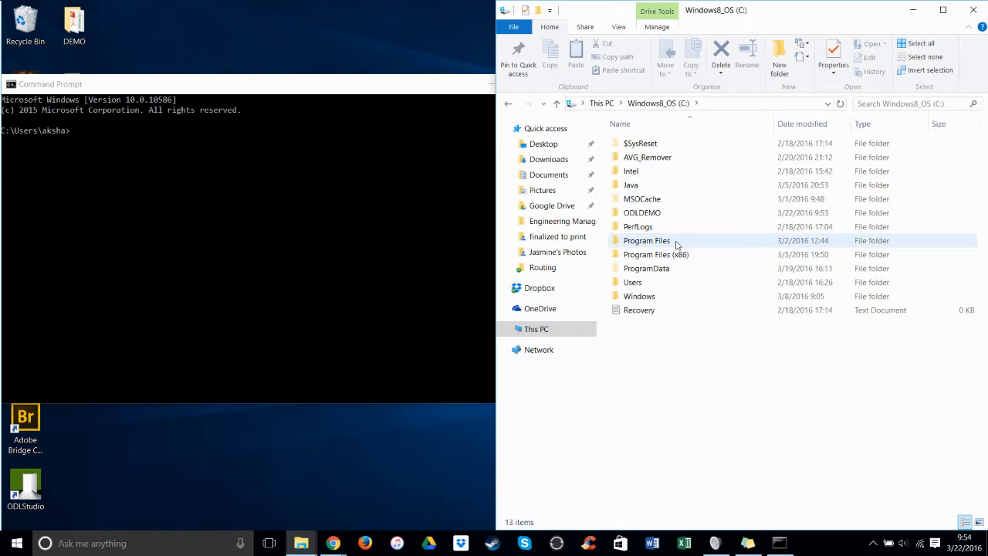
double_click(646, 240)
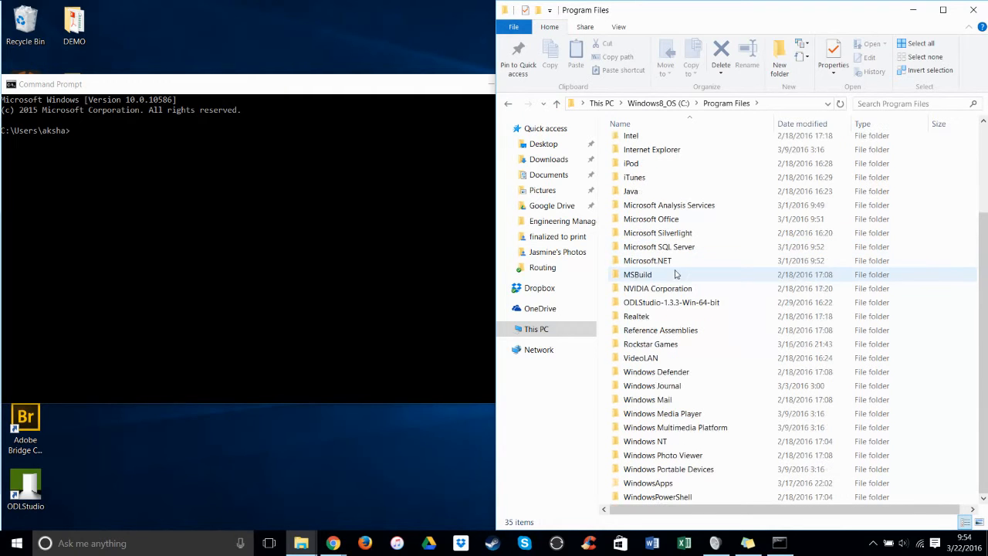
double_click(671, 302)
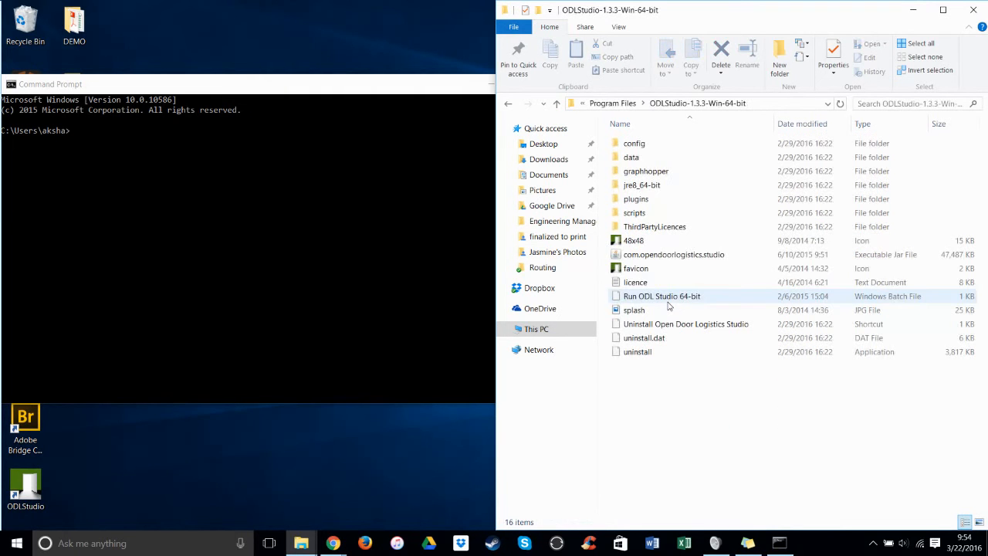
left_click(647, 170)
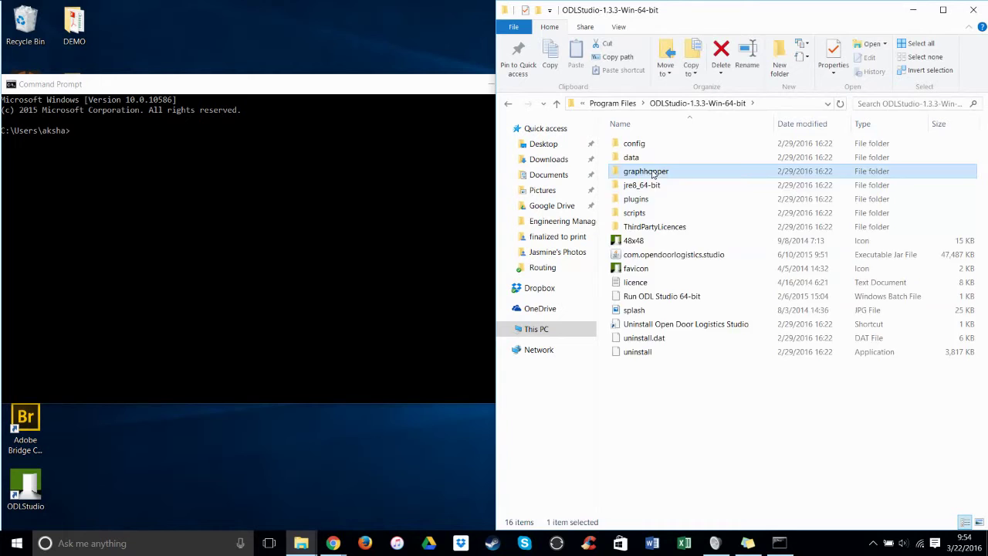
double_click(646, 171)
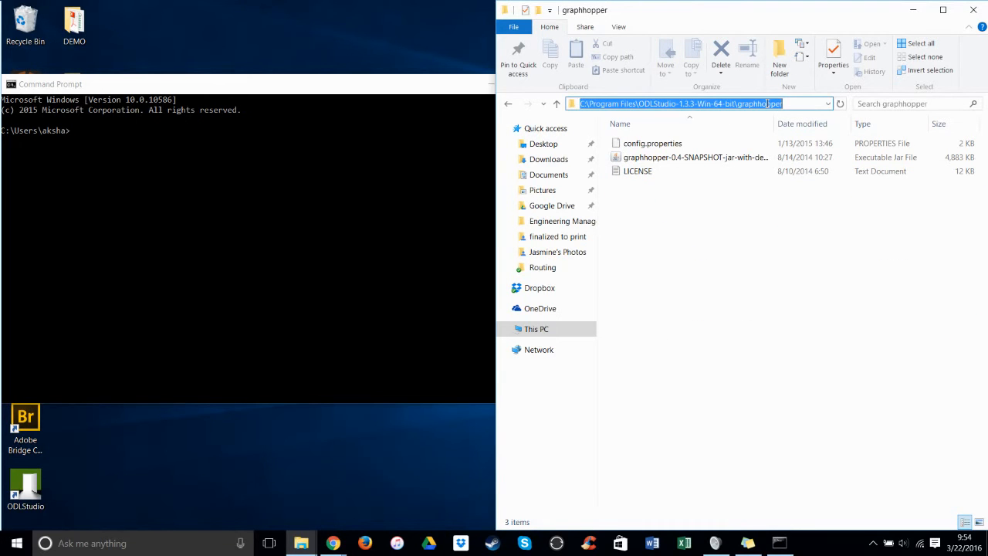
right_click(772, 104)
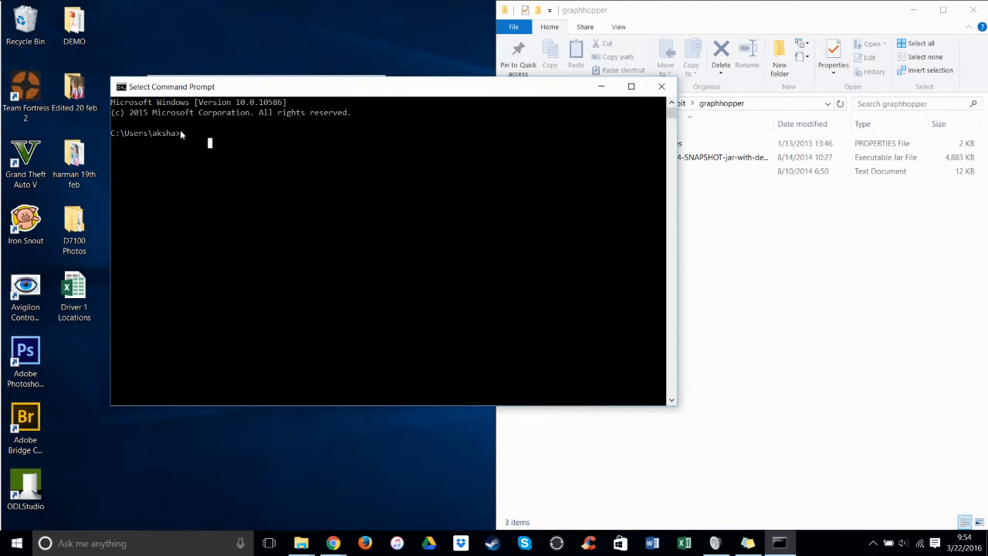
mouse_move(217, 137)
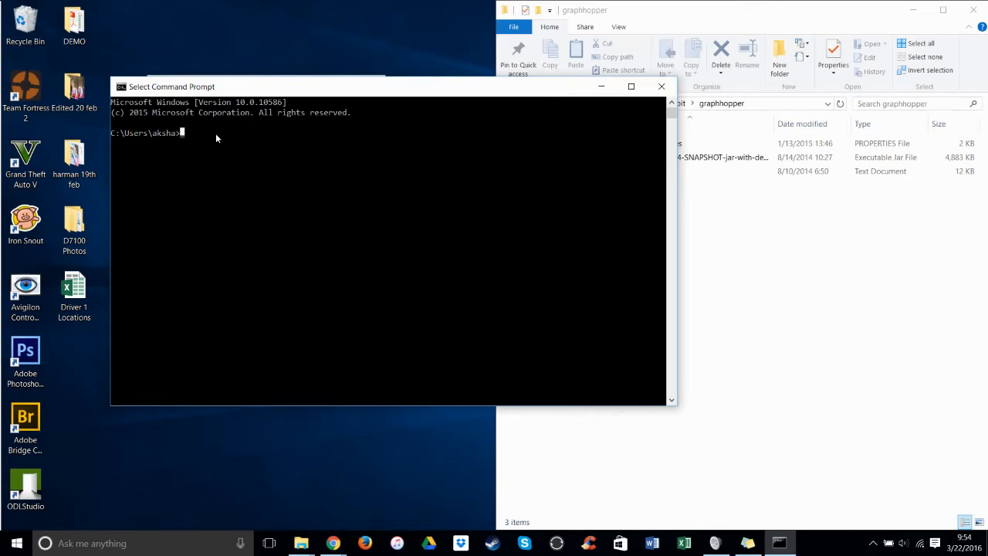
Run cd into the ODL Studio graphhopper folder in Command Prompt
type("cd")
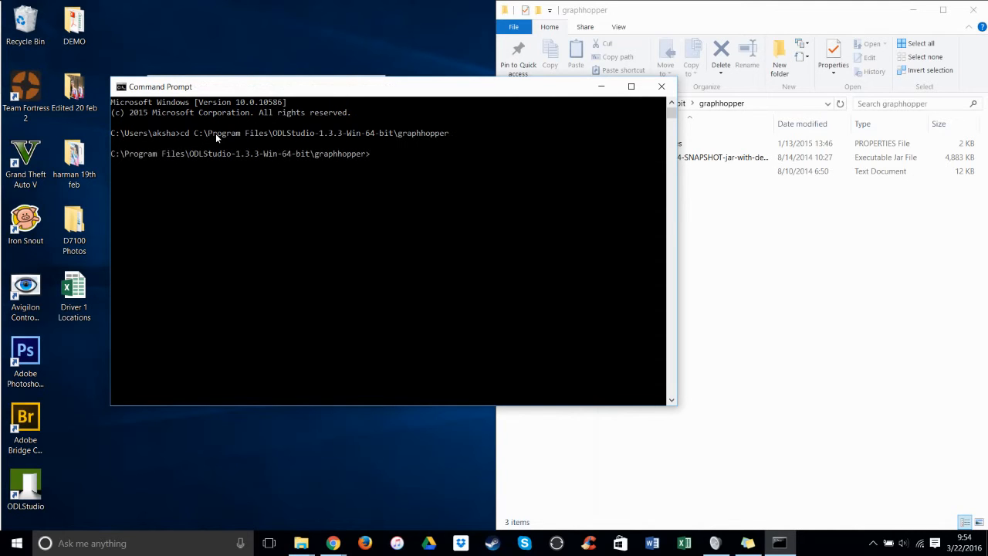
mouse_move(358, 202)
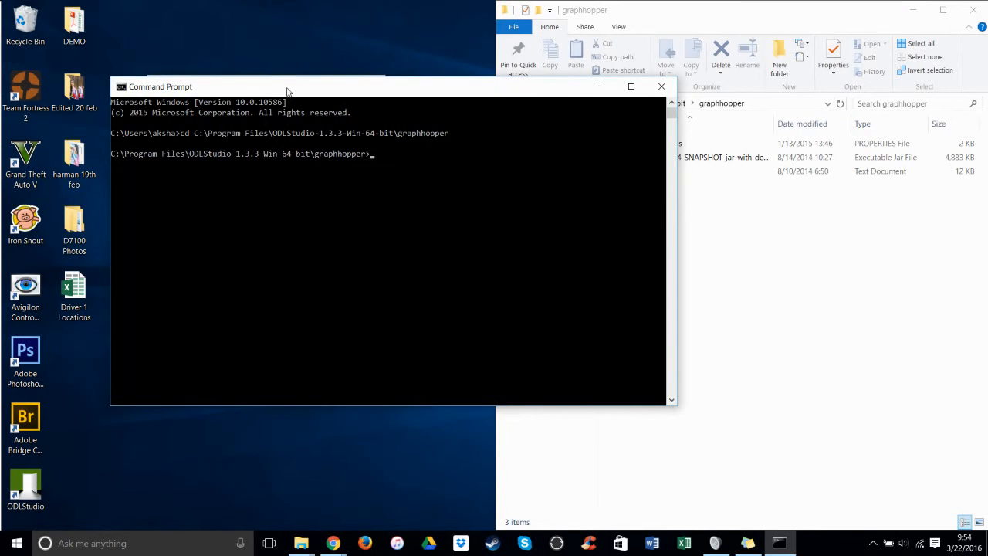
left_click_drag(288, 87, 213, 72)
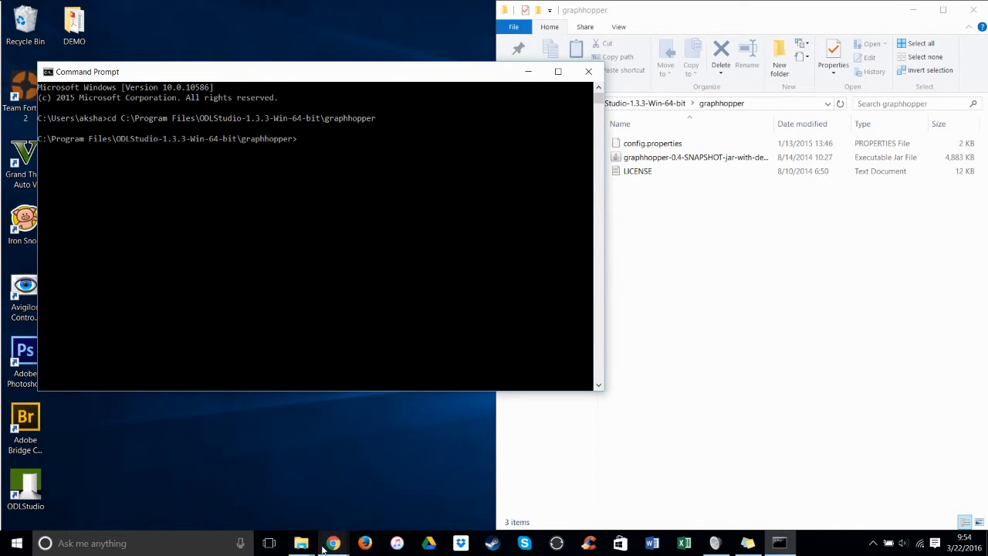
Copy the java -Xmx2G road-network build command from the tutorial page
left_click(269, 543)
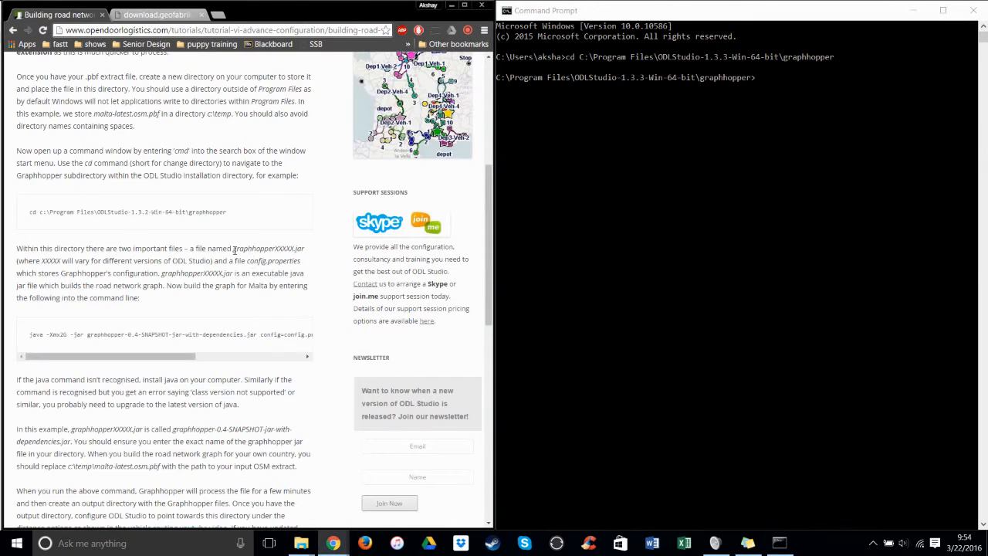
scroll("down", 3)
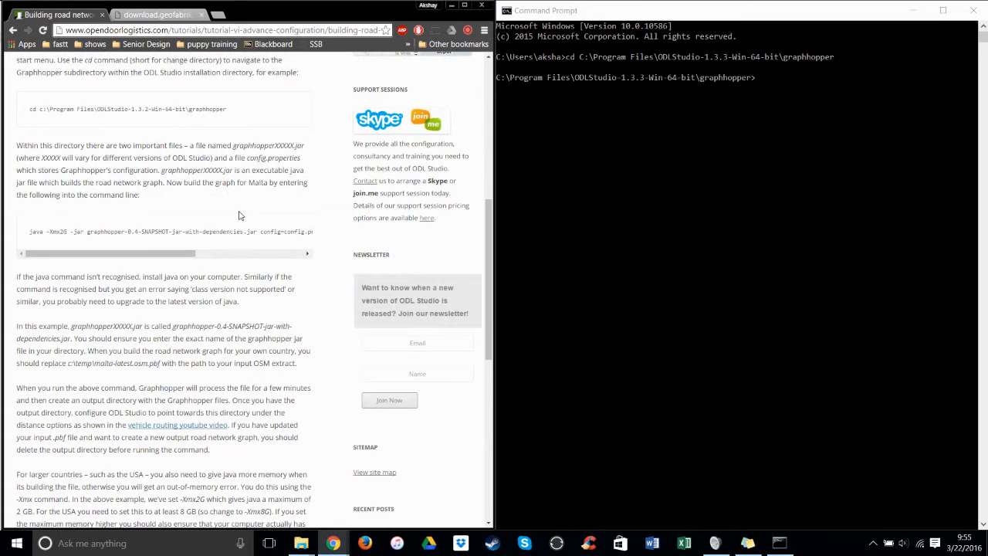
mouse_move(27, 235)
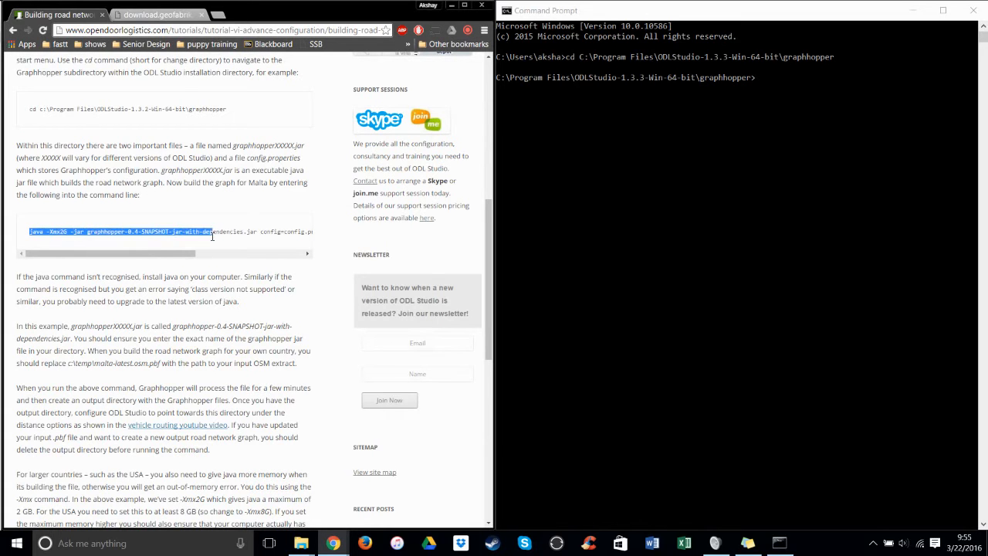
scroll("right", 3)
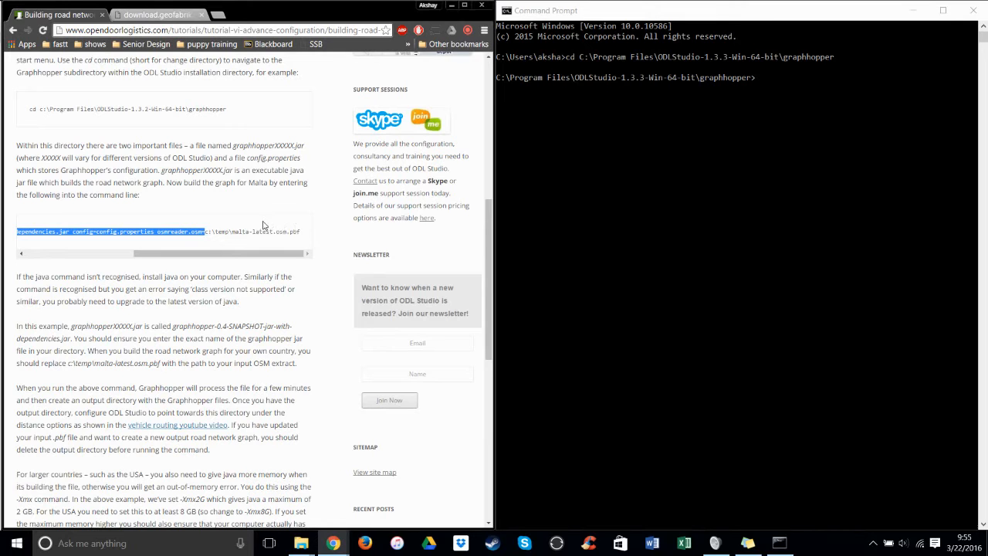
mouse_move(202, 244)
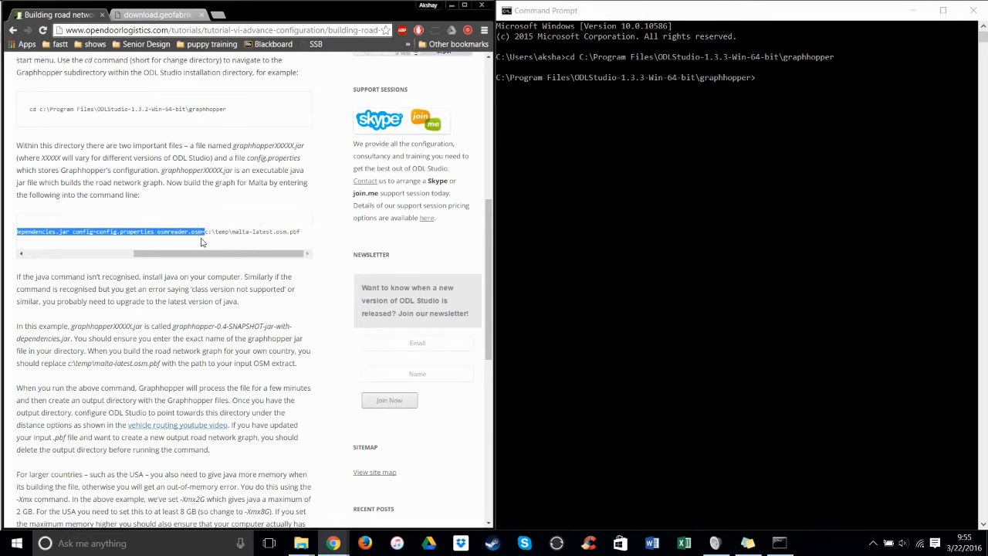
mouse_move(301, 247)
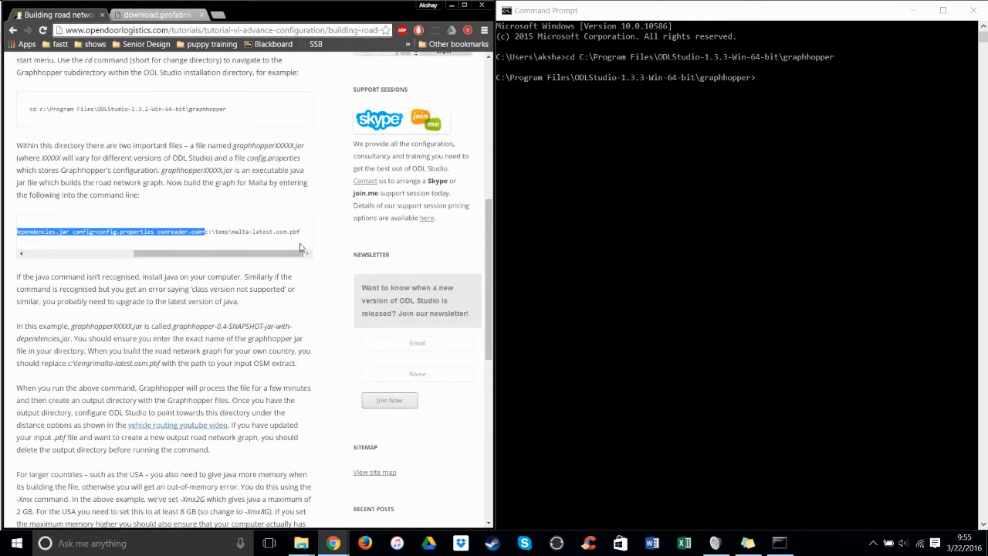
right_click(151, 235)
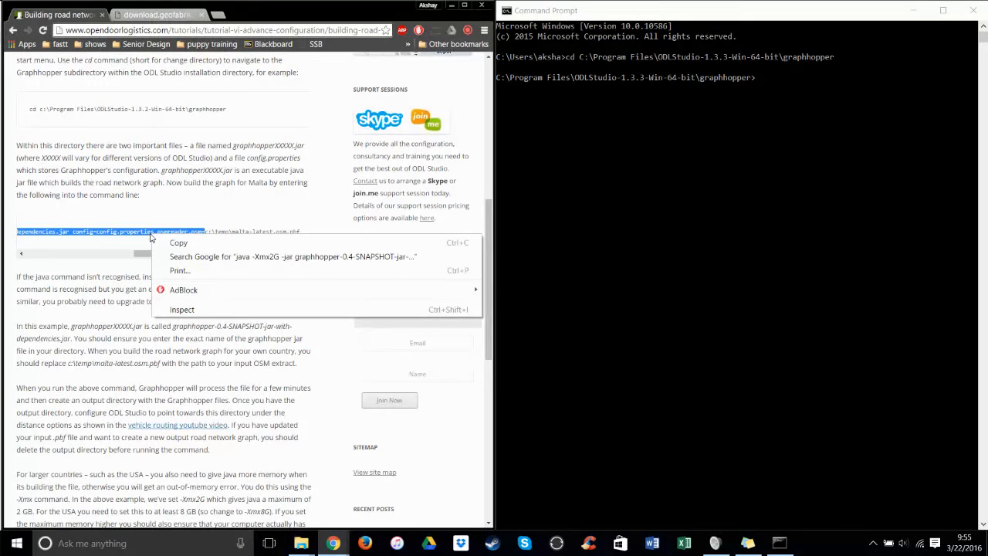
left_click(783, 95)
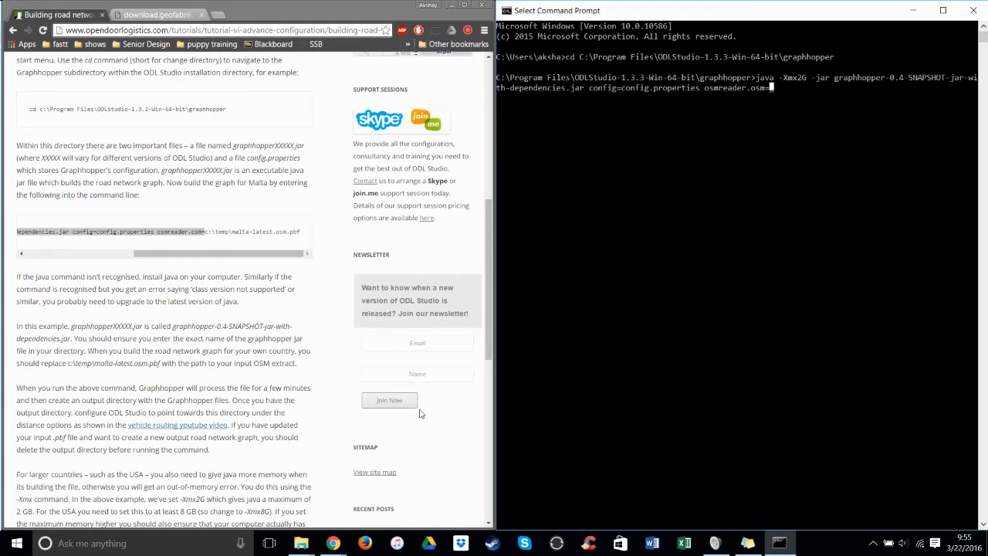
mouse_move(301, 543)
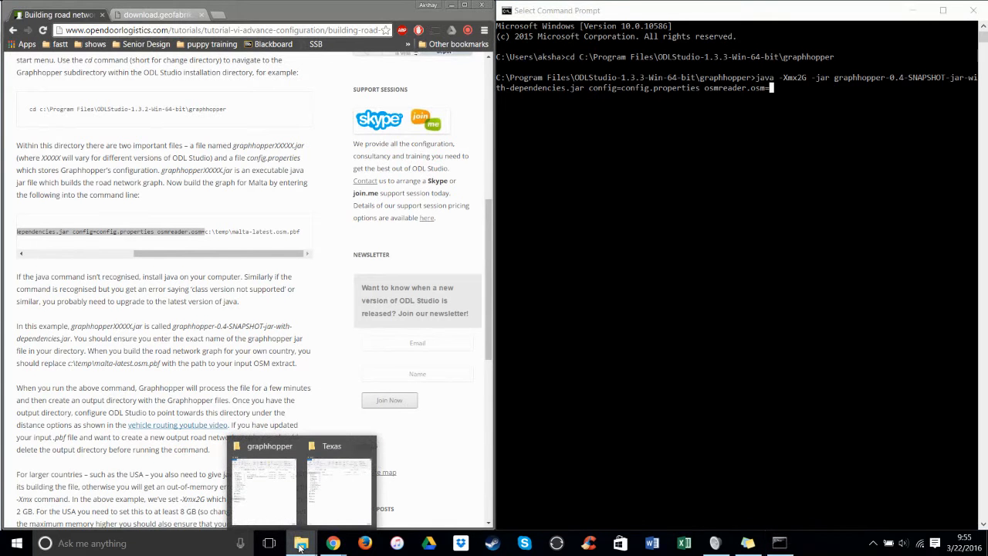
Check that texas-latest.osm.pbf is in C:\ODLDEMO using File Explorer
left_click(264, 490)
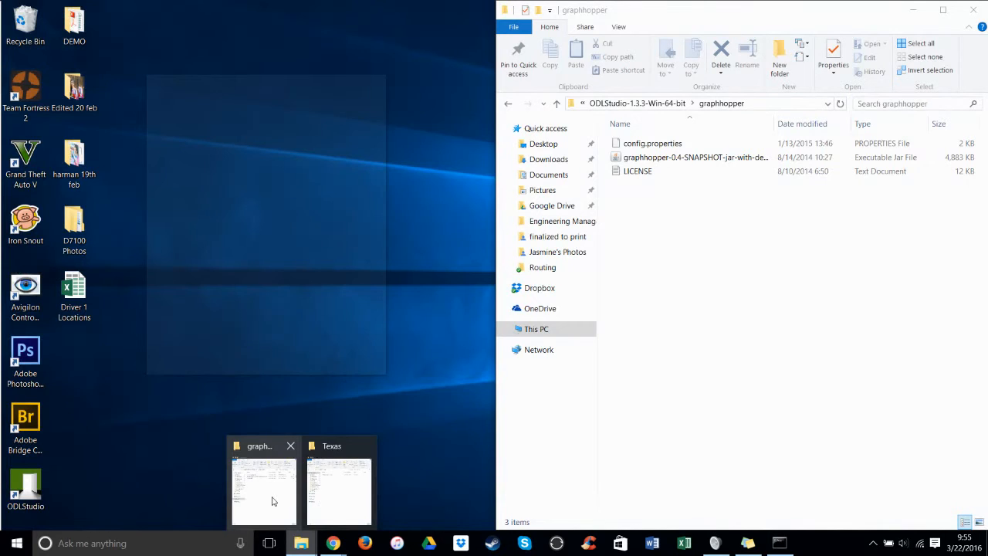
left_click(263, 490)
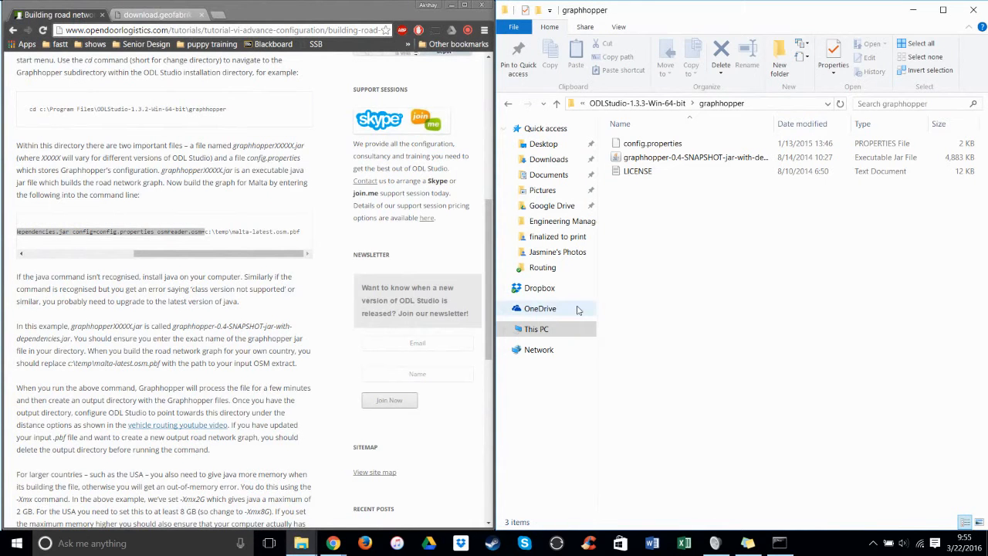
left_click(536, 329)
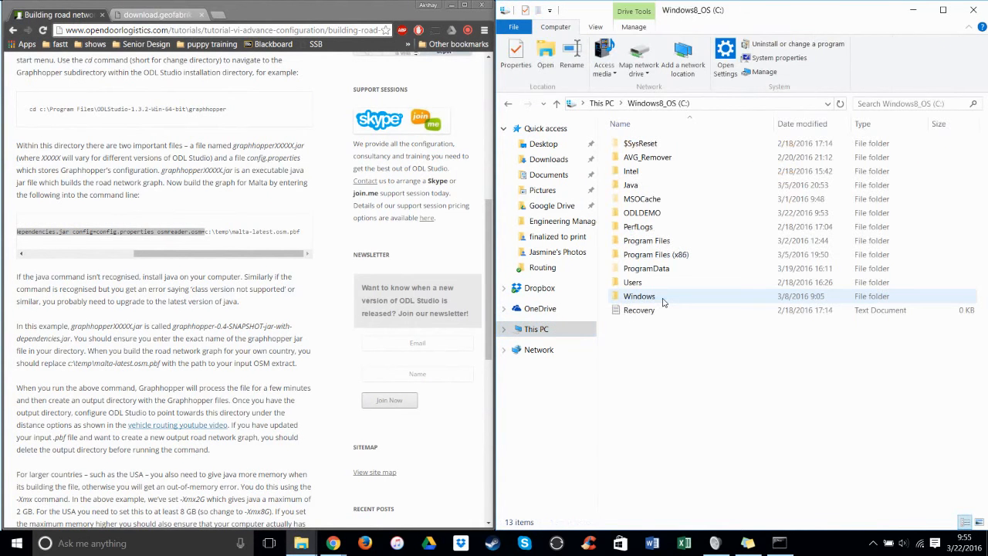
left_click(642, 213)
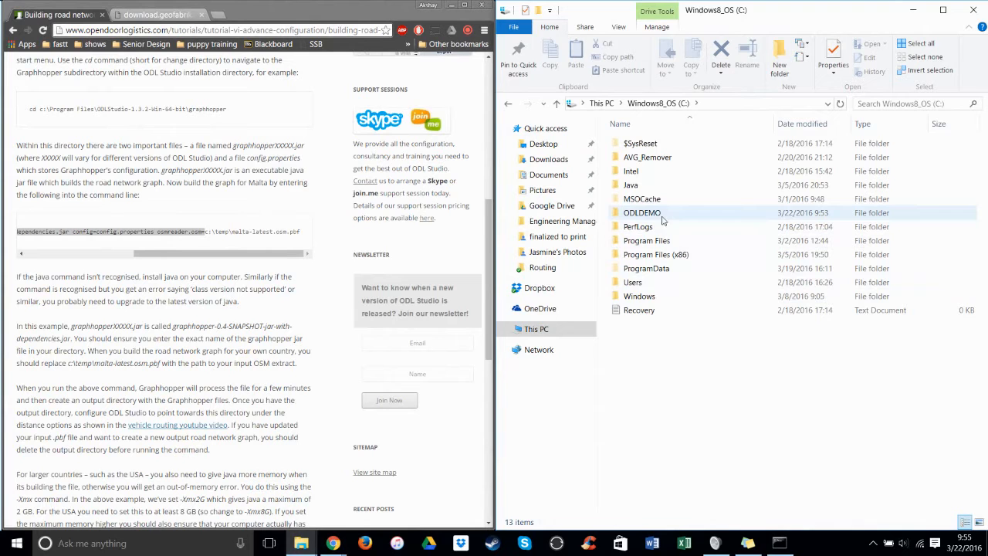
double_click(641, 213)
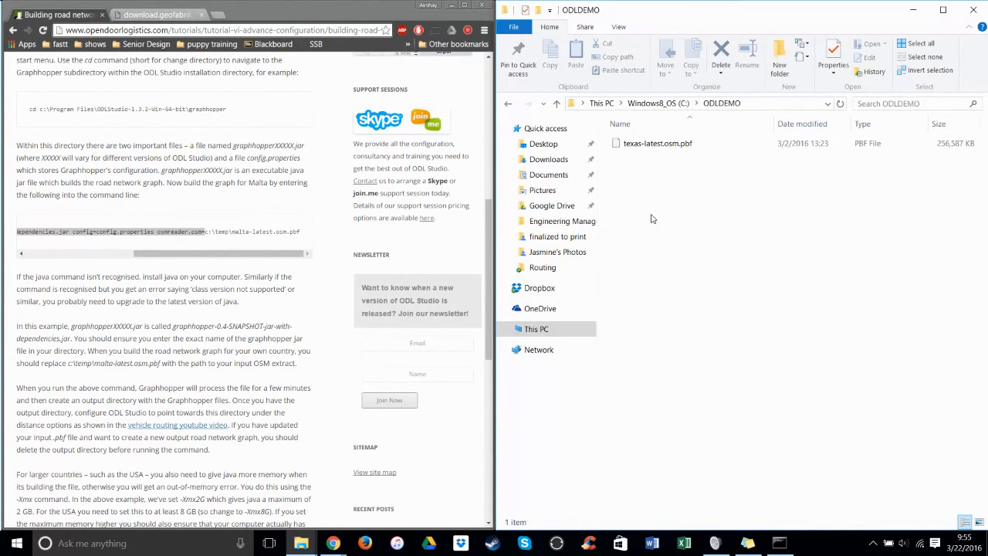
left_click(657, 143)
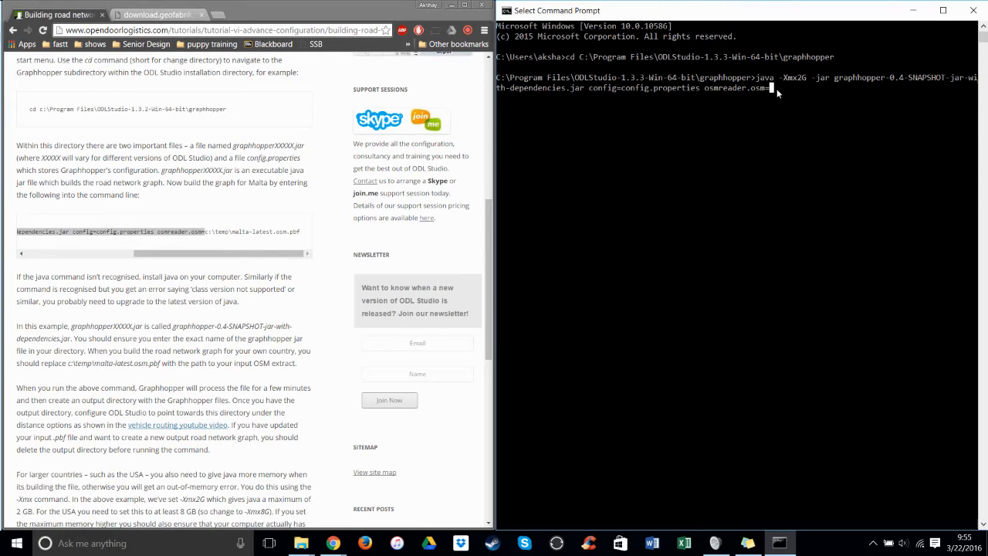
Run the java build command with osmreader.osm=C:\ODLDEMO\texas-latest.osm.pbf
type("C:\\ODLDEMO\\")
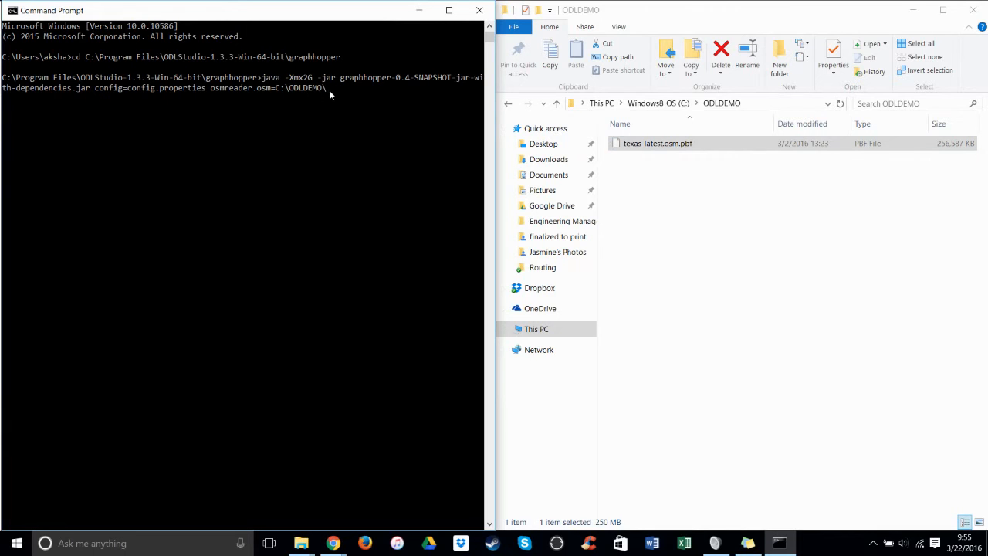
type("texa")
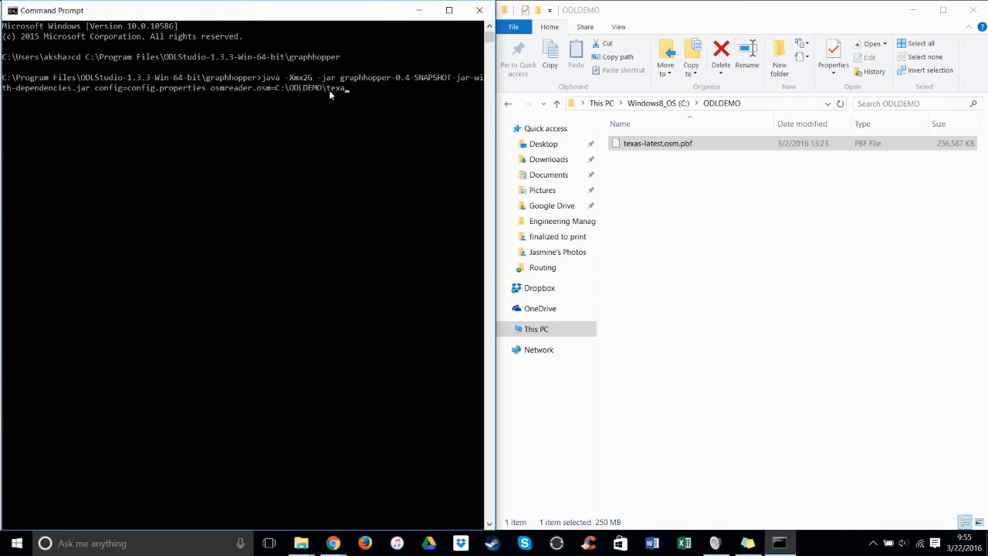
type("-latest.osm.")
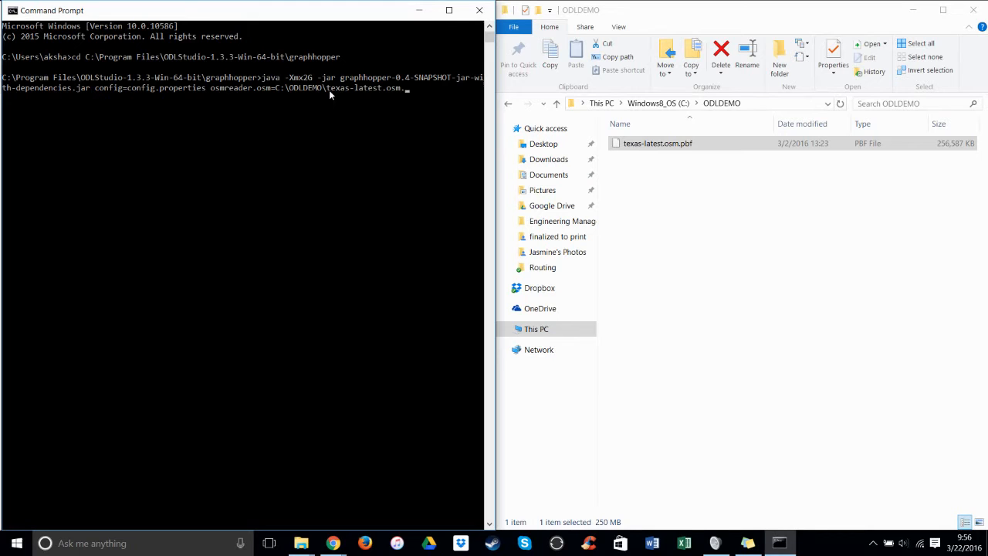
type("pbf")
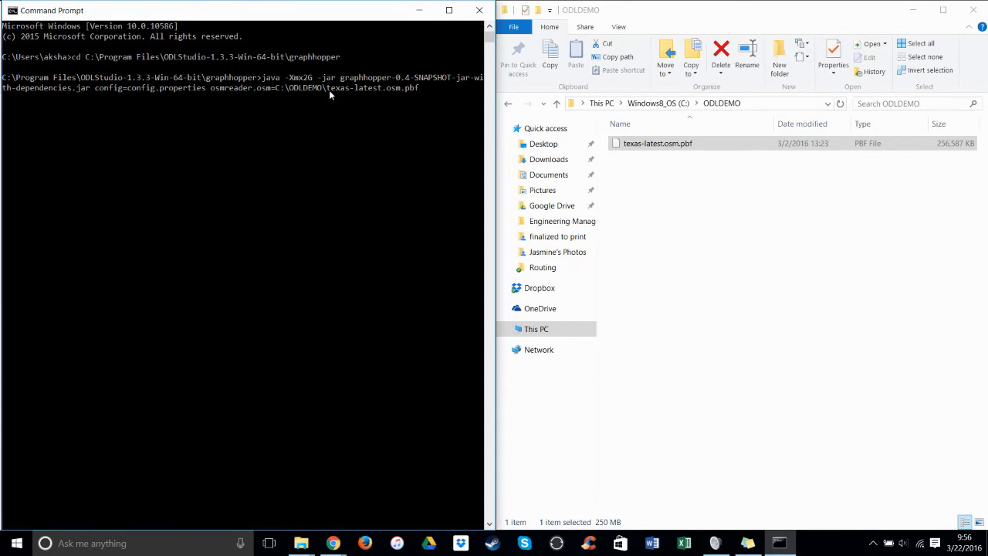
key("Return")
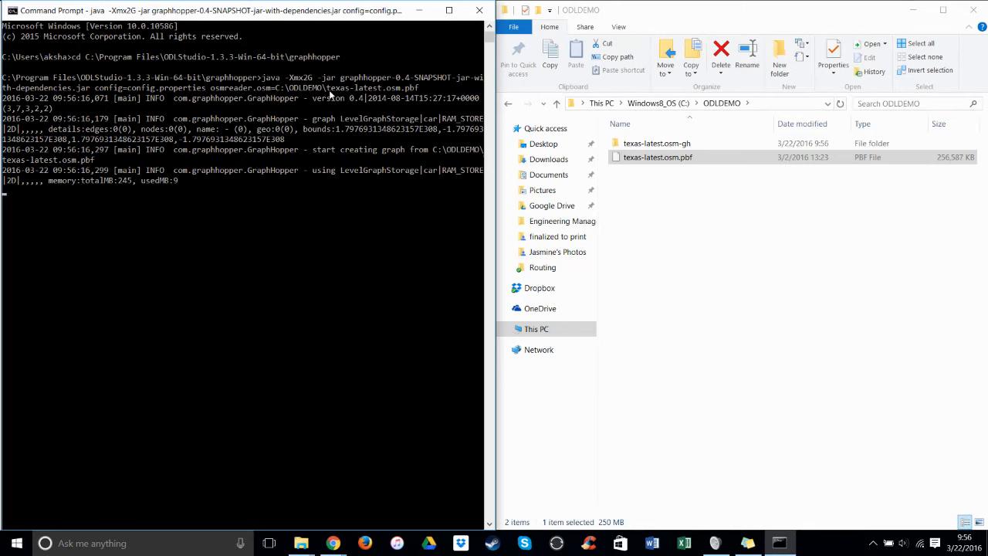
Select the new texas-latest.osm-gh folder in ODLDEMO while Graphhopper processes the extract
left_click(657, 143)
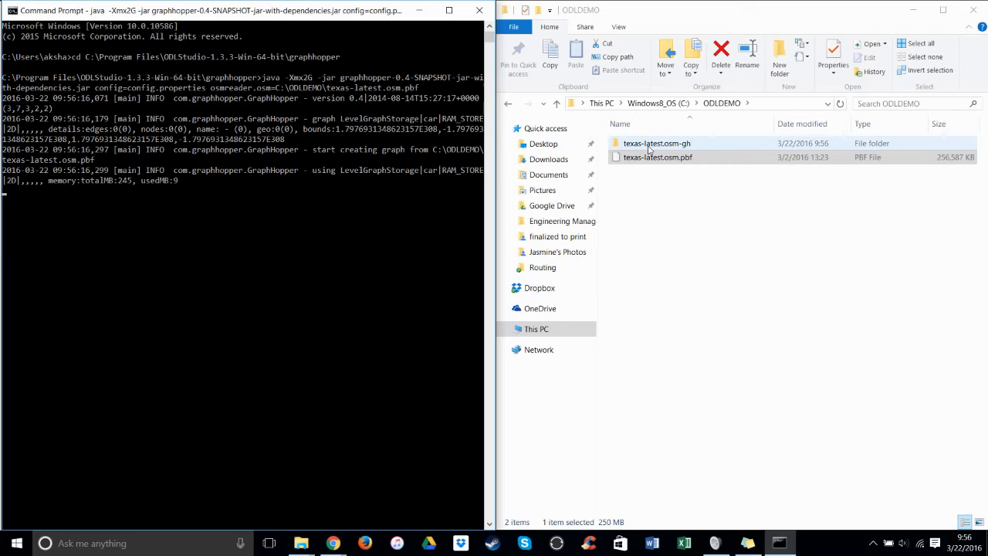
left_click(658, 157)
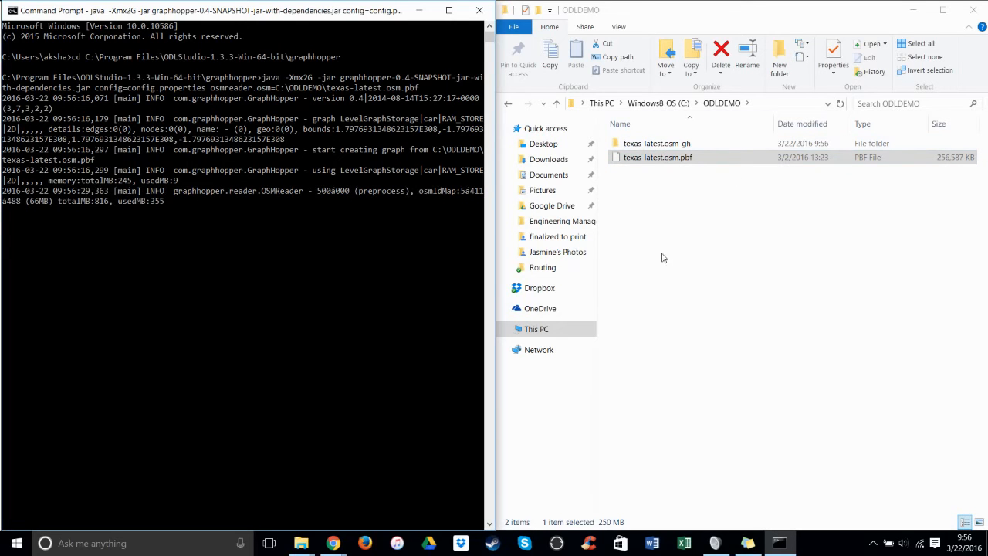
mouse_move(702, 210)
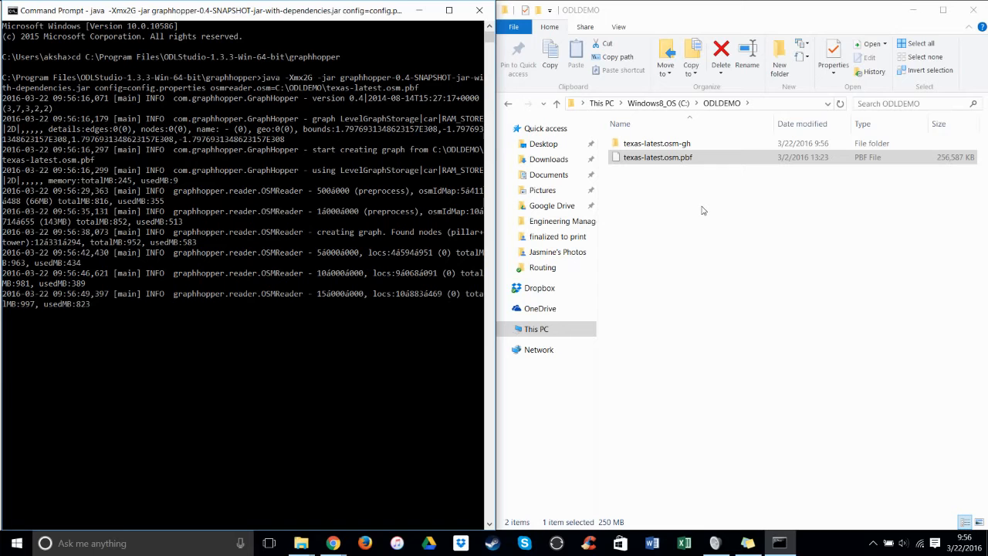
mouse_move(698, 179)
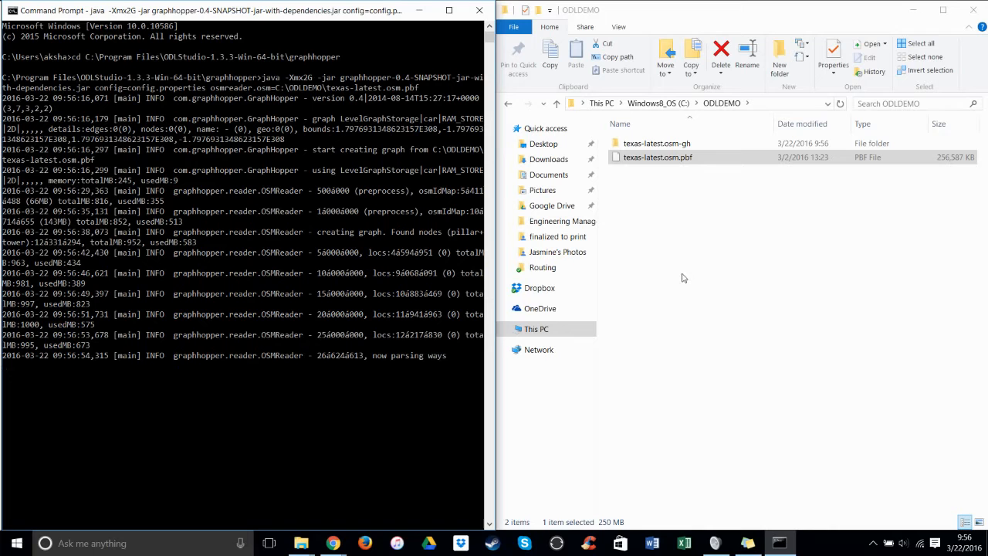
mouse_move(765, 458)
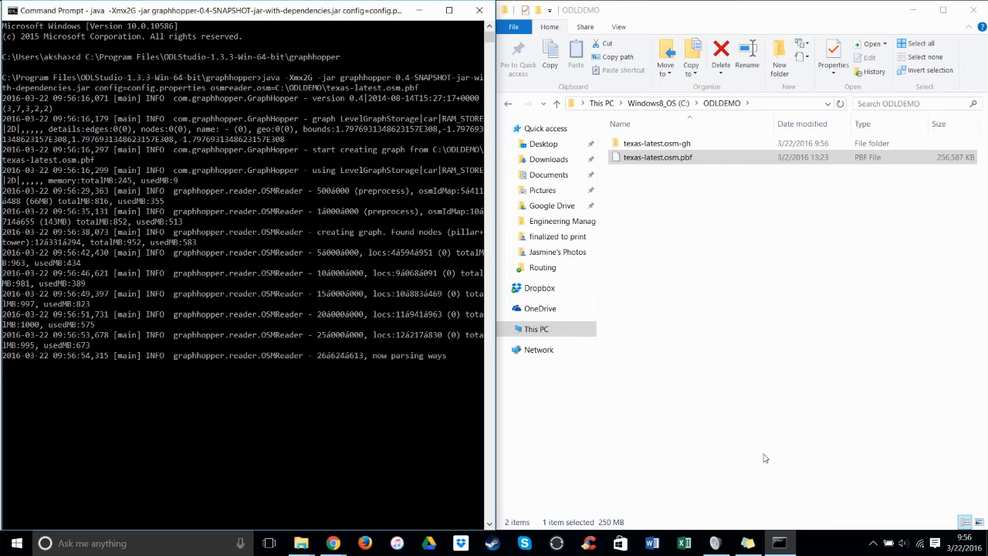
mouse_move(334, 543)
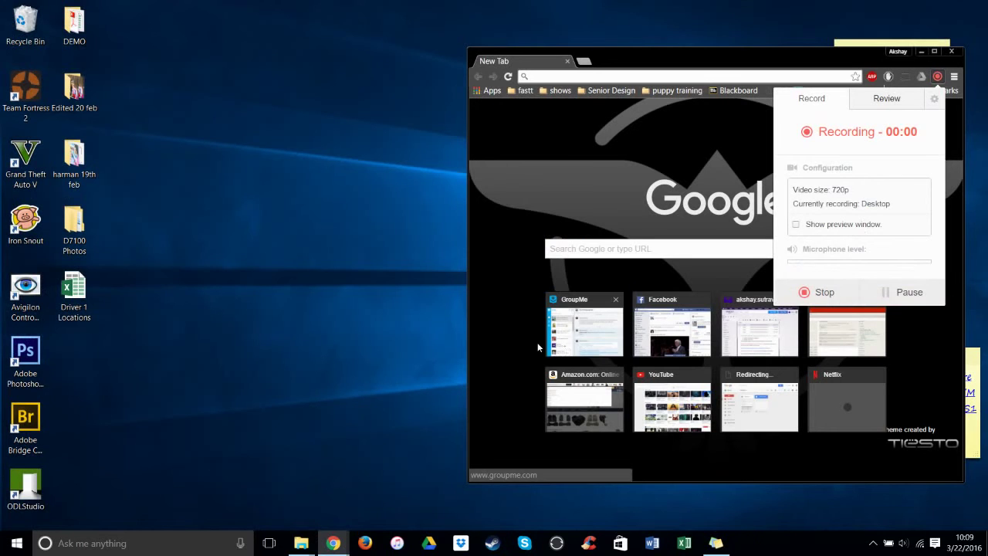
mouse_move(379, 314)
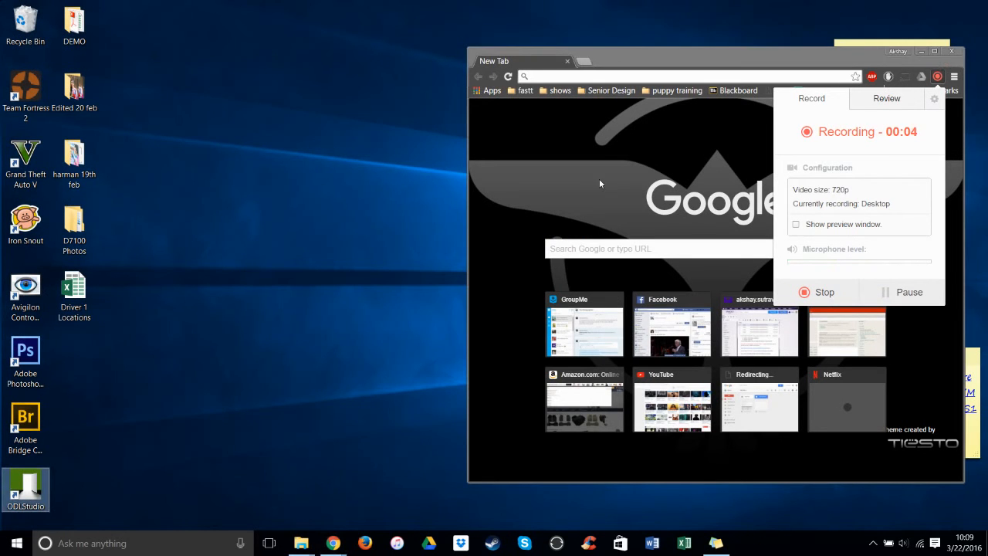
Minimize Chrome and launch ODL Studio from its desktop shortcut
left_click(951, 50)
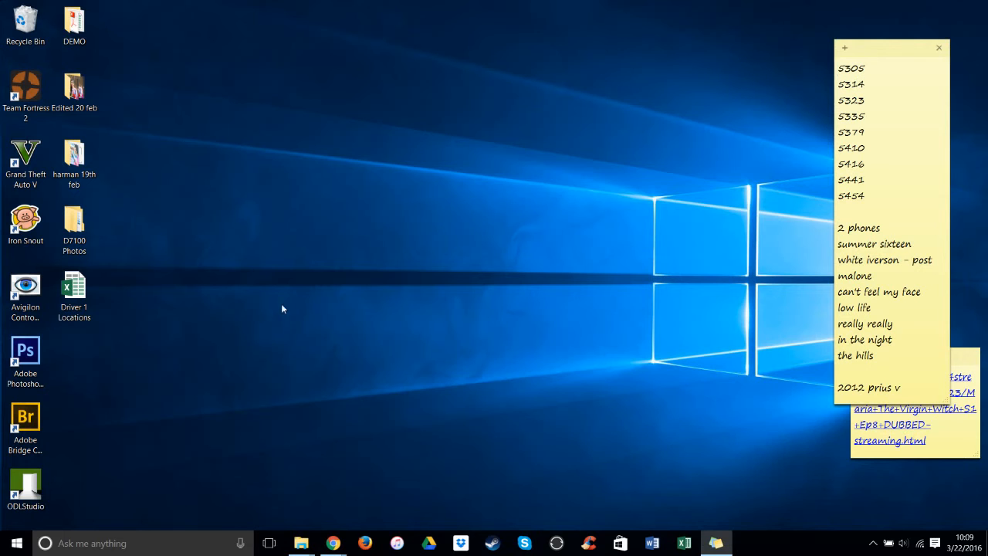
double_click(25, 487)
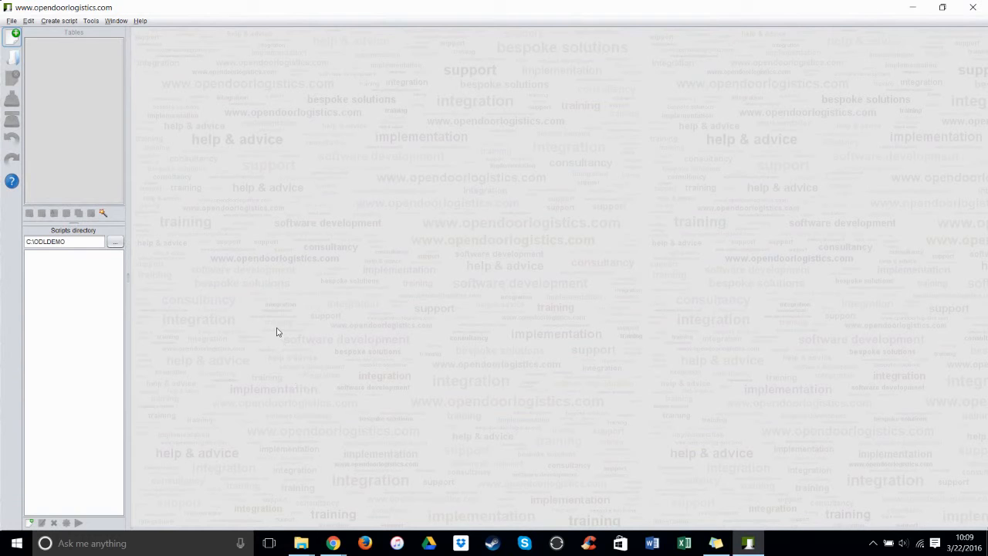
mouse_move(375, 136)
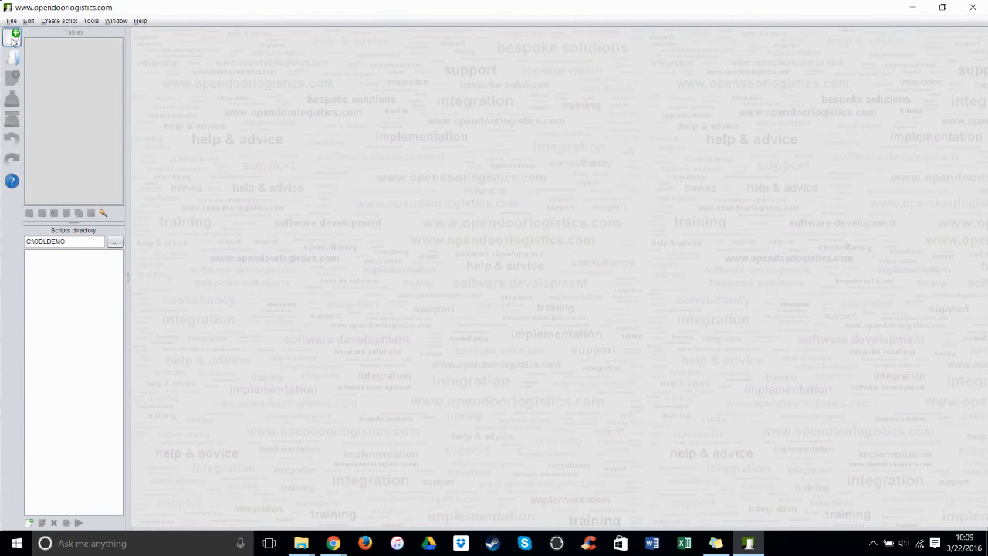
Create an empty datastore, then add a Vehicle routing (JSPRIT) script via the wizard
left_click(13, 37)
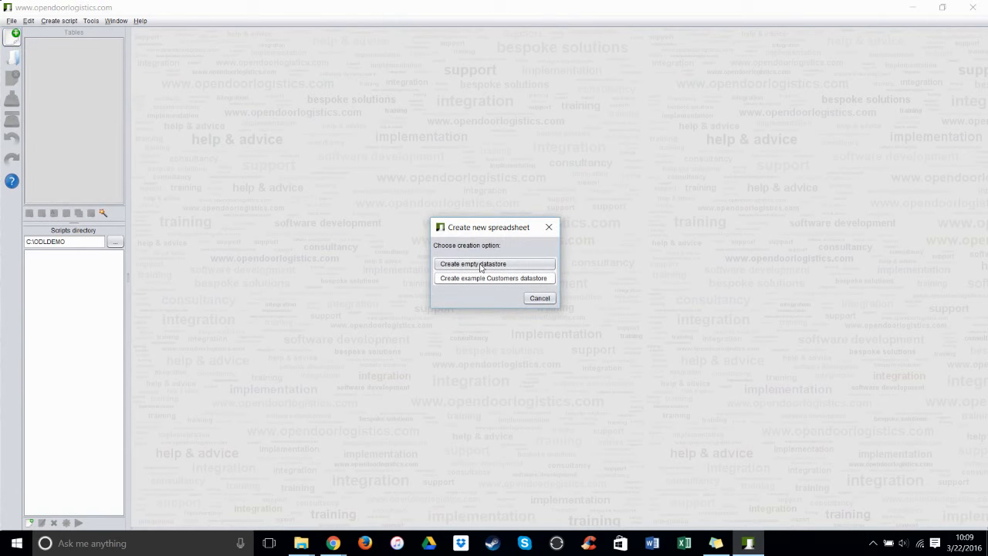
left_click(472, 264)
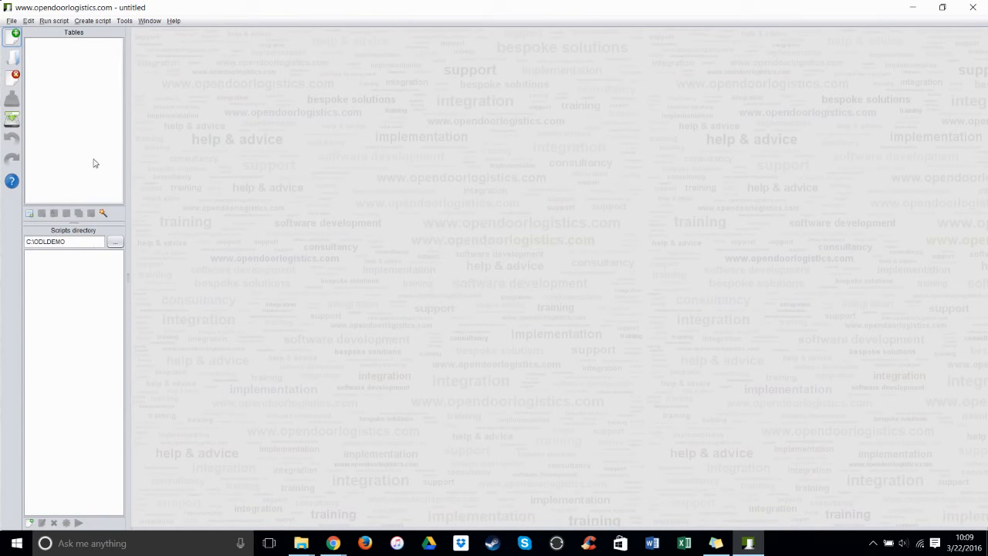
mouse_move(97, 24)
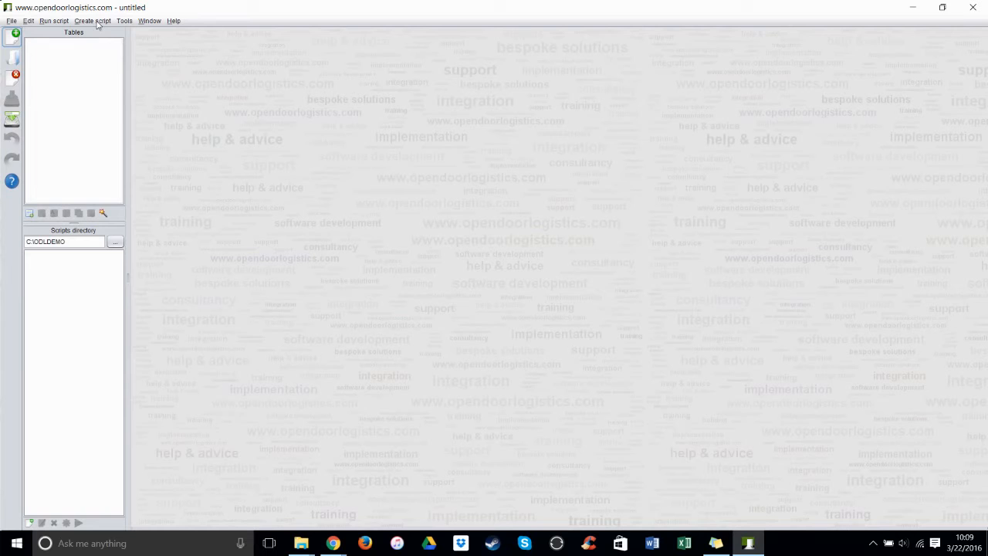
left_click(92, 20)
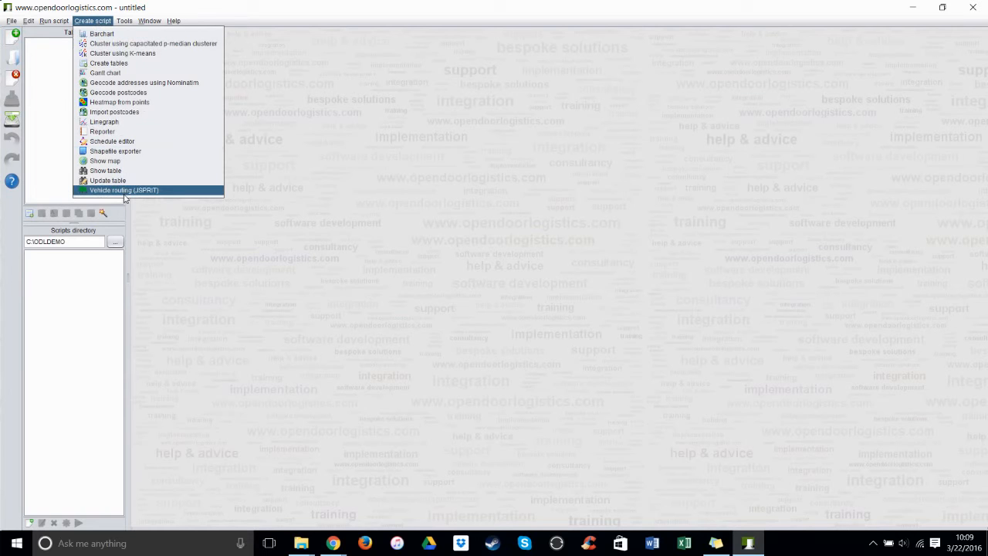
left_click(123, 190)
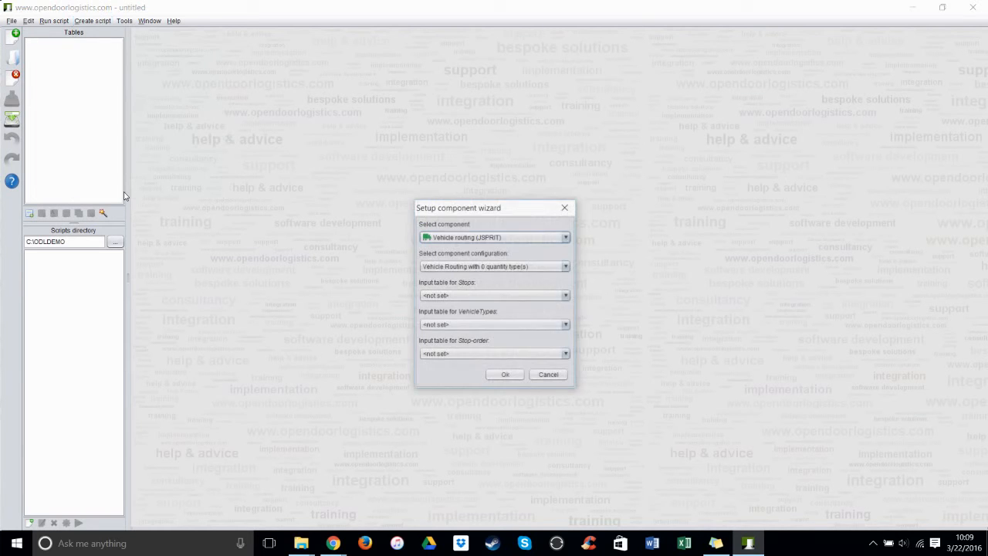
left_click(565, 266)
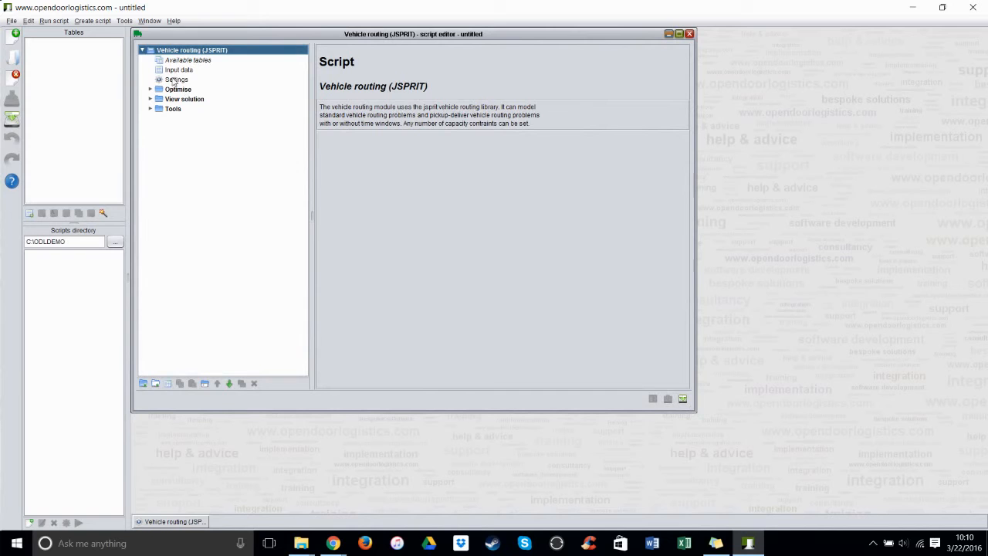
Switch the JSPRIT script's distance calculation to ROAD_NETWORK
left_click(176, 79)
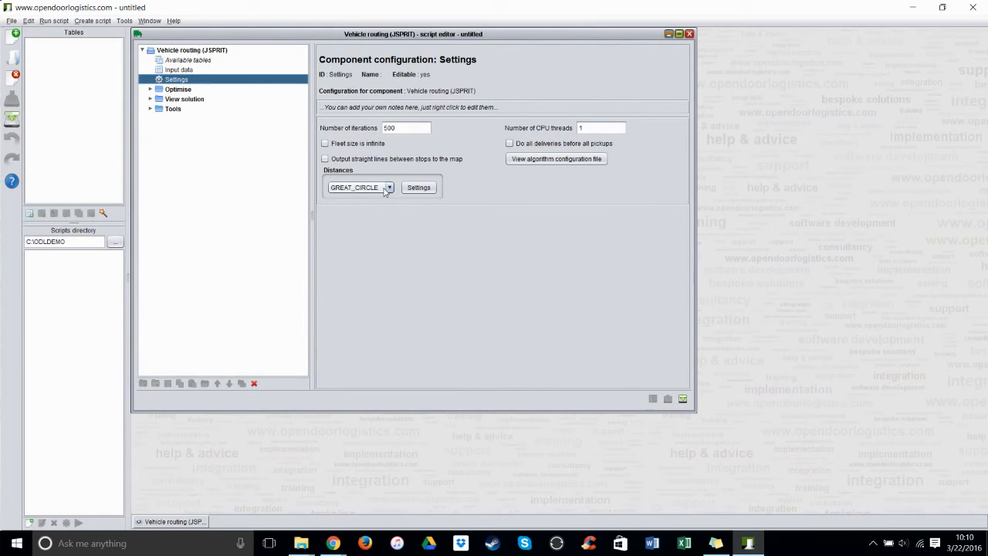
left_click(389, 187)
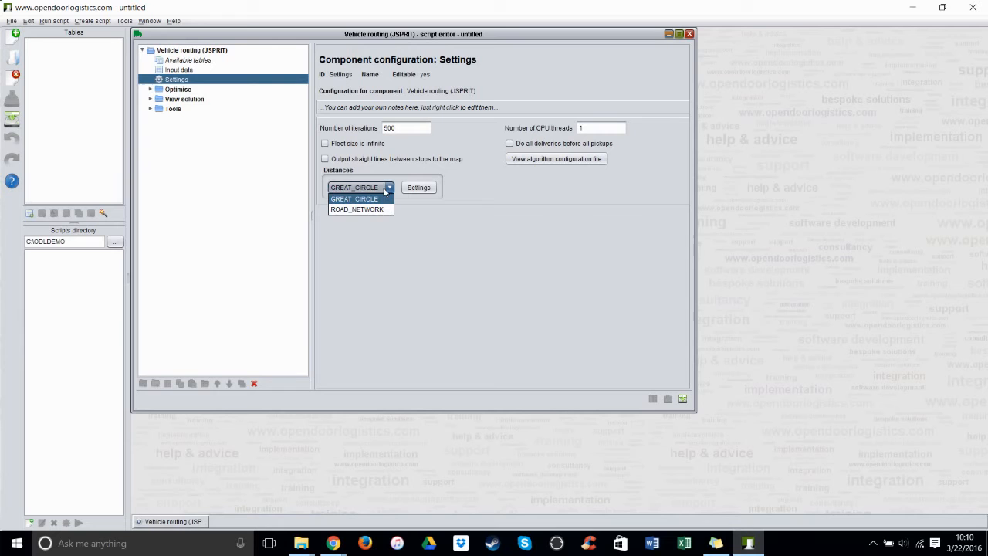
mouse_move(356, 210)
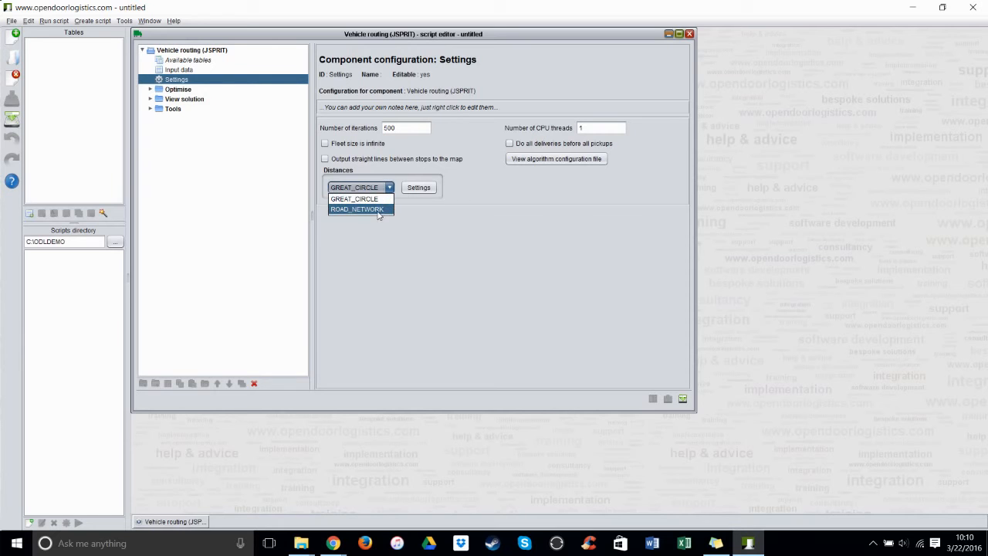
left_click(357, 210)
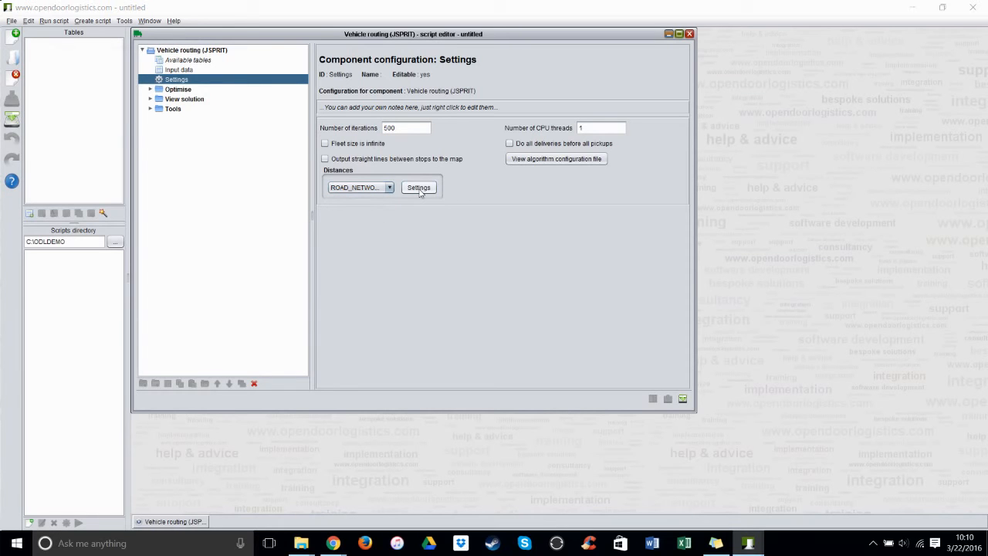
Point the road network graph directory to C:\ODLDEMO\texas-latest.osm-gh
left_click(418, 187)
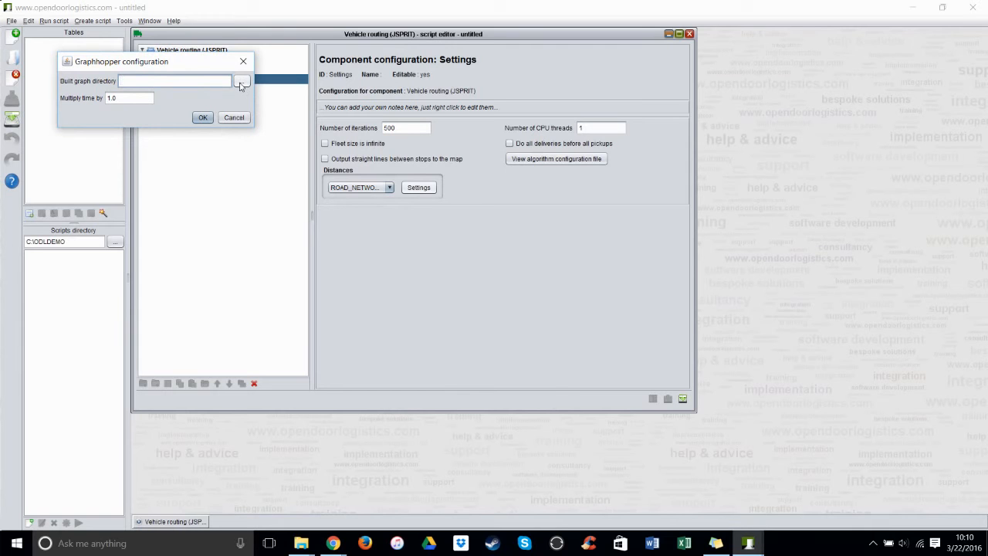
left_click(242, 81)
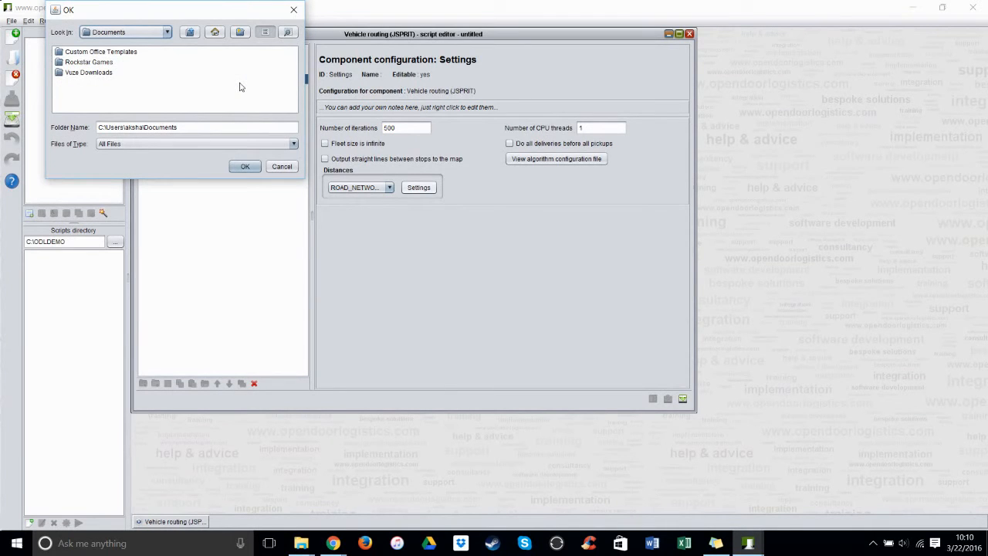
left_click(167, 31)
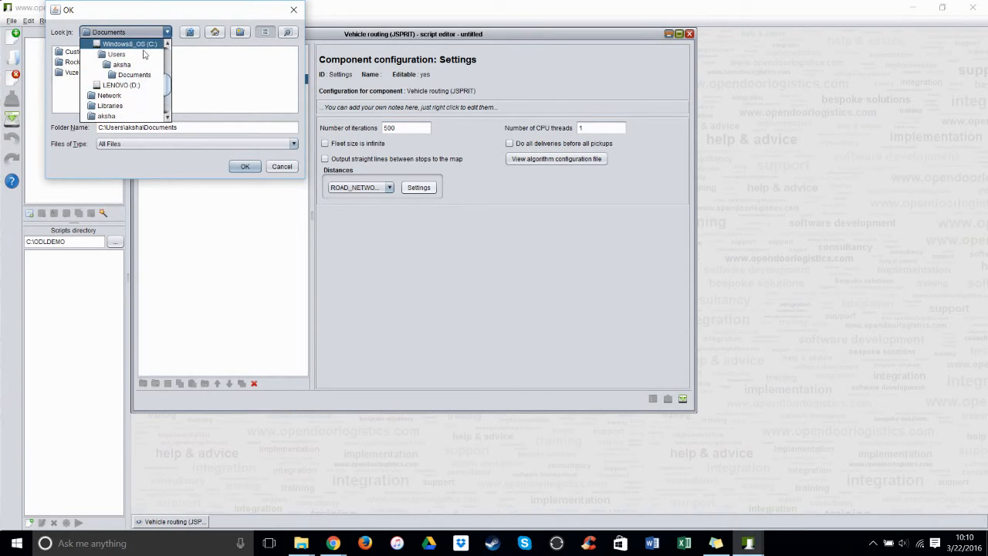
left_click(129, 43)
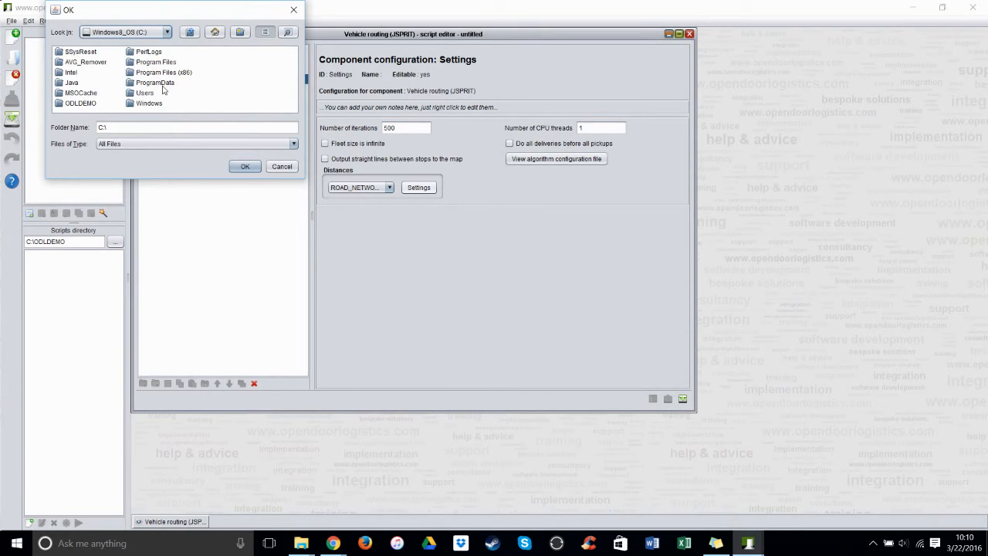
double_click(80, 102)
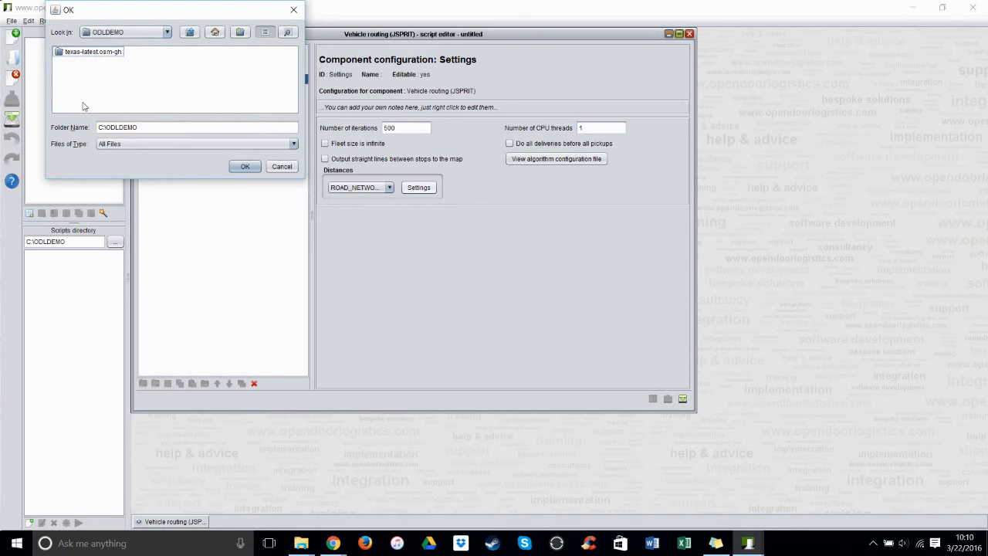
left_click(93, 51)
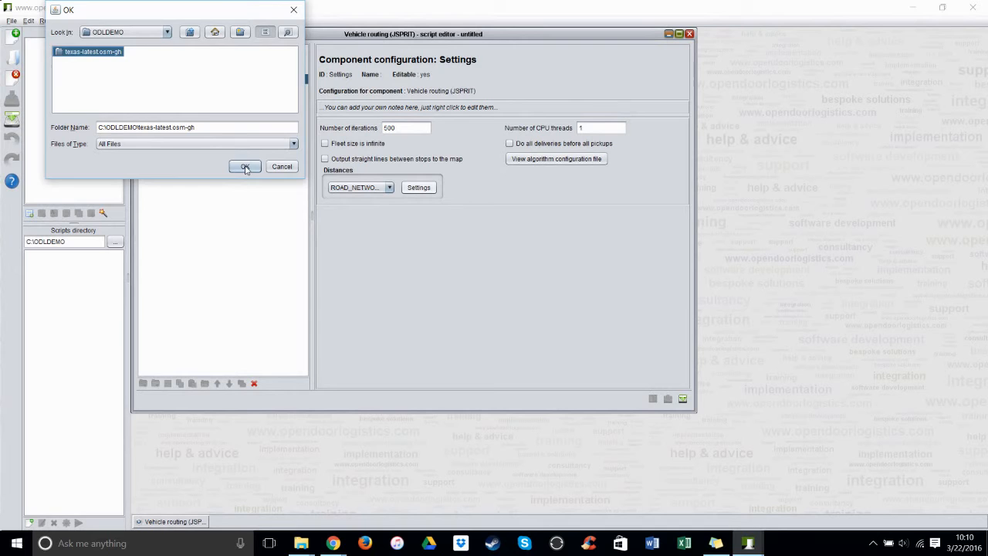
left_click(245, 167)
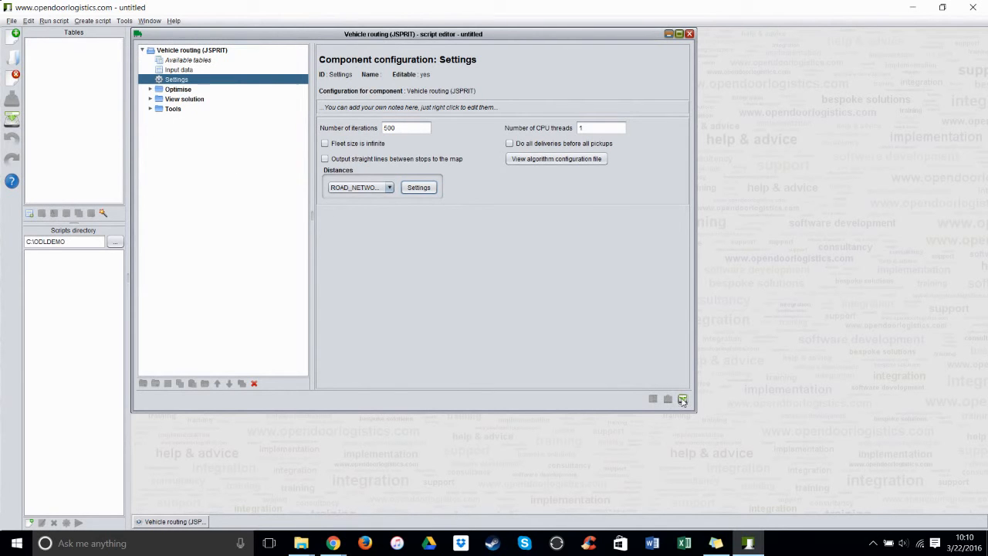
Save the script as vehicle routing (jsprit).odlx in C:\ODLDEMO
left_click(683, 399)
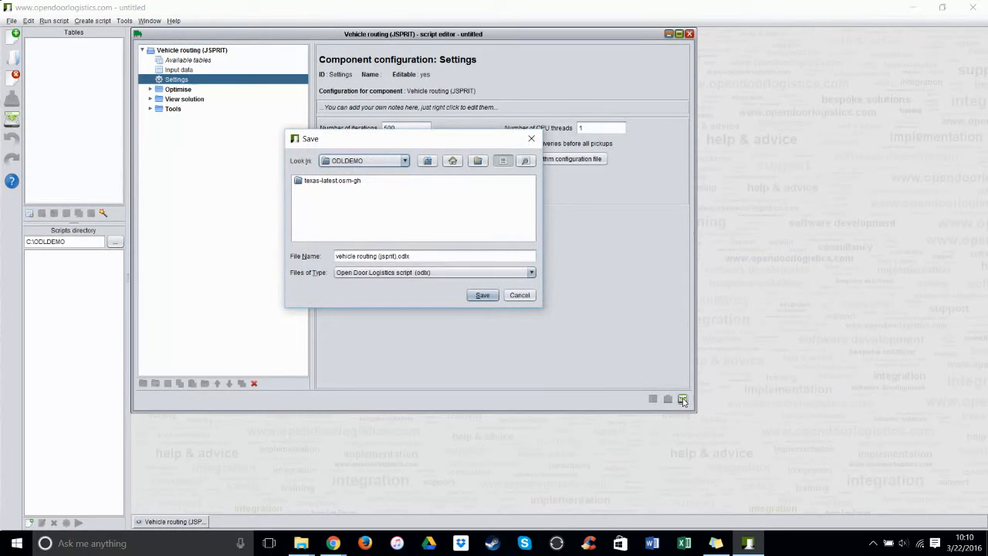
mouse_move(416, 199)
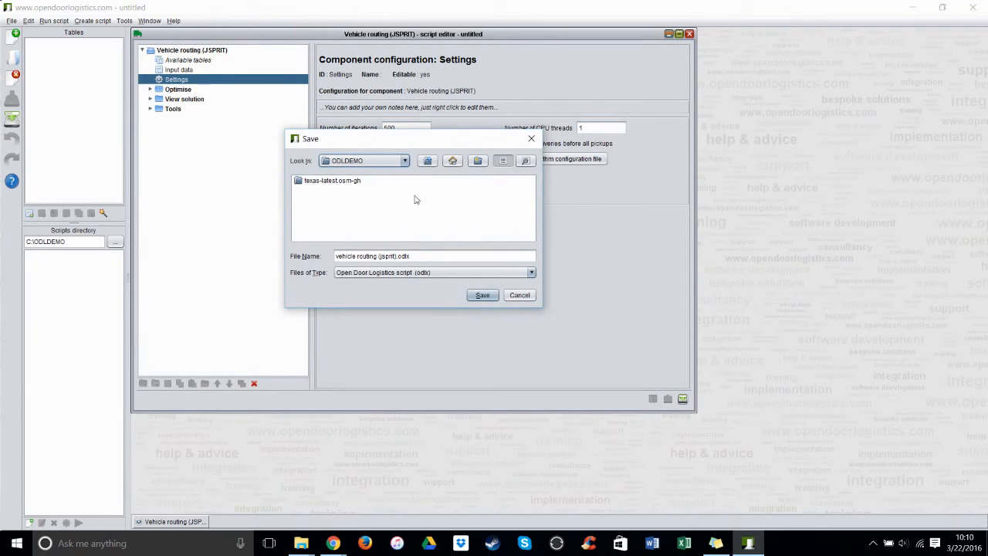
mouse_move(402, 238)
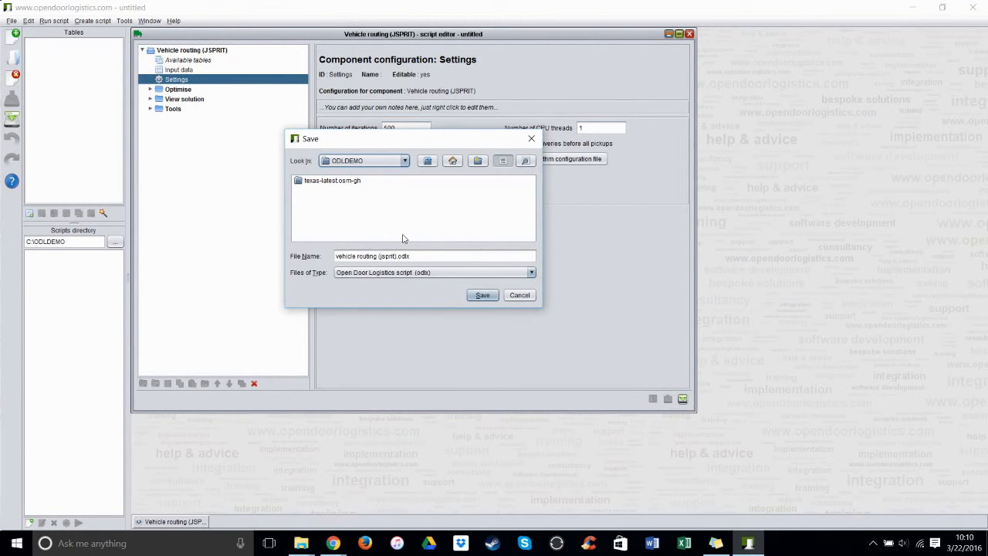
mouse_move(410, 193)
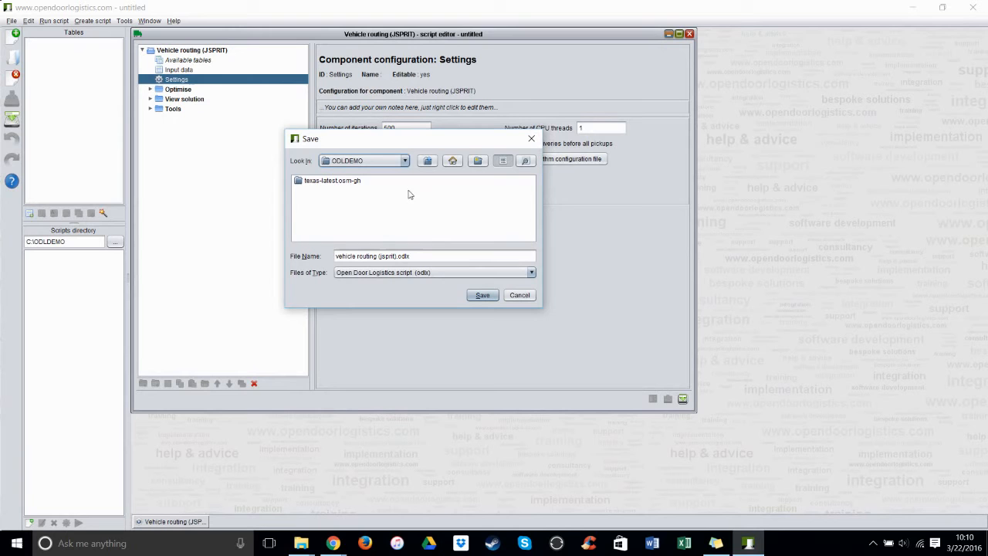
mouse_move(437, 194)
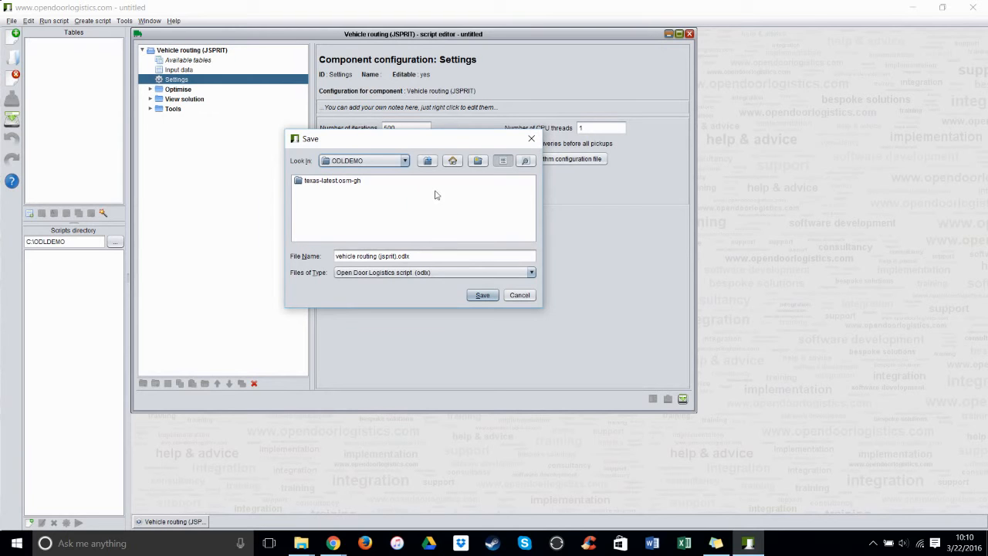
mouse_move(398, 207)
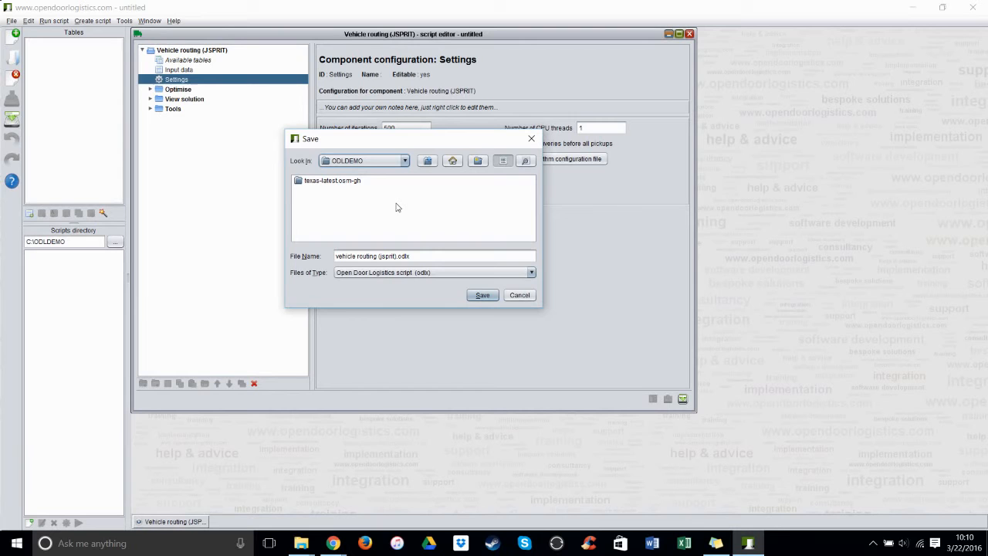
mouse_move(461, 293)
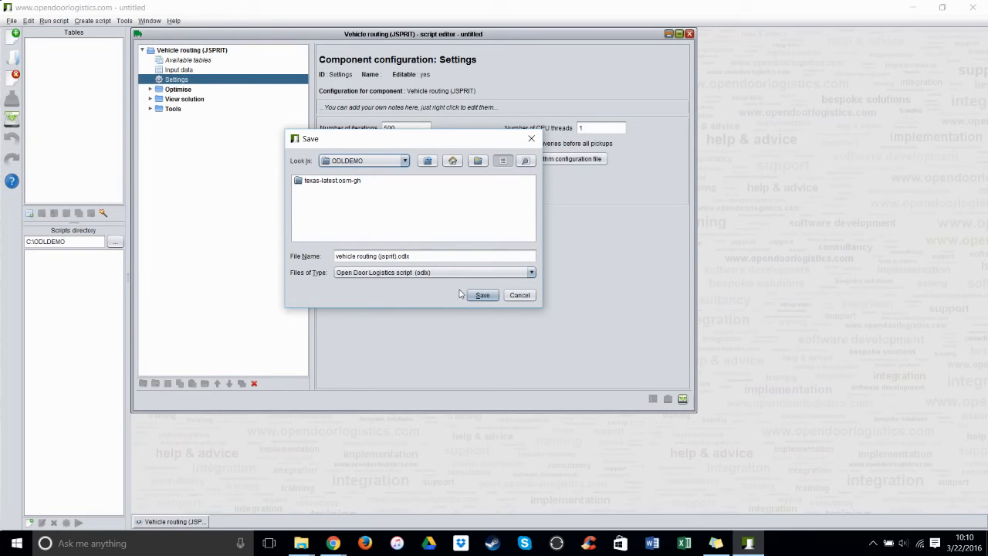
mouse_move(482, 295)
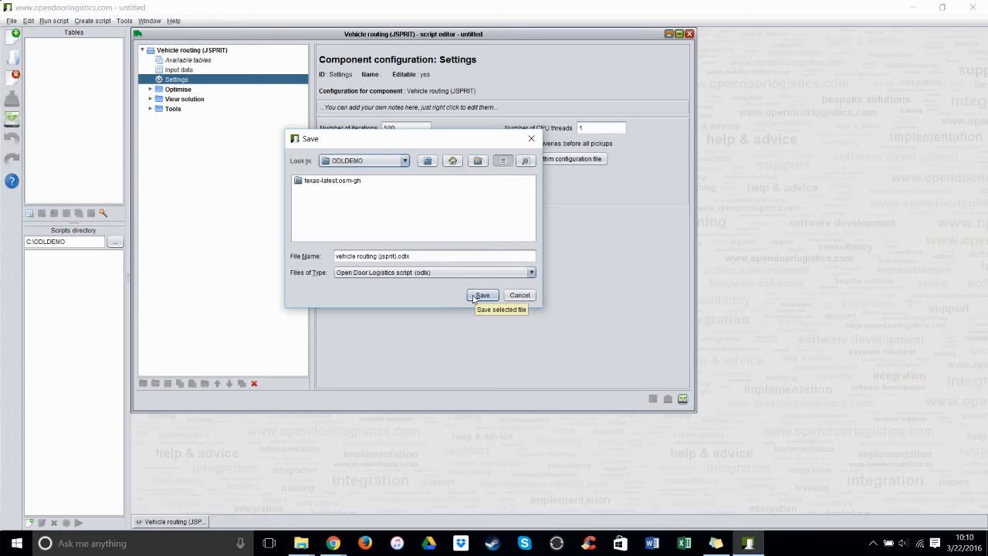
left_click(482, 295)
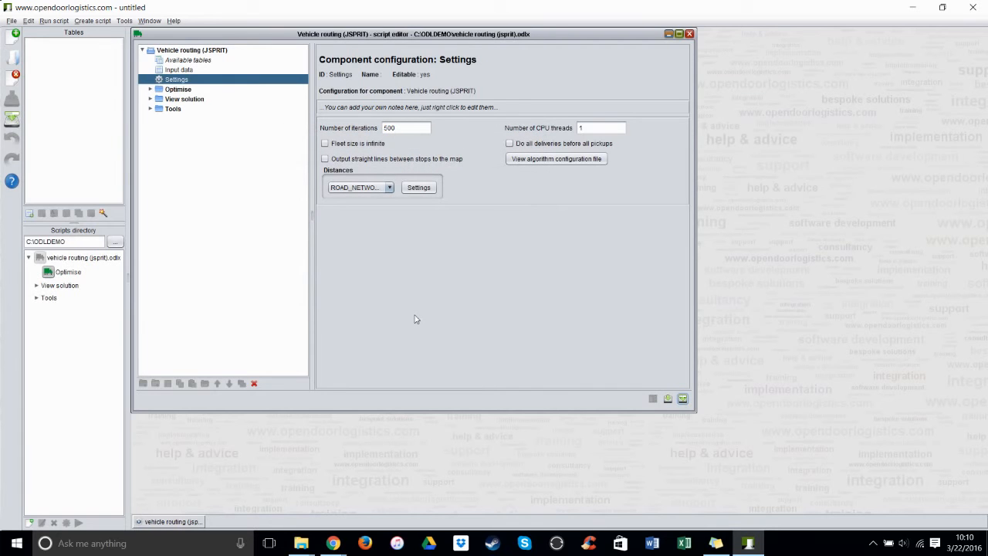
mouse_move(697, 387)
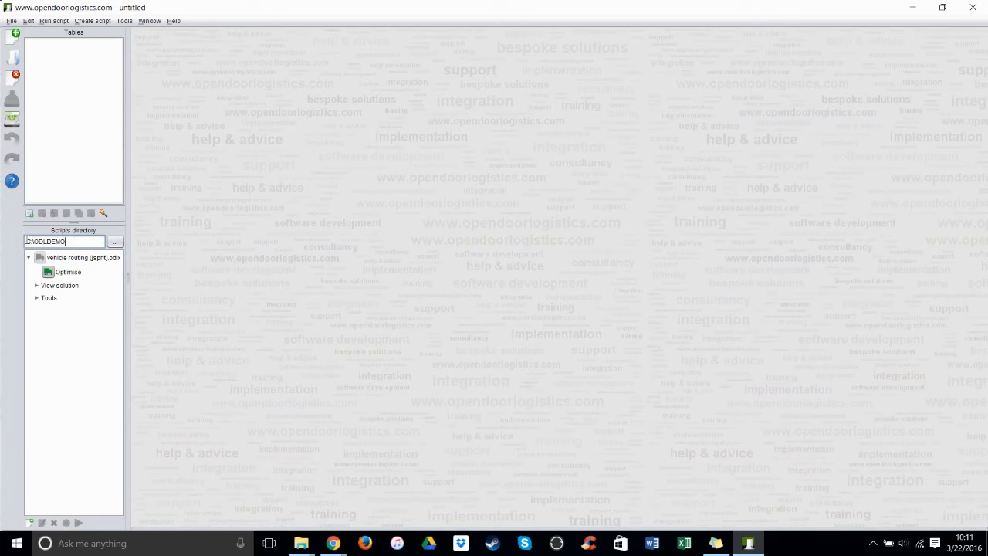
left_click(115, 241)
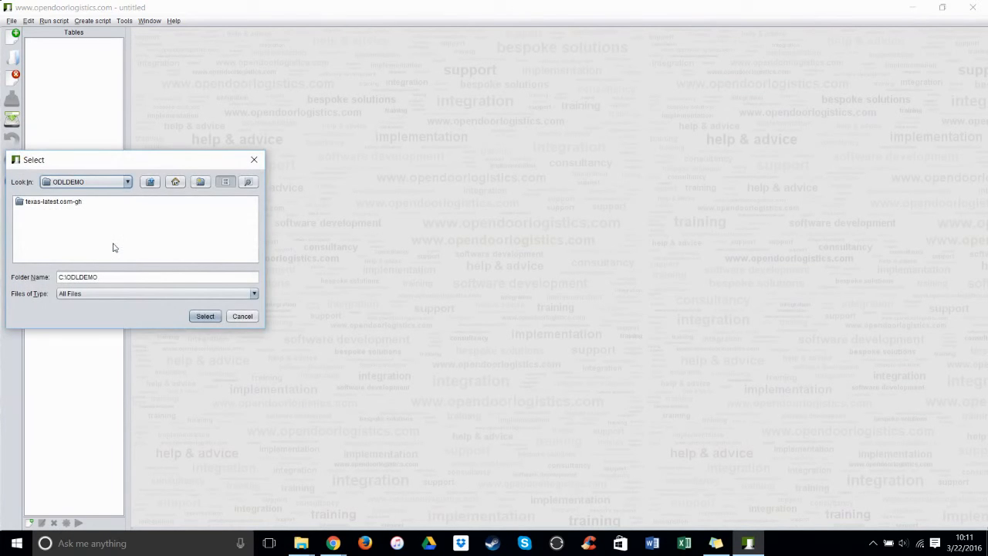
left_click(127, 182)
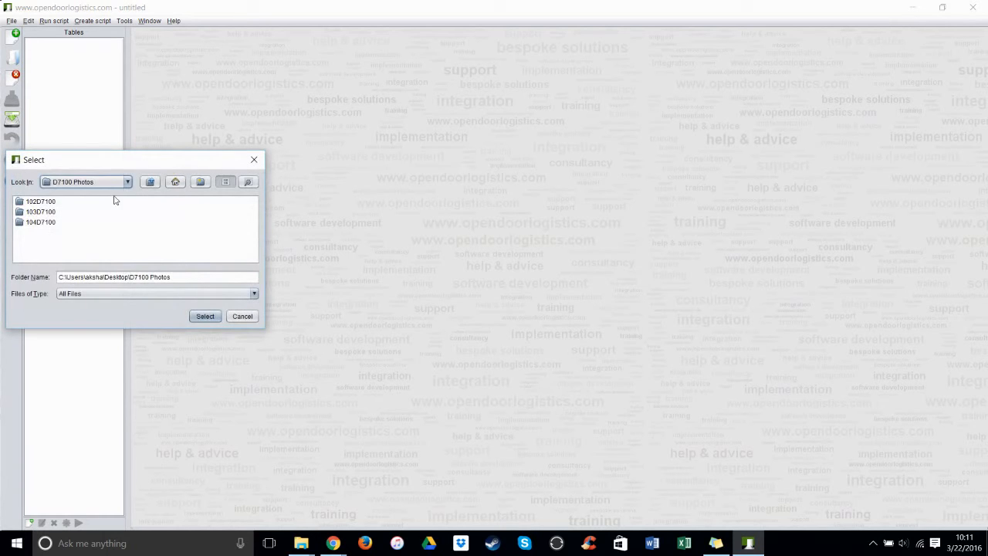
left_click(127, 181)
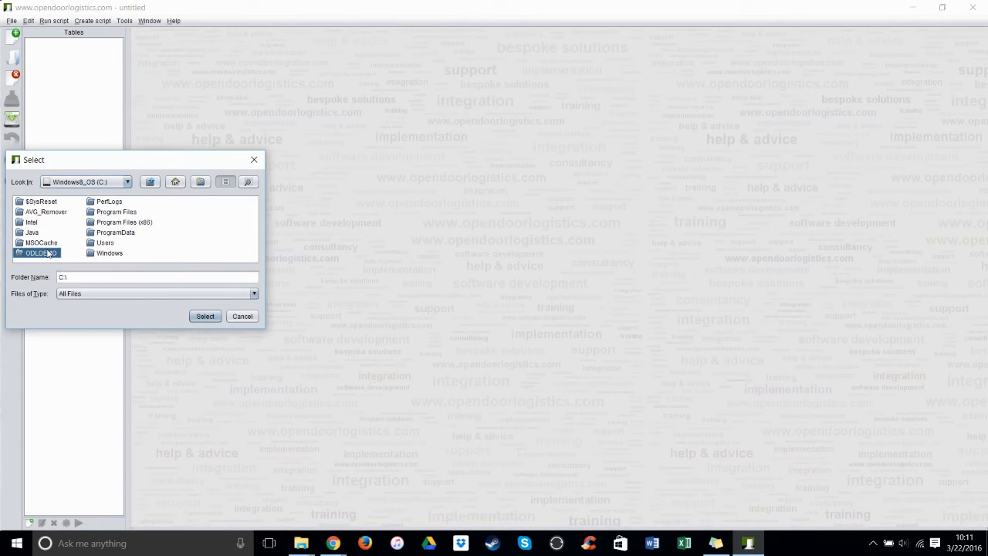
left_click(204, 316)
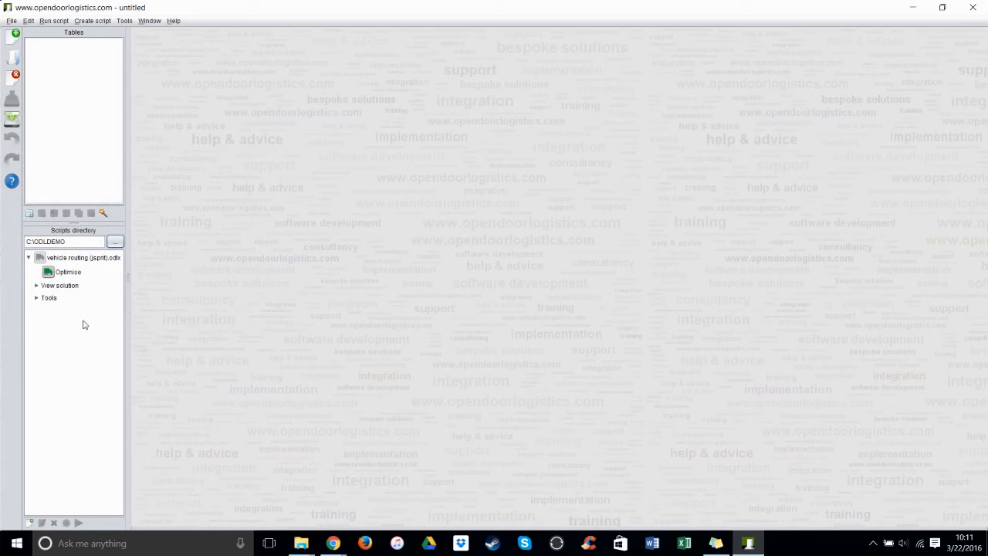
mouse_move(42, 319)
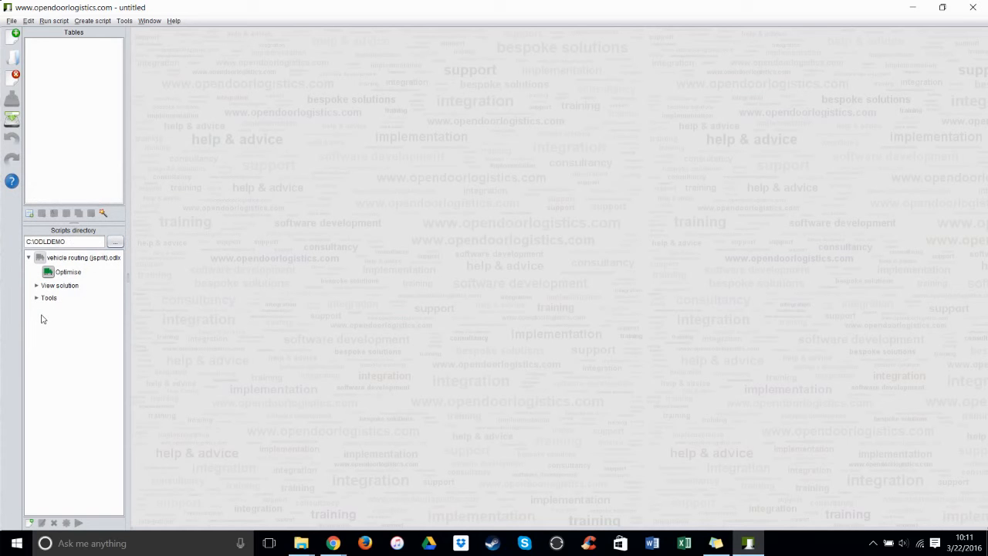
Create all input tables from the script's tools, then open 'Demo - create stops and vehicles'
left_click(37, 297)
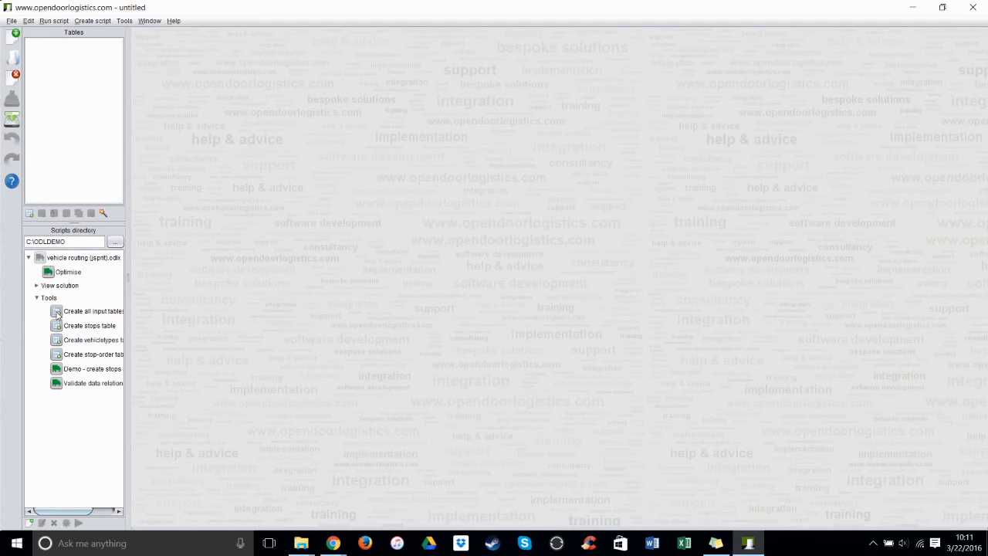
left_click(93, 311)
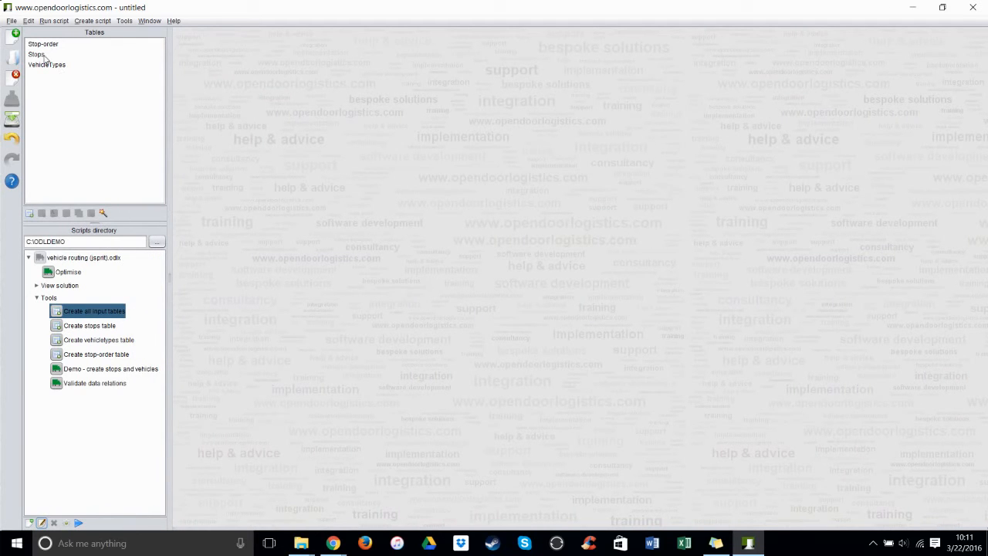
mouse_move(148, 309)
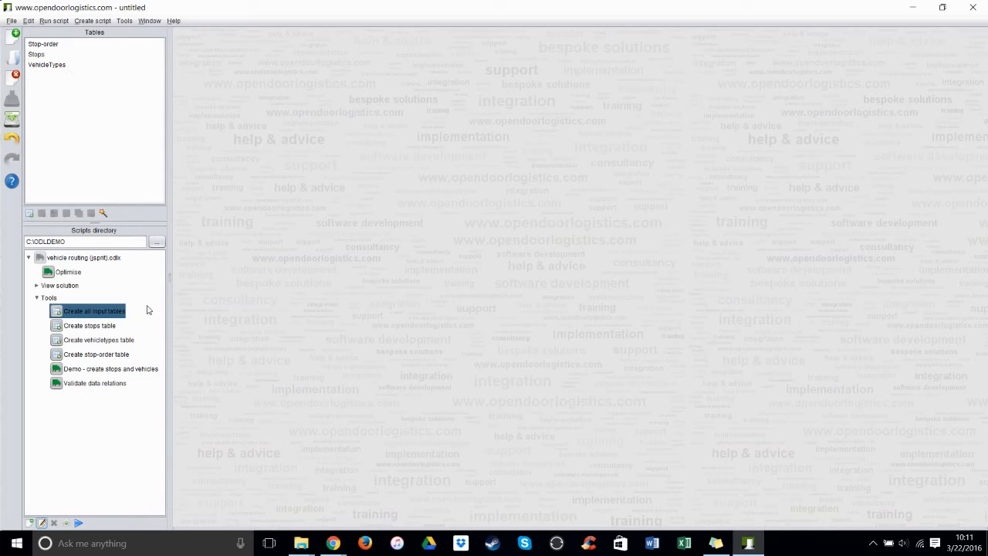
mouse_move(147, 313)
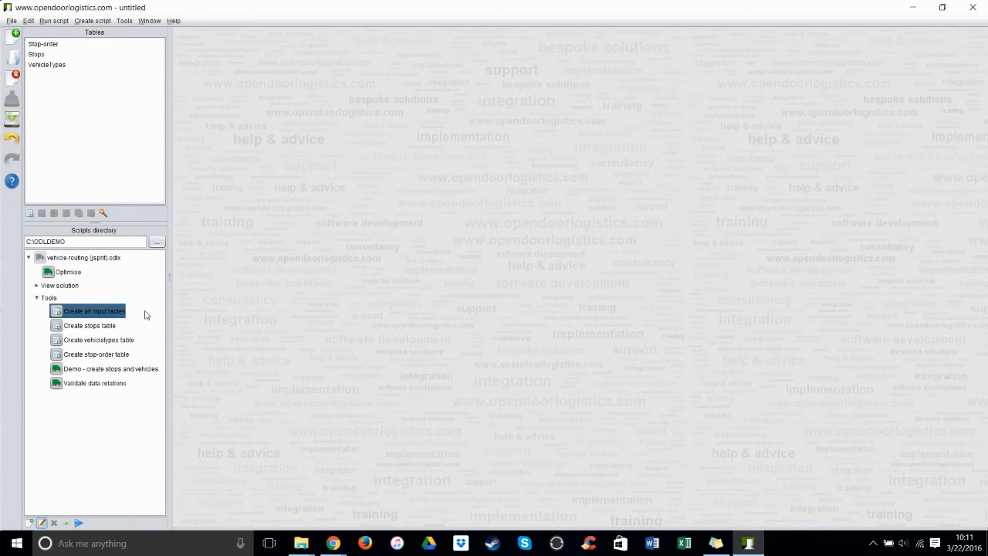
mouse_move(58, 374)
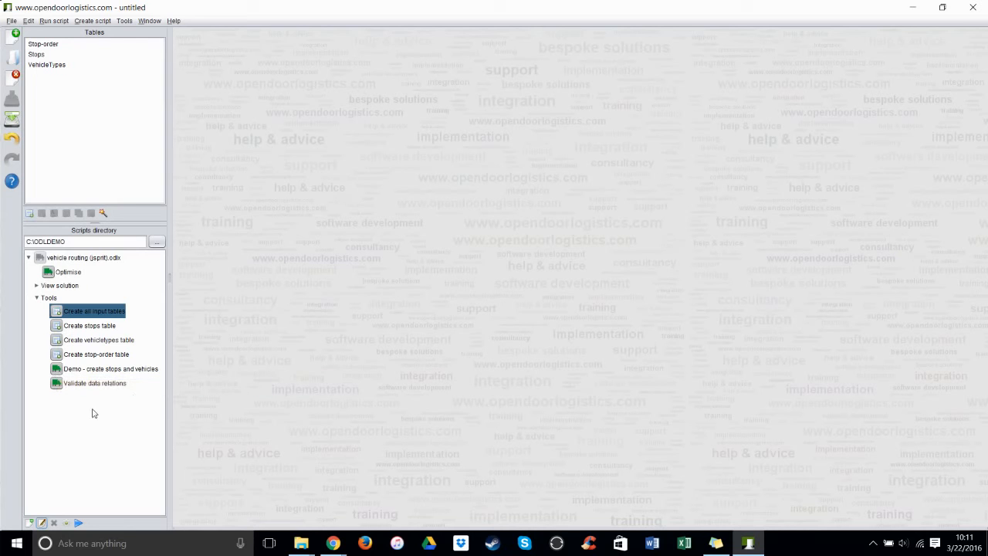
double_click(110, 369)
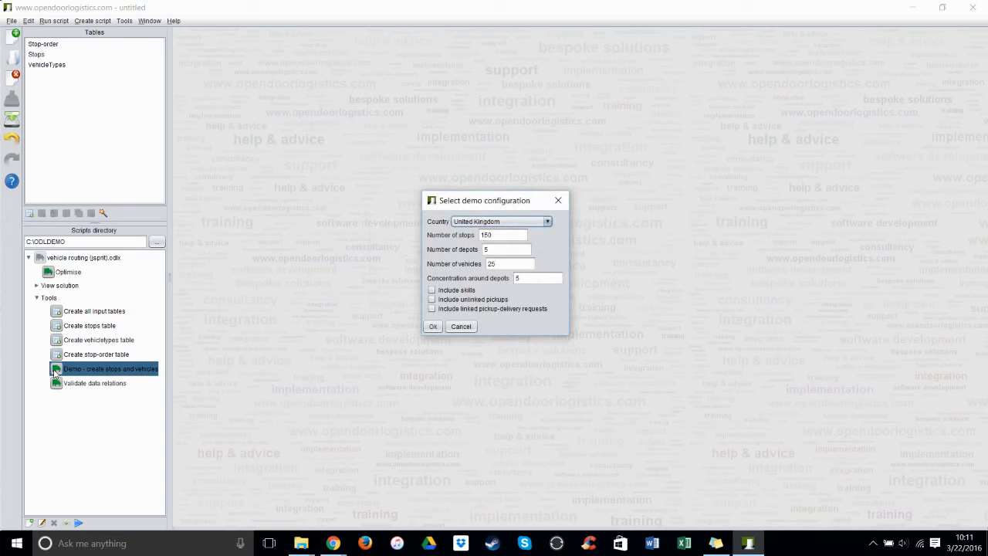
Generate the demo stops and vehicle types, then enlarge and reposition the VehicleTypes window
left_click(433, 325)
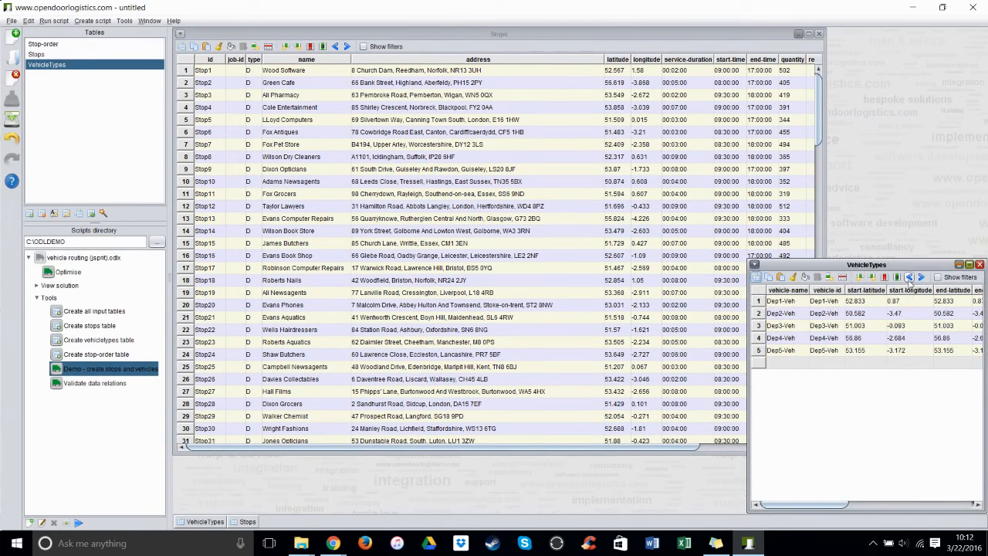
left_click_drag(867, 265, 305, 105)
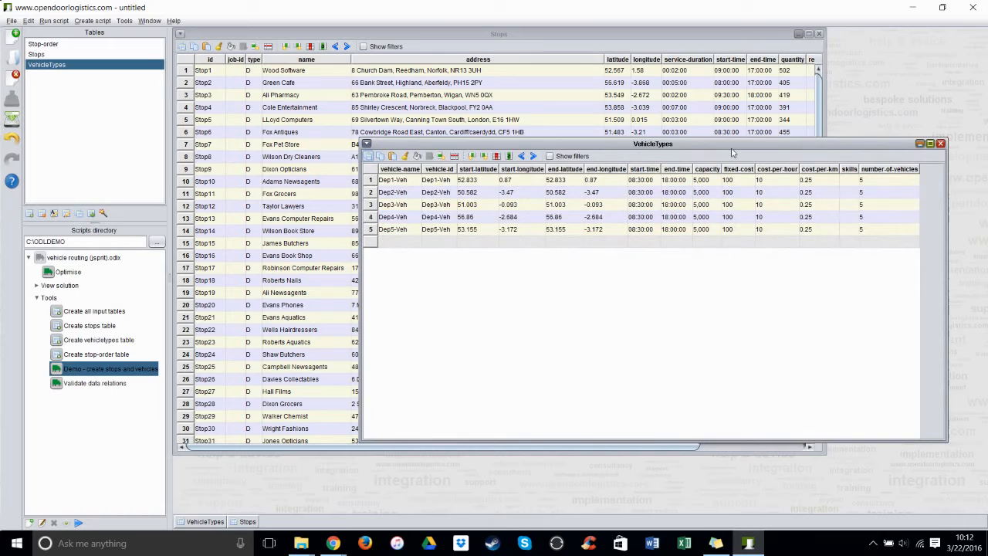
left_click_drag(654, 144, 665, 156)
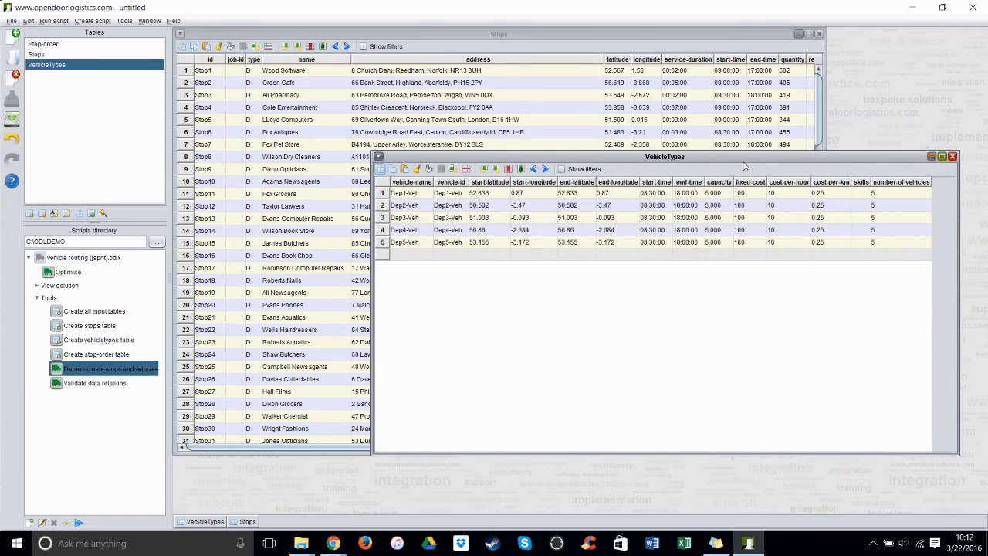
left_click_drag(665, 156, 662, 168)
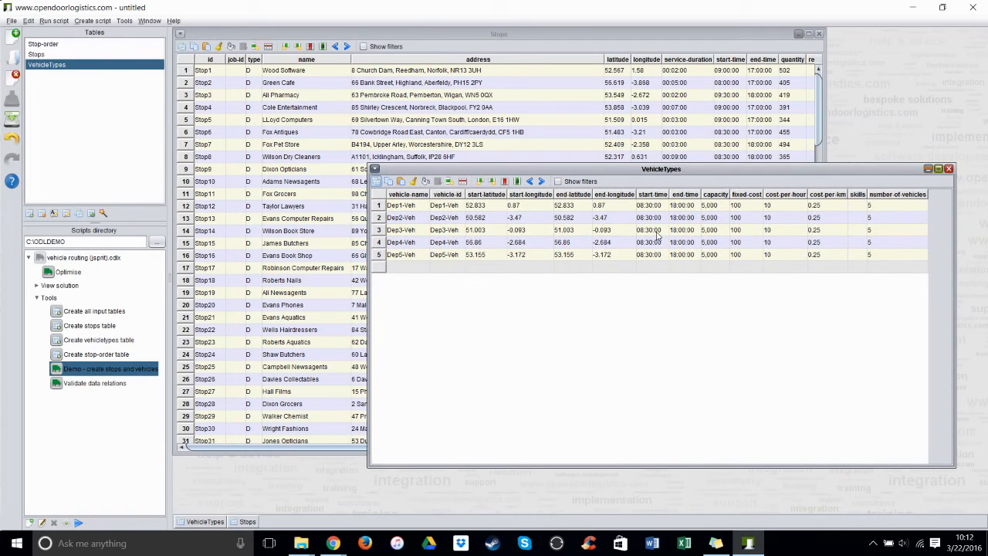
Inspect Dep5-Veh's id and vehicle count, then select the route optimisation option
double_click(445, 255)
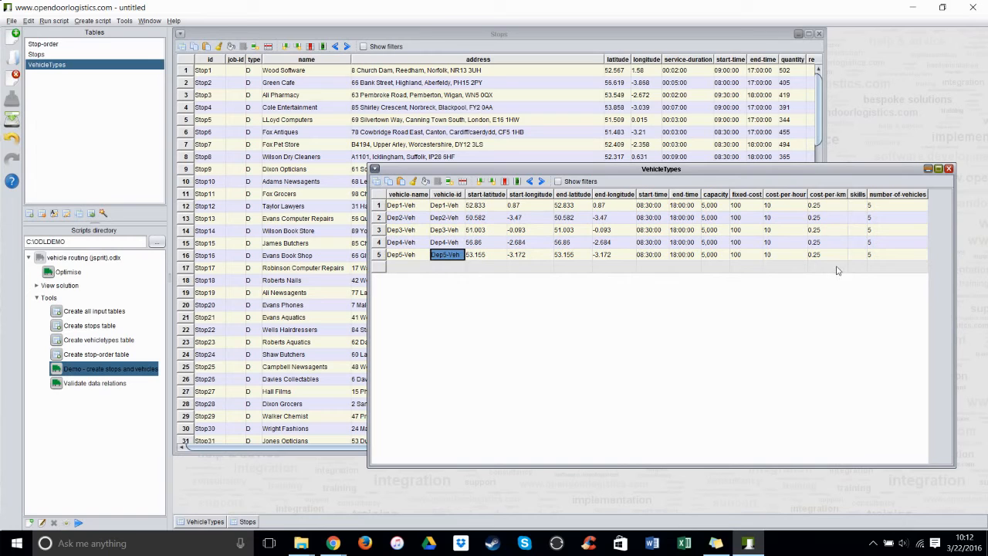
left_click(896, 255)
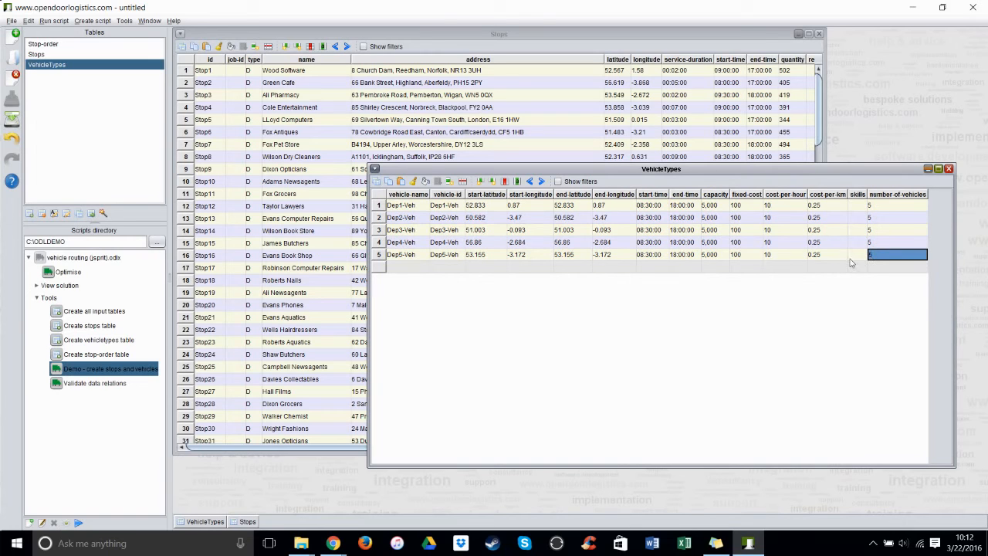
mouse_move(433, 326)
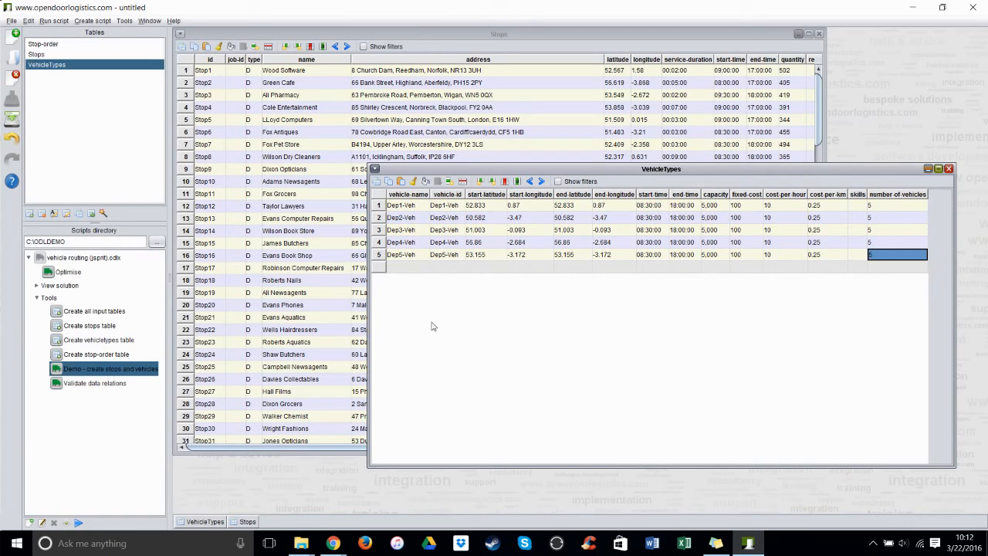
mouse_move(157, 257)
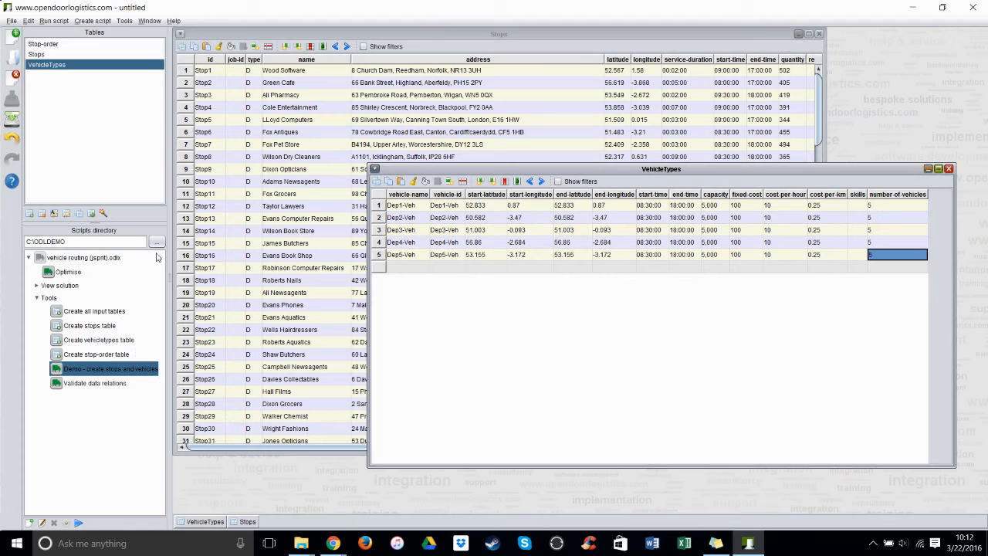
mouse_move(68, 272)
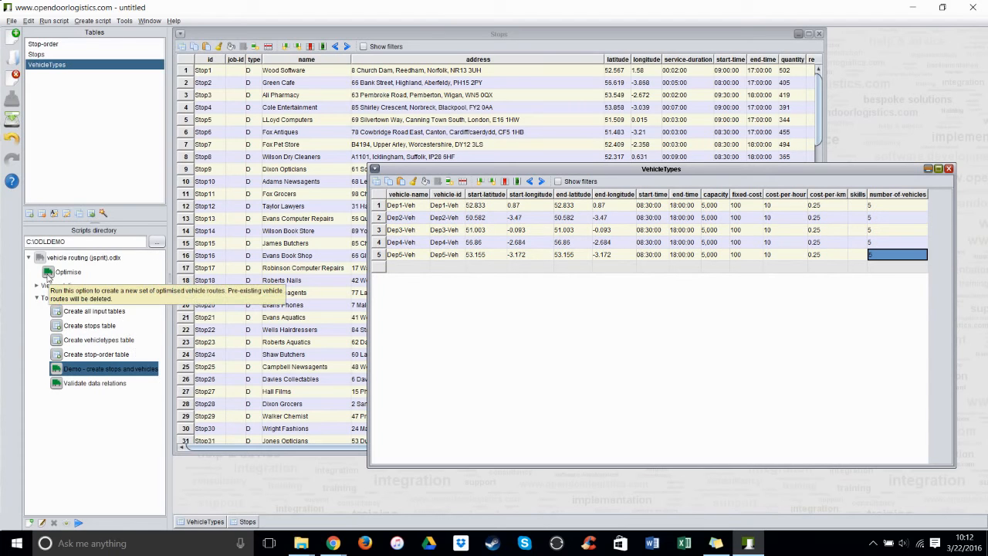
left_click(68, 272)
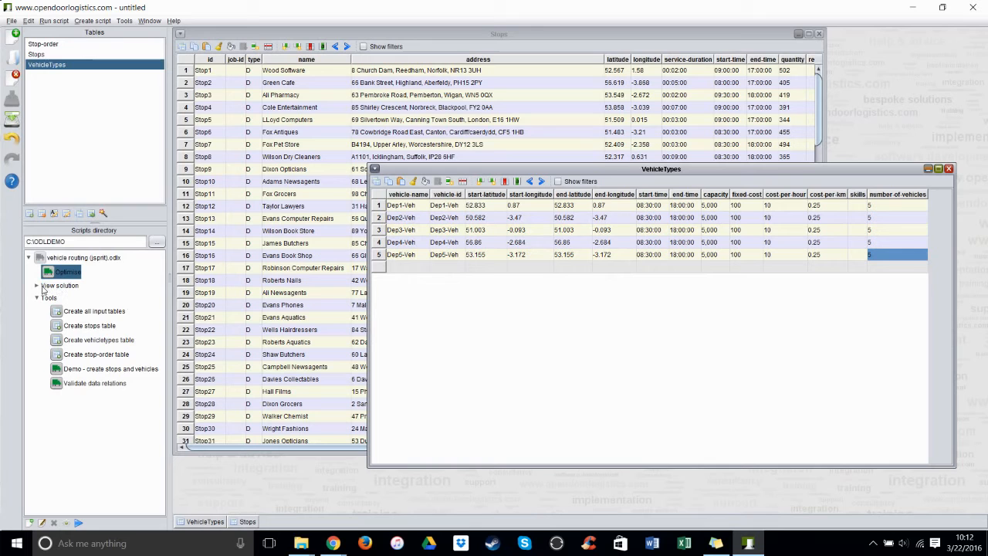
Expand View solution and show the demo stops and routes on a map
left_click(37, 285)
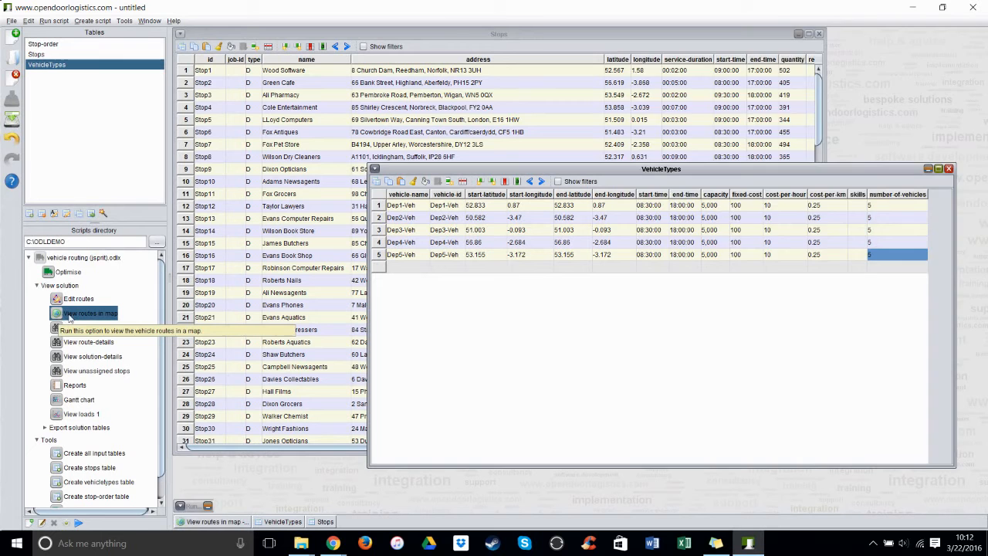
left_click(90, 313)
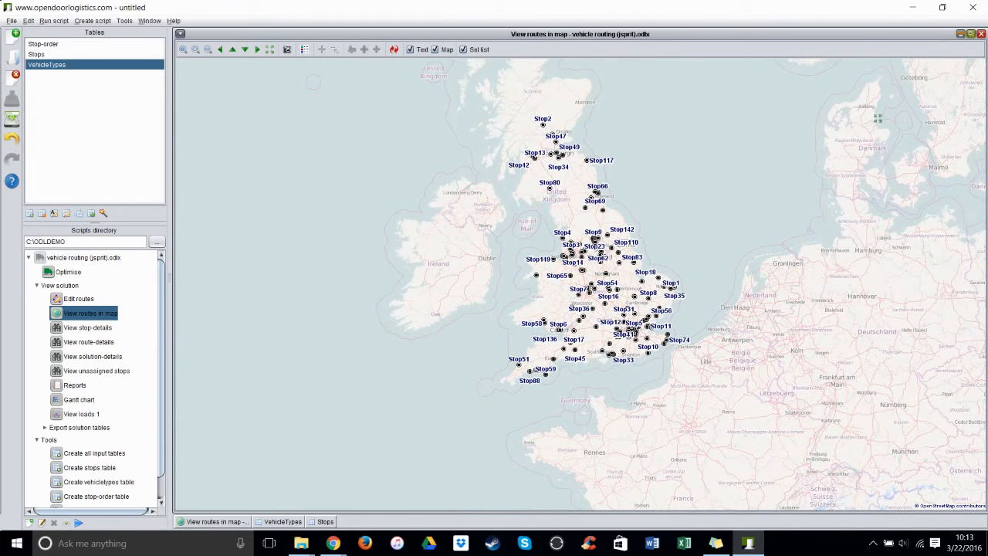
mouse_move(982, 35)
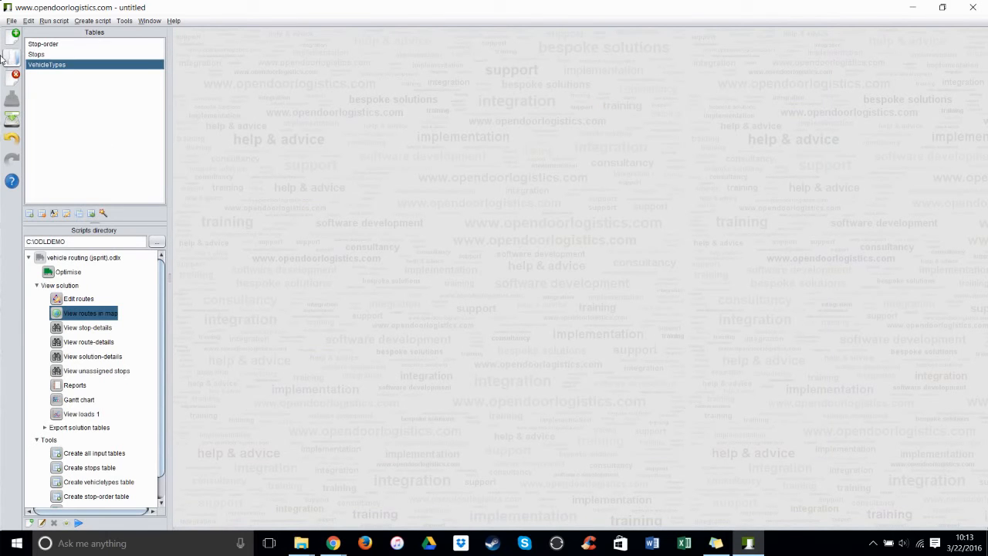
Open Classic Delivery Routes.xlsx from the DEMO folder and select Optimise
left_click(973, 7)
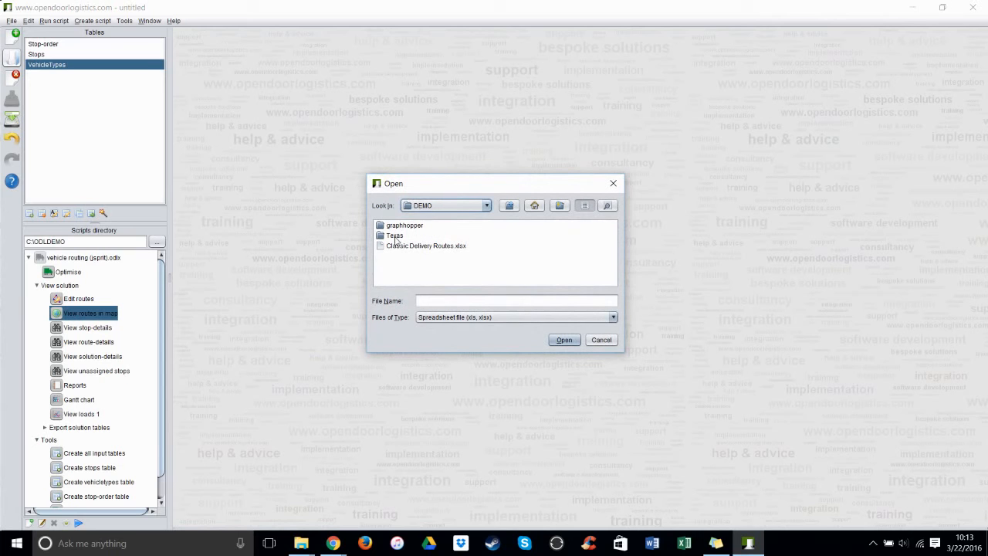
left_click(426, 246)
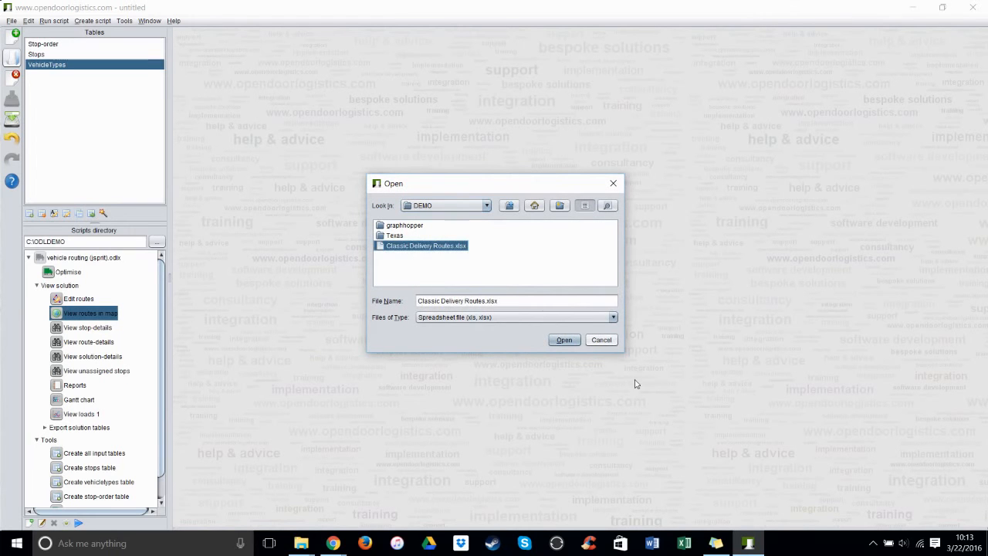
left_click(565, 339)
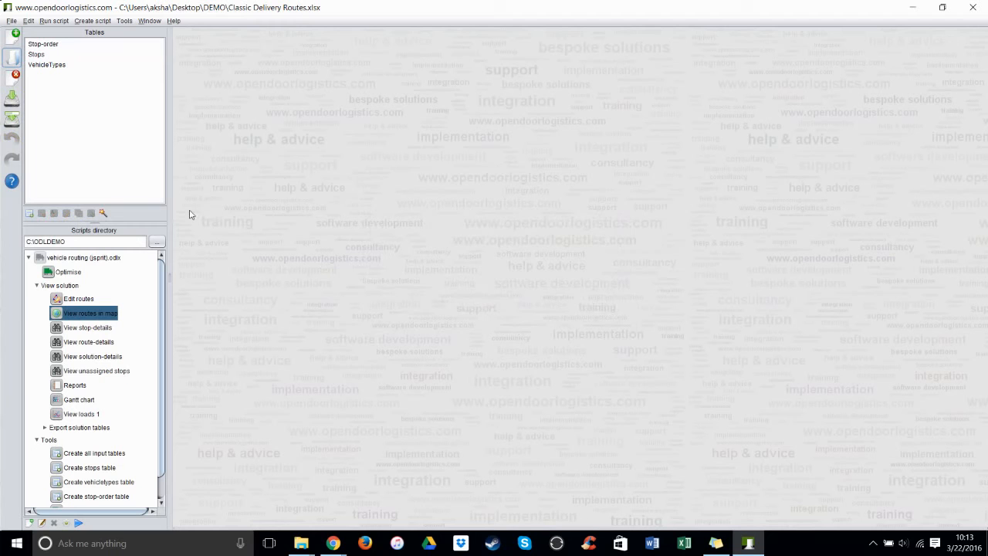
left_click(68, 271)
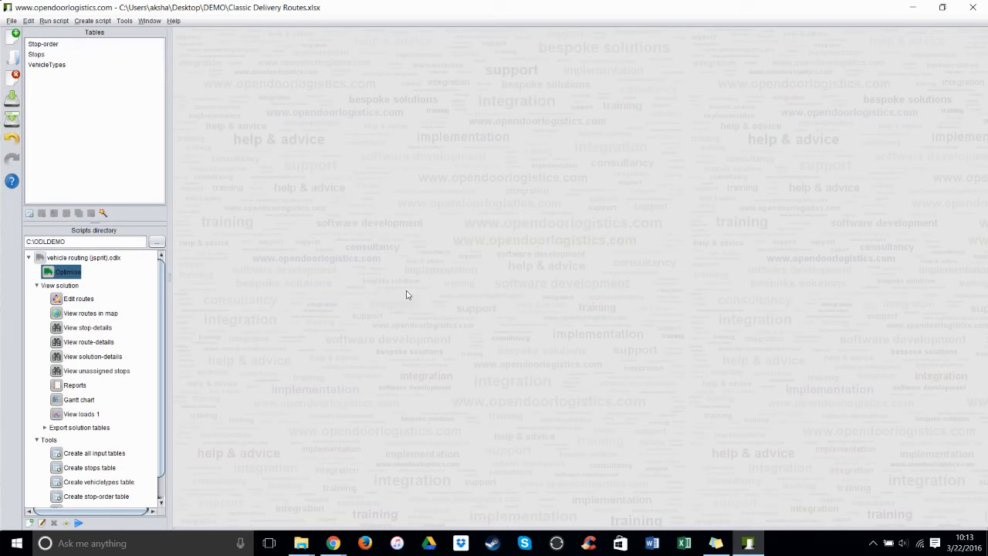
Map the Afternoon, Evening, Morning 1 and Morning 2 routes full-size with the route list showing
left_click(91, 313)
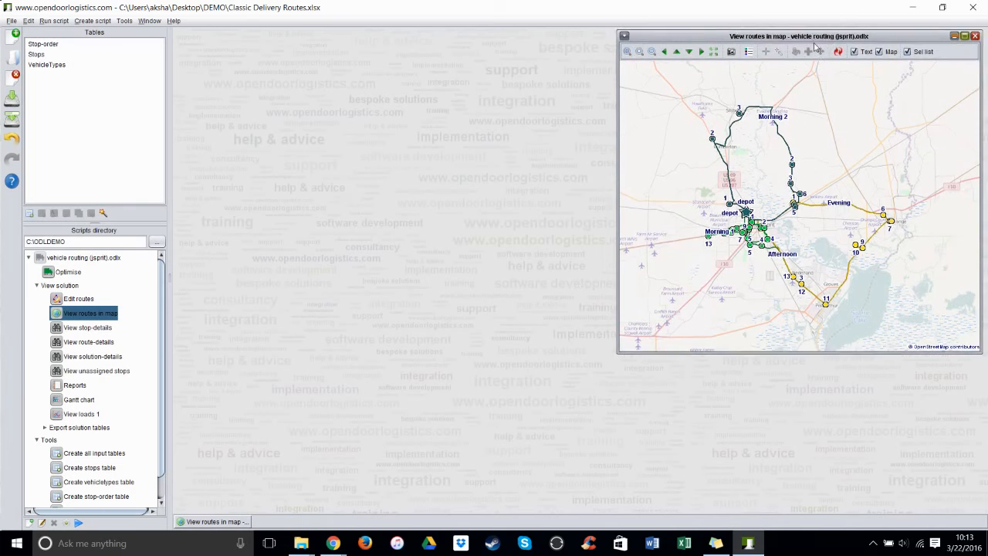
left_click(964, 36)
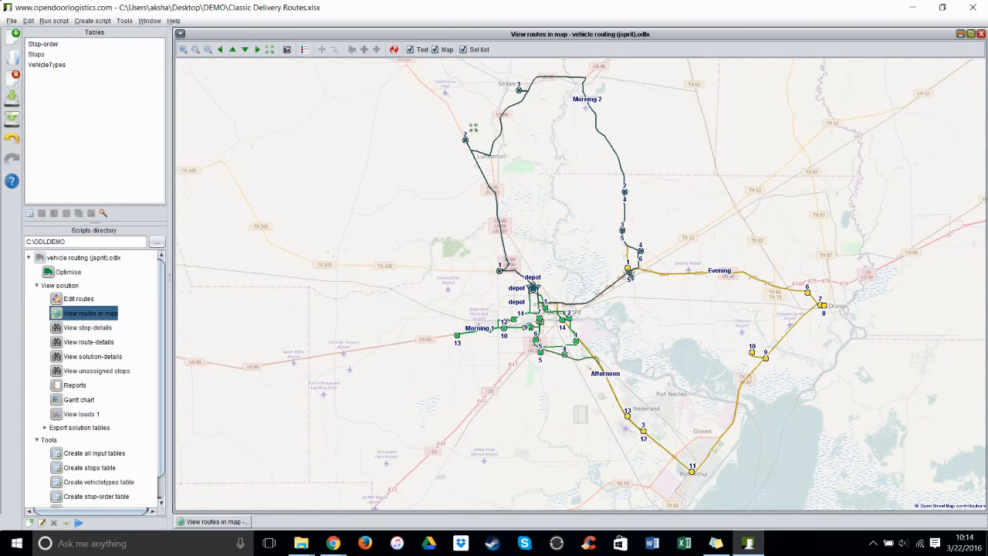
left_click(463, 49)
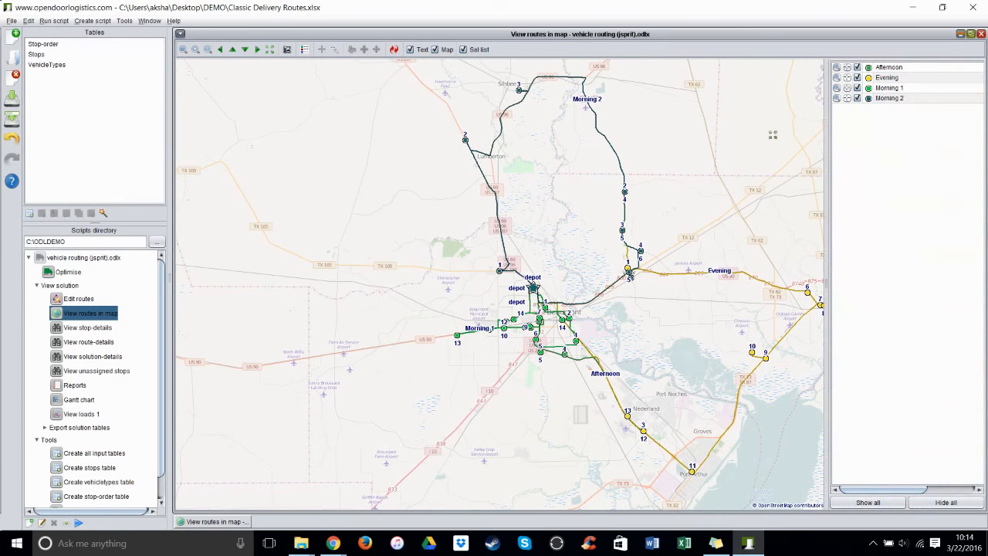
mouse_move(552, 293)
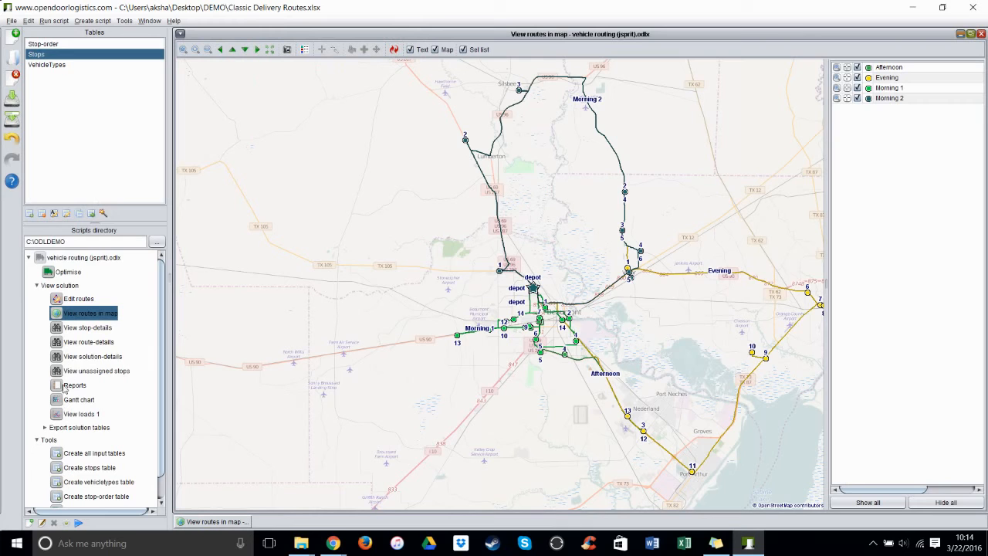
mouse_move(58, 329)
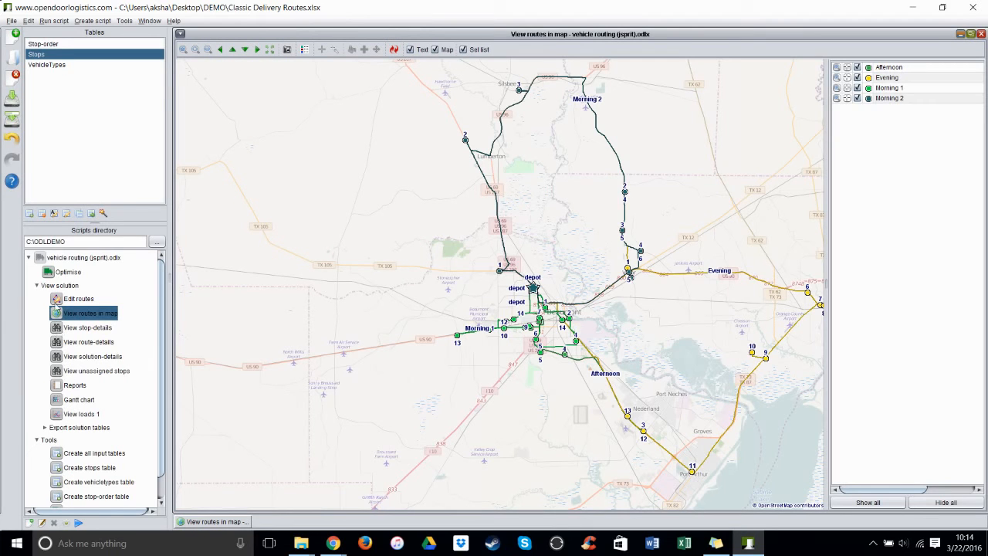
Open route editing and place the Morning 2 stop schedule at the lower right beside the map
left_click(78, 299)
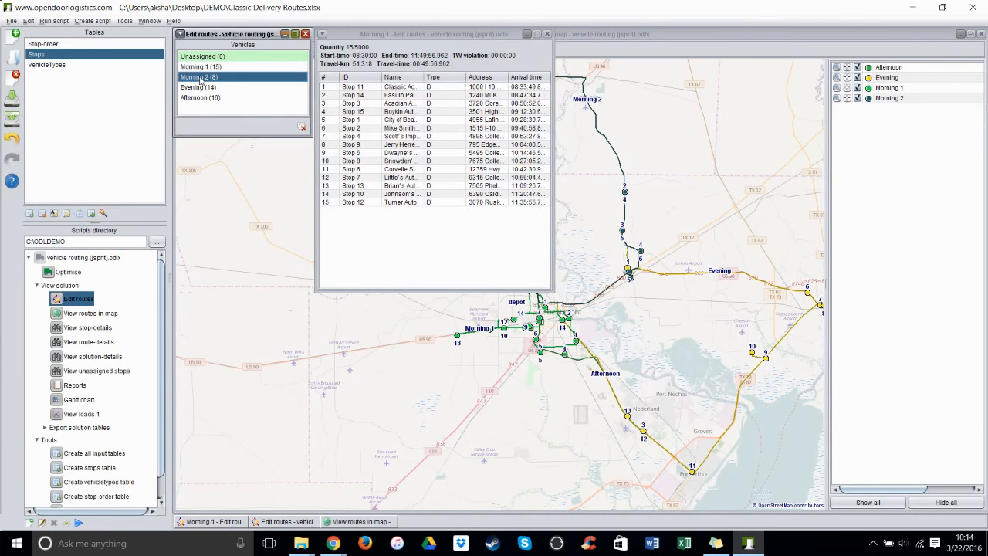
double_click(200, 76)
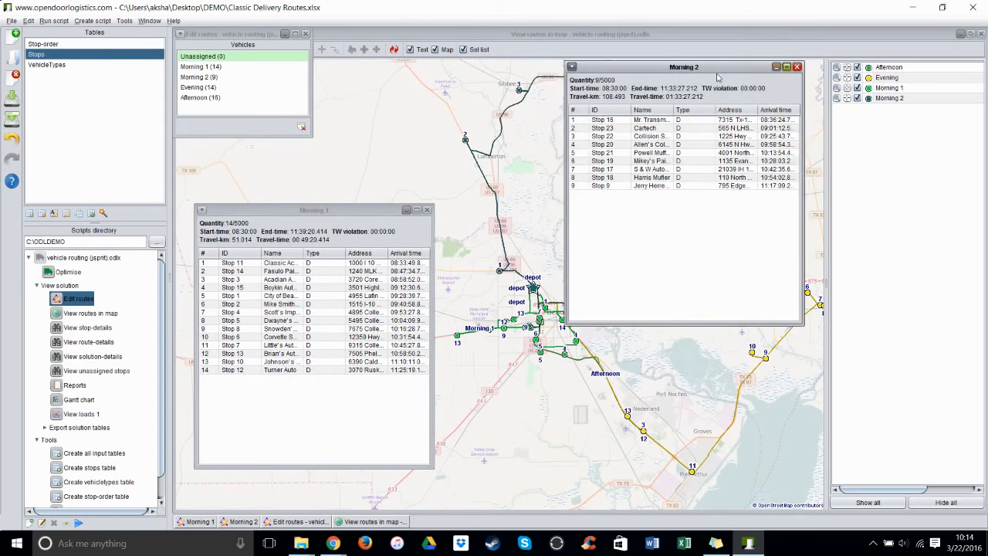
left_click_drag(684, 66, 852, 215)
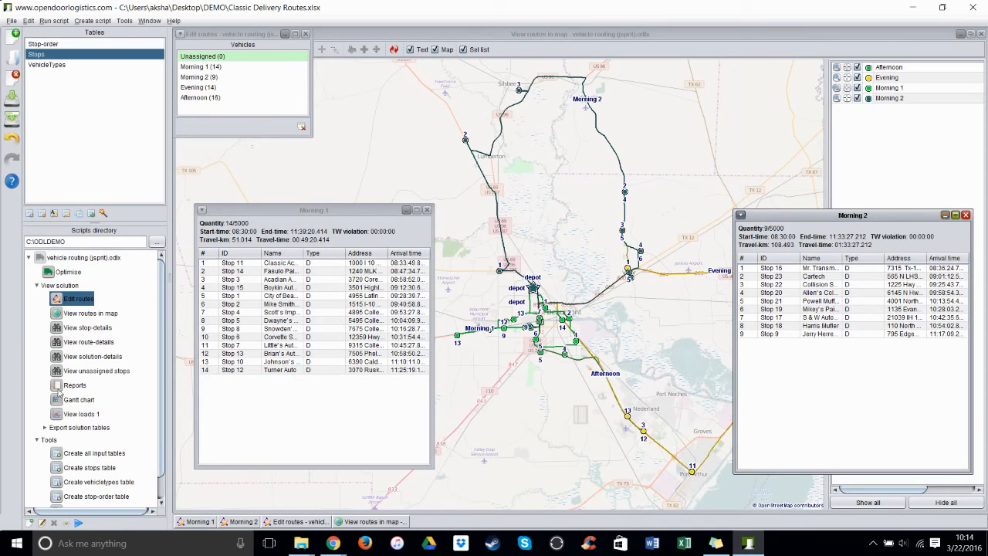
left_click(74, 384)
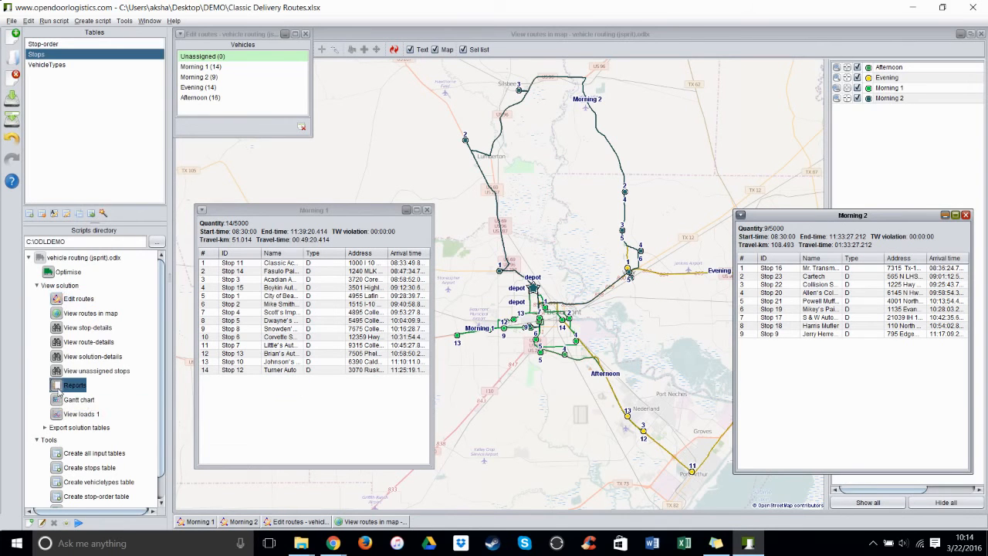
left_click(75, 385)
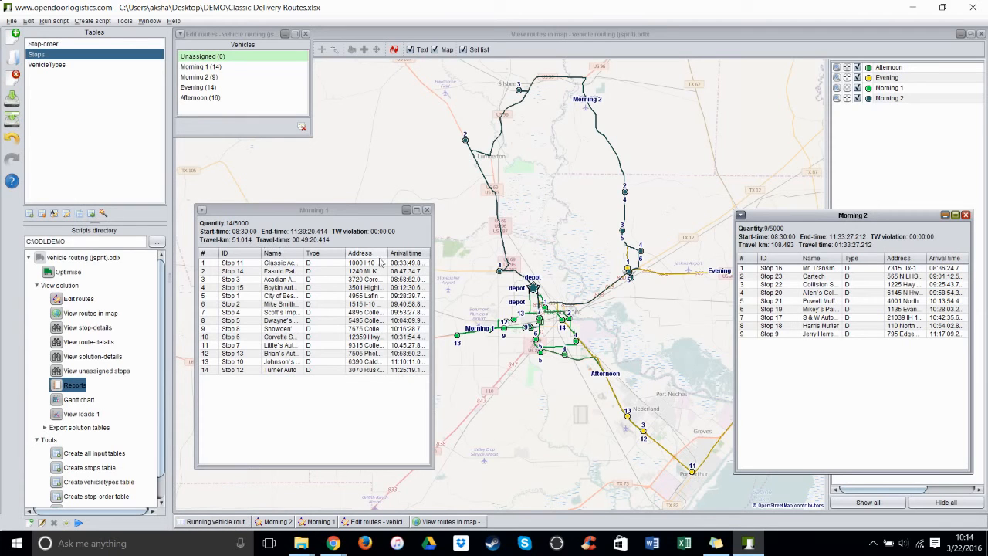
Open the routes report and scroll to the Afternoon route's 16-stop, 80.554 km schedule
left_click(75, 385)
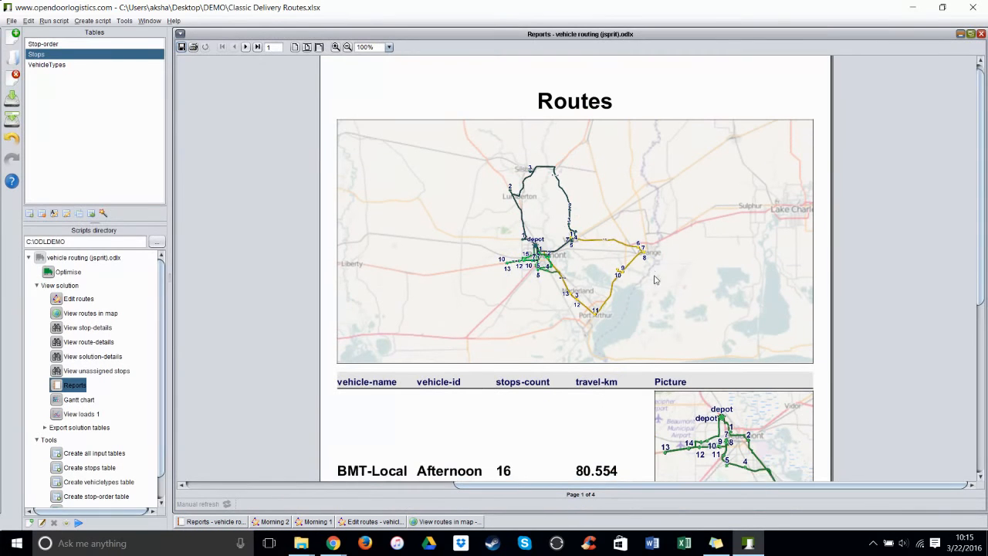
scroll("down", 3)
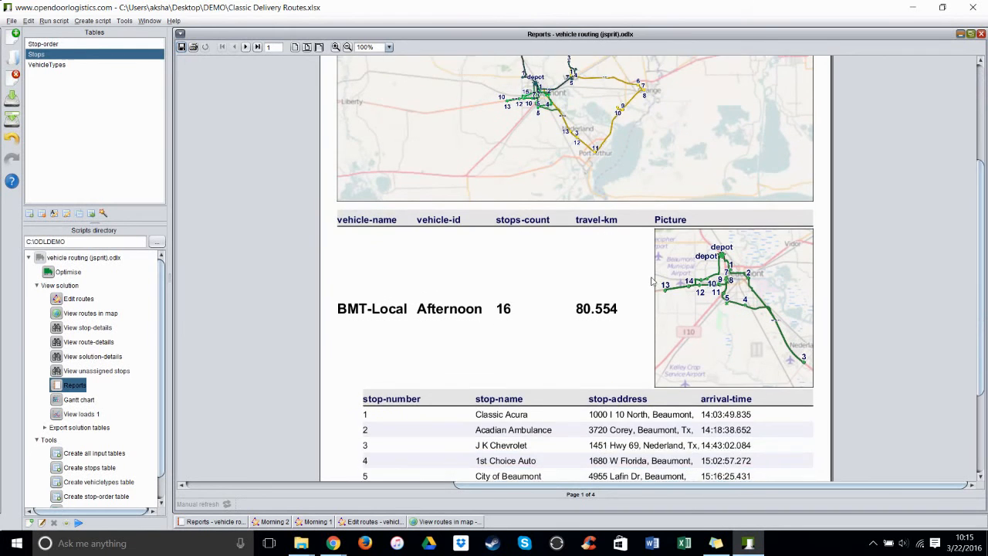
scroll("down", 3)
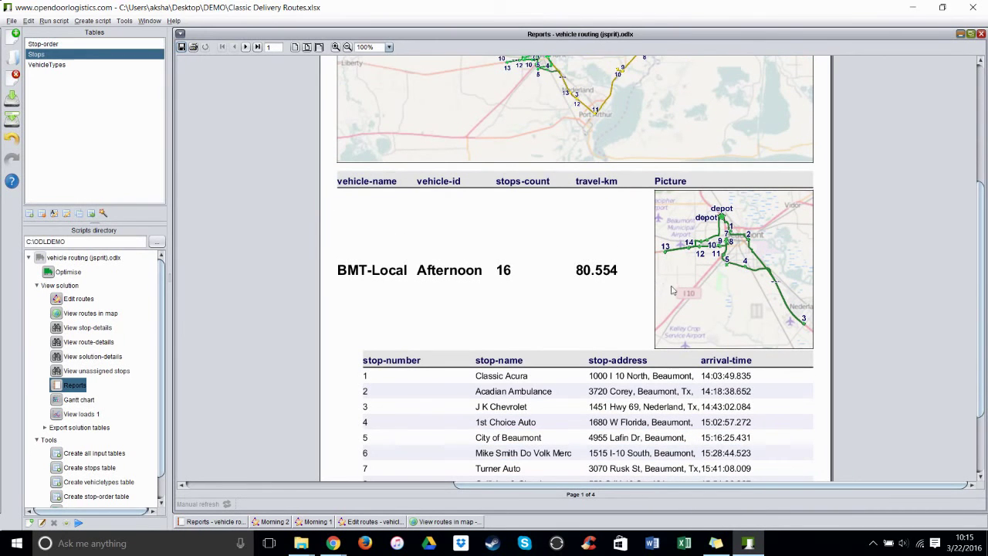
scroll("down", 3)
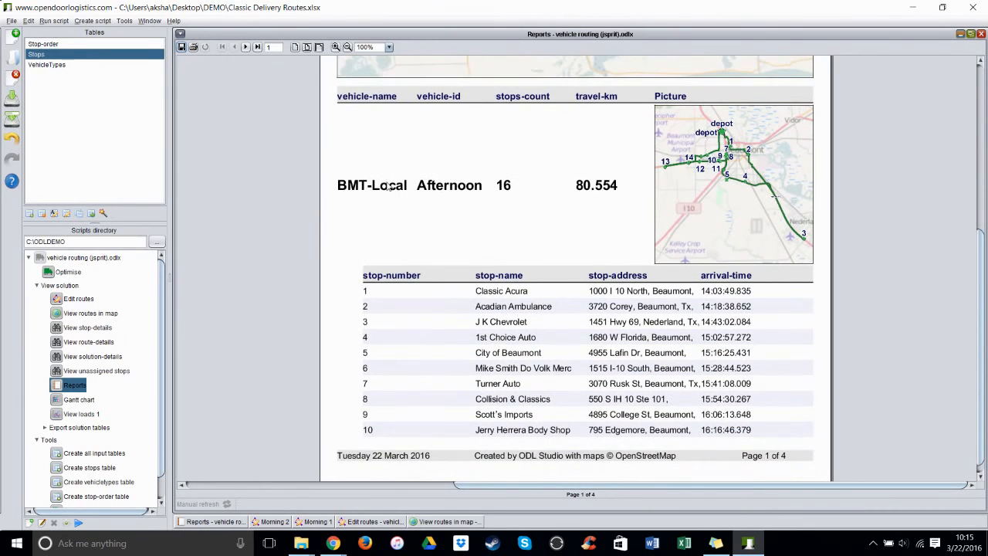
mouse_move(537, 194)
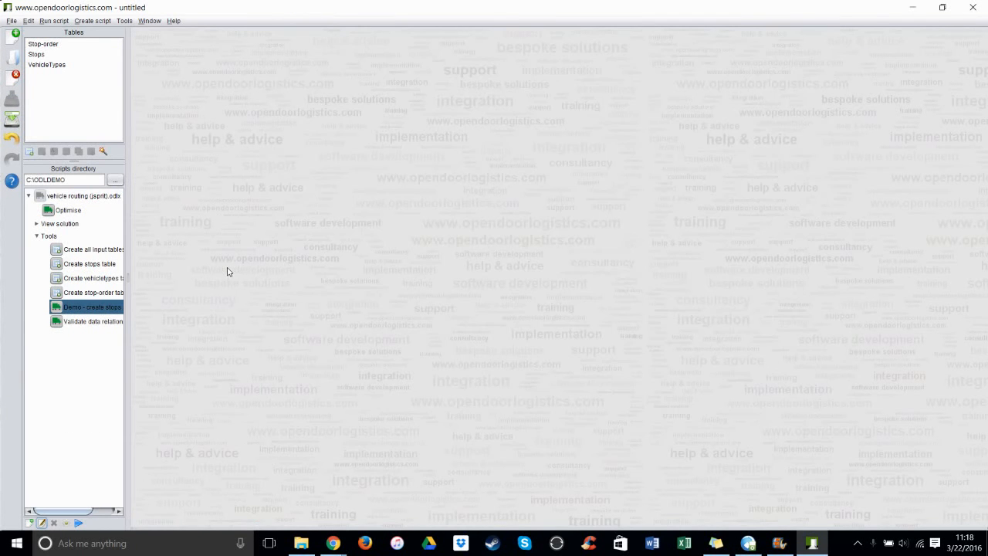
mouse_move(302, 299)
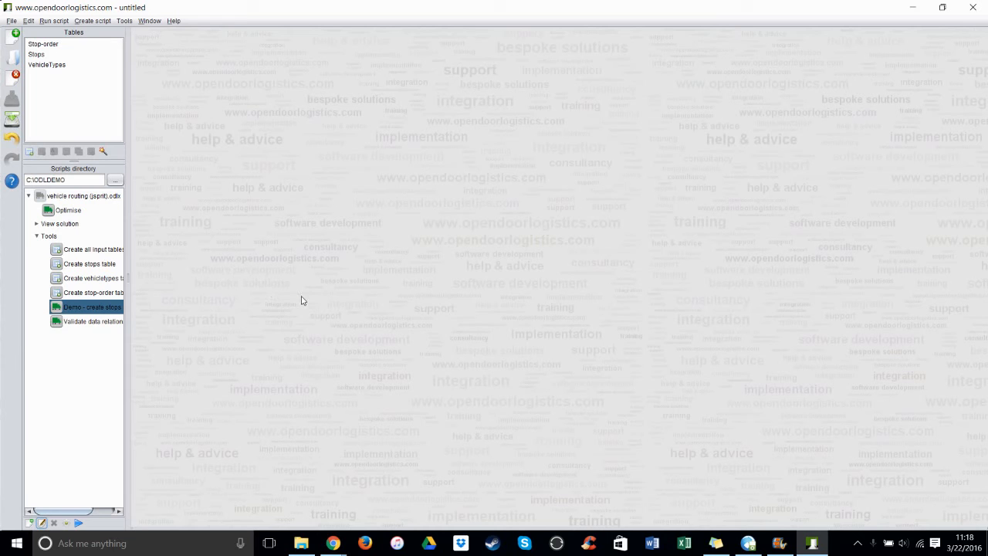
mouse_move(178, 218)
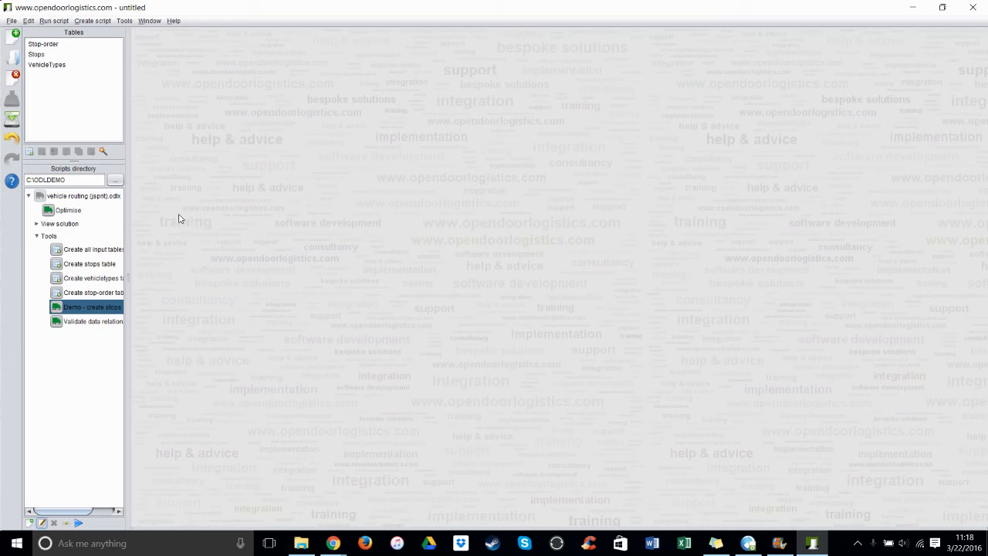
mouse_move(35, 64)
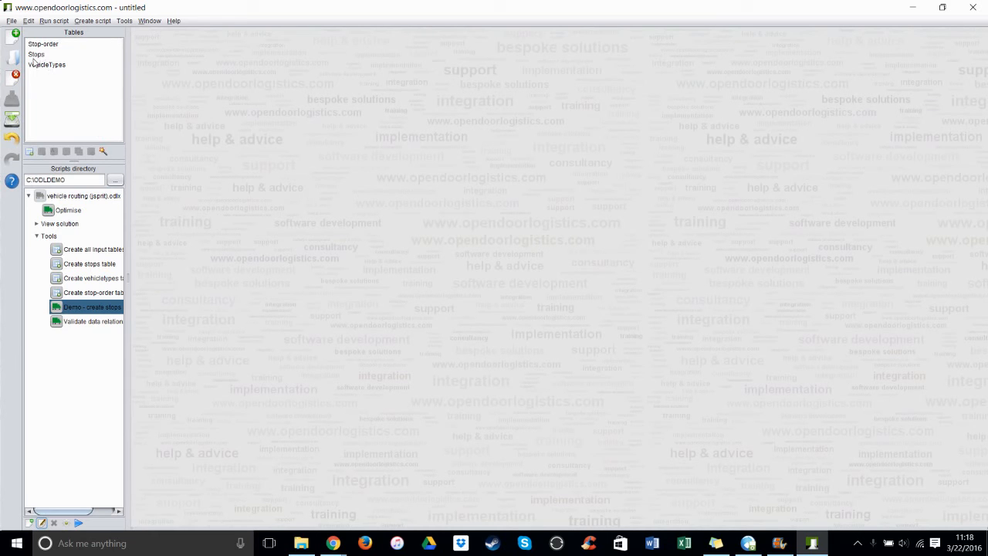
mouse_move(46, 65)
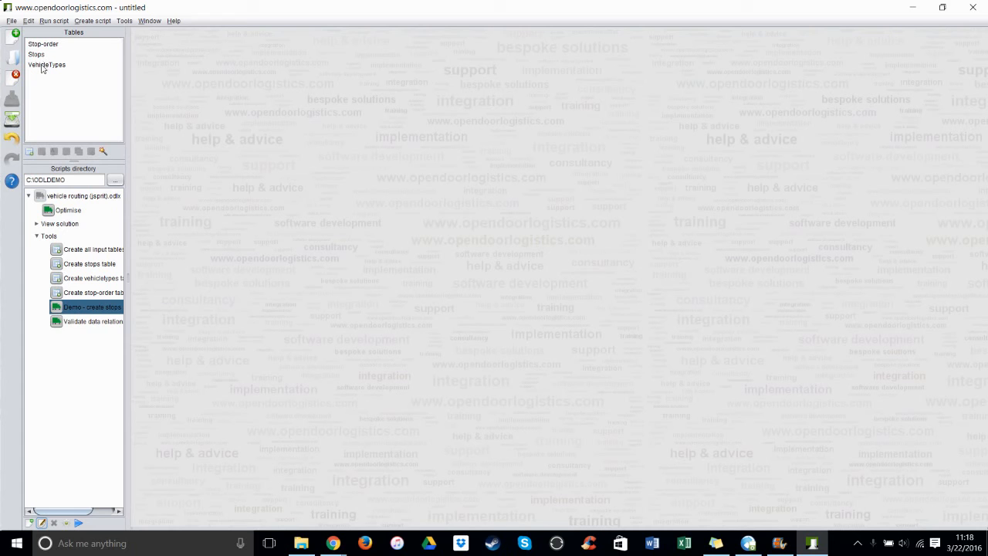
Open the Stops table listing demo stops across Great Britain with their coordinates
left_click(47, 64)
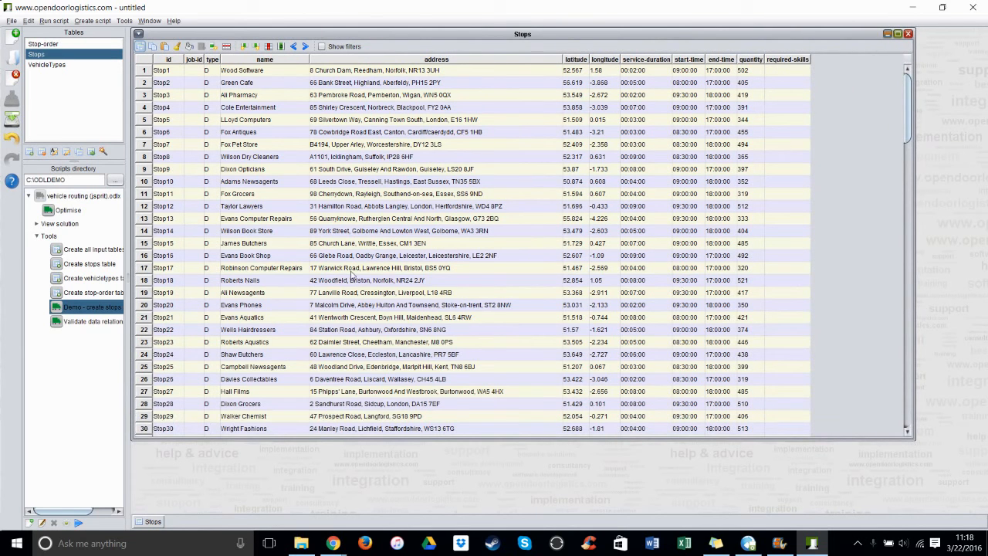
mouse_move(233, 224)
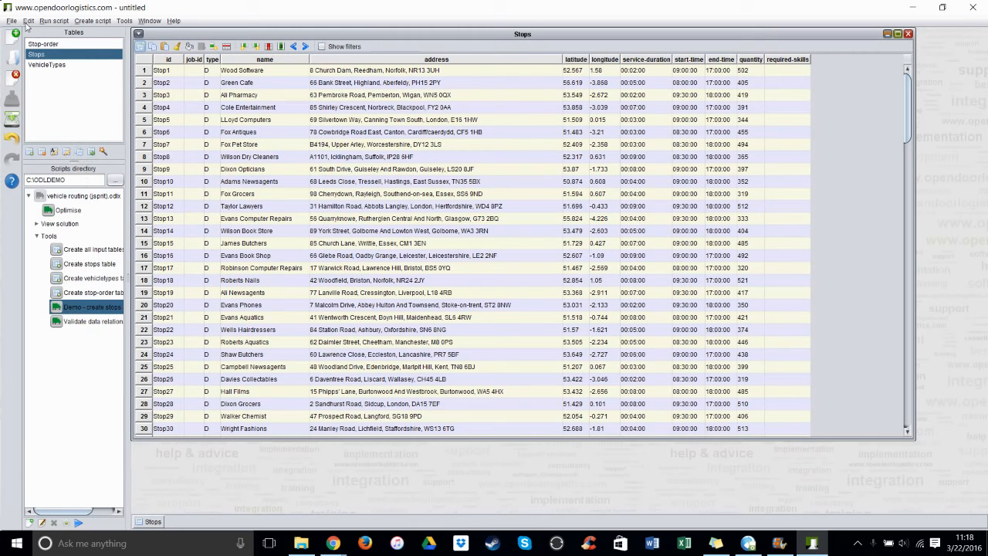
mouse_move(110, 70)
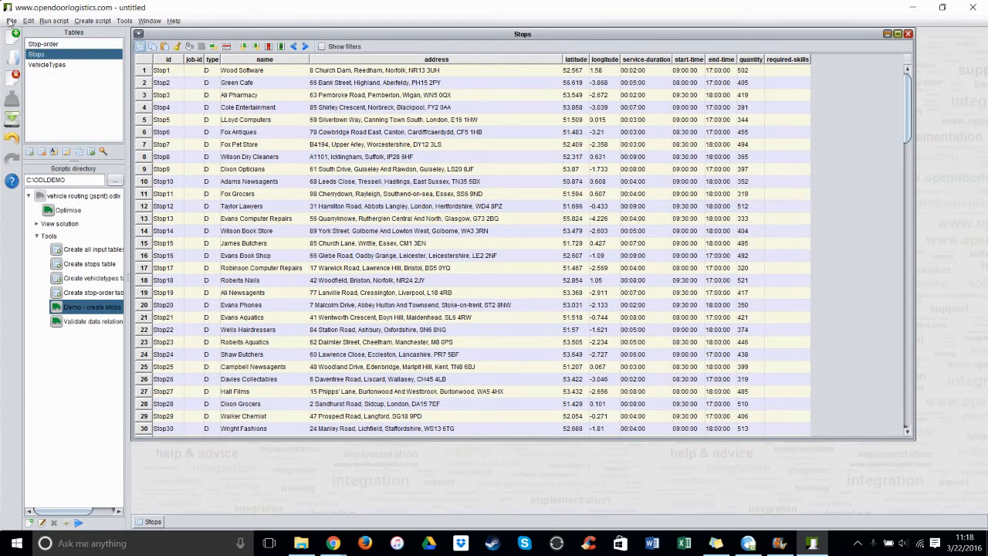
Save the datastore tables as the spreadsheet C:\ODLDEMO\DEMO.xlsx
left_click(11, 20)
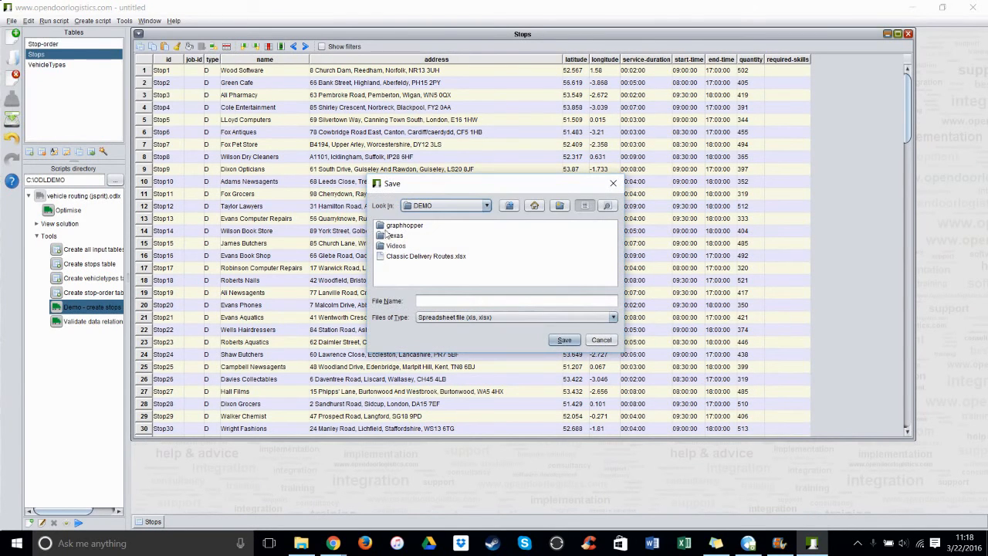
left_click(486, 205)
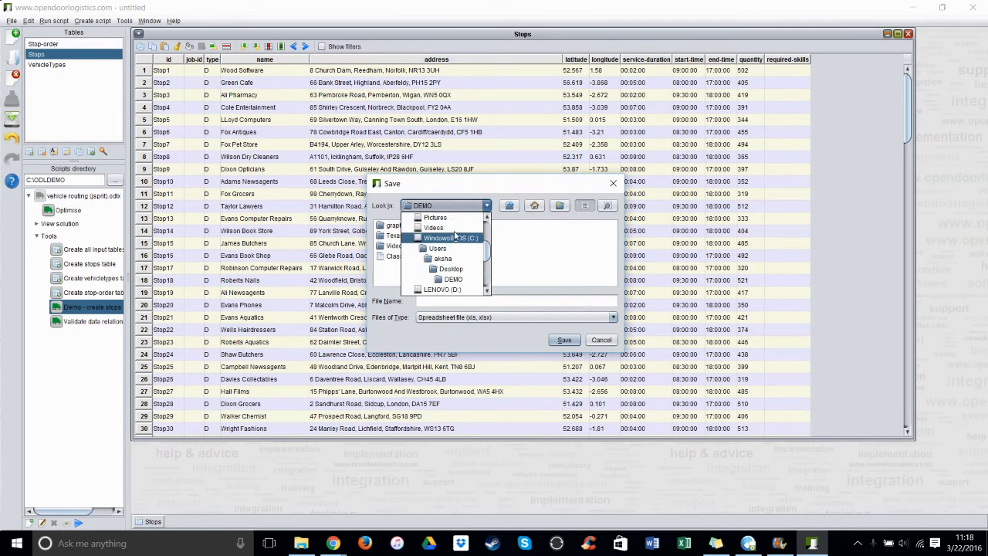
left_click(452, 279)
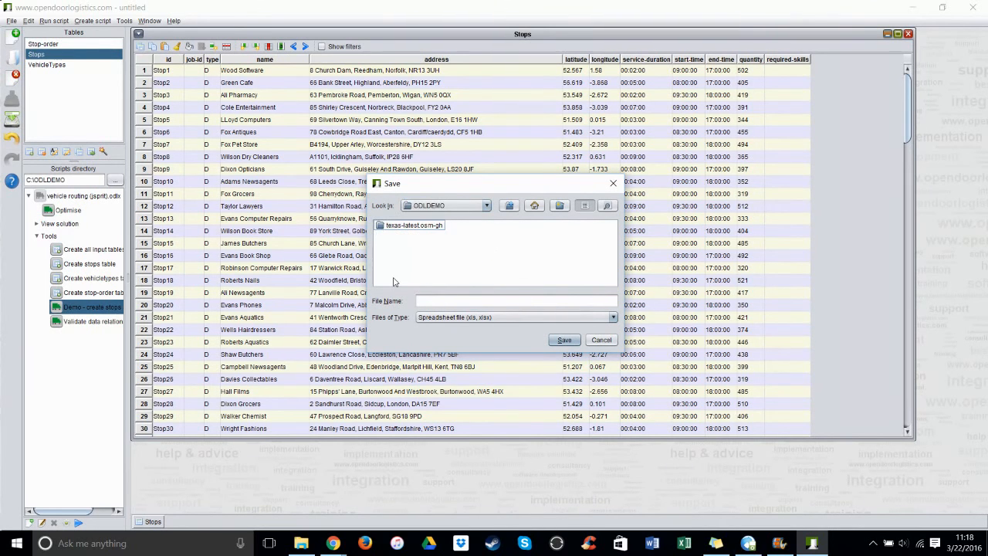
left_click(516, 300)
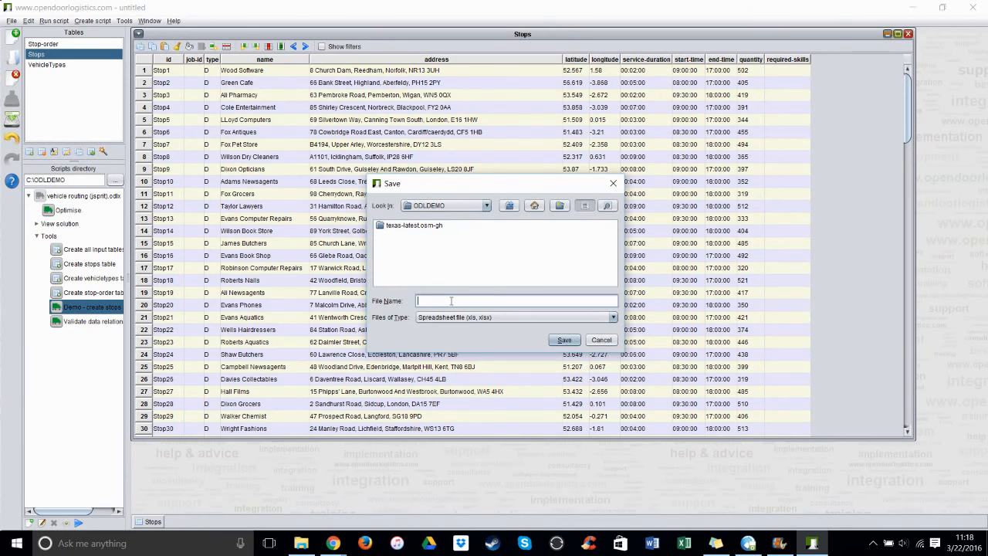
type("DEmo")
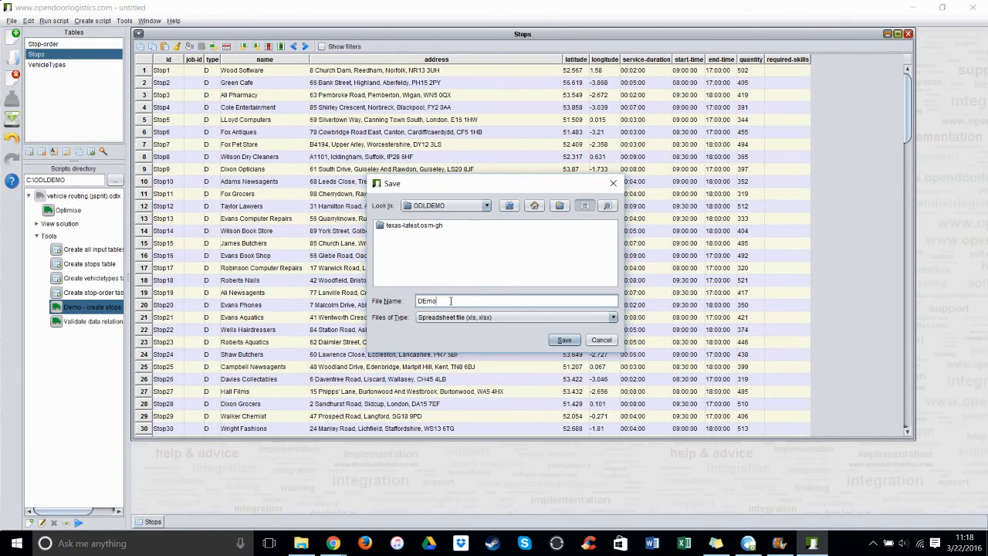
type("DEMO")
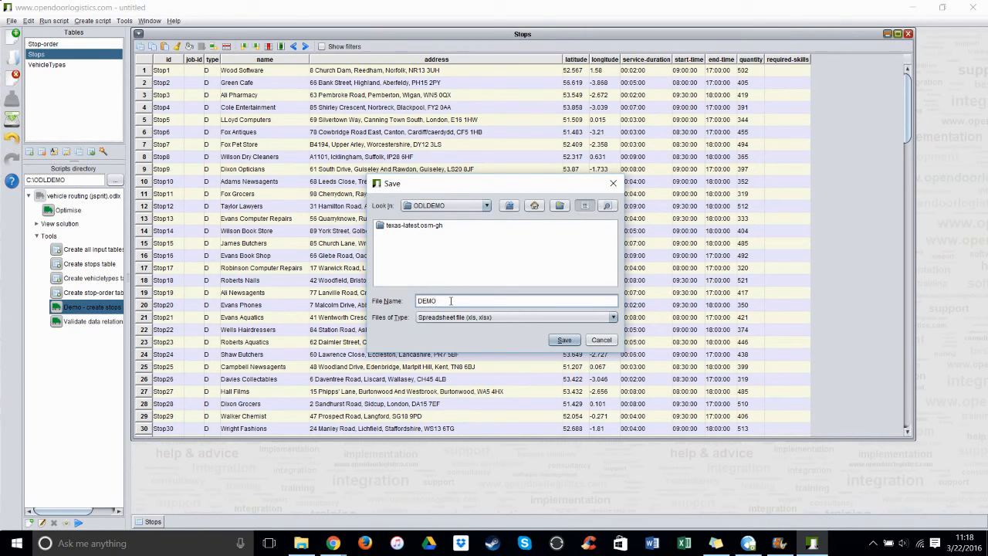
left_click(565, 340)
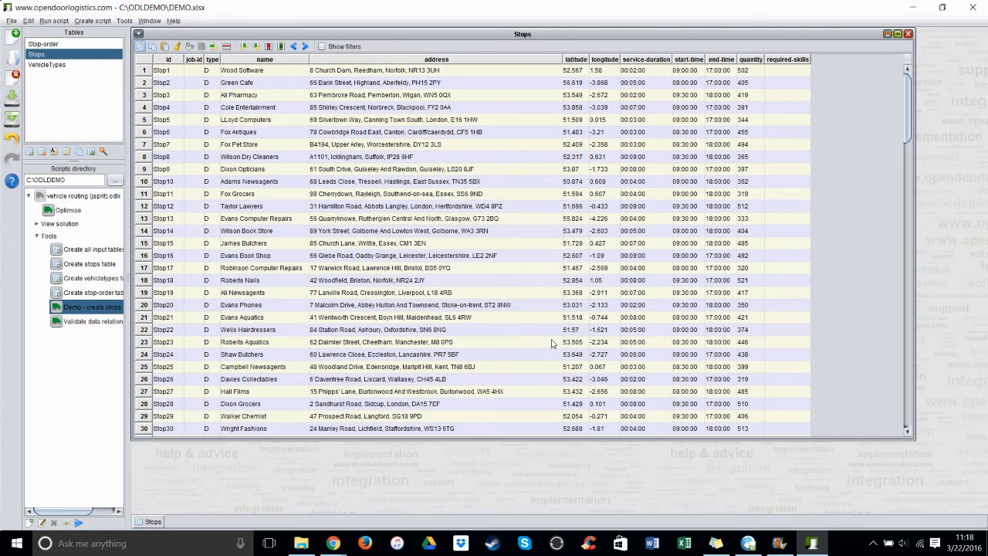
mouse_move(510, 224)
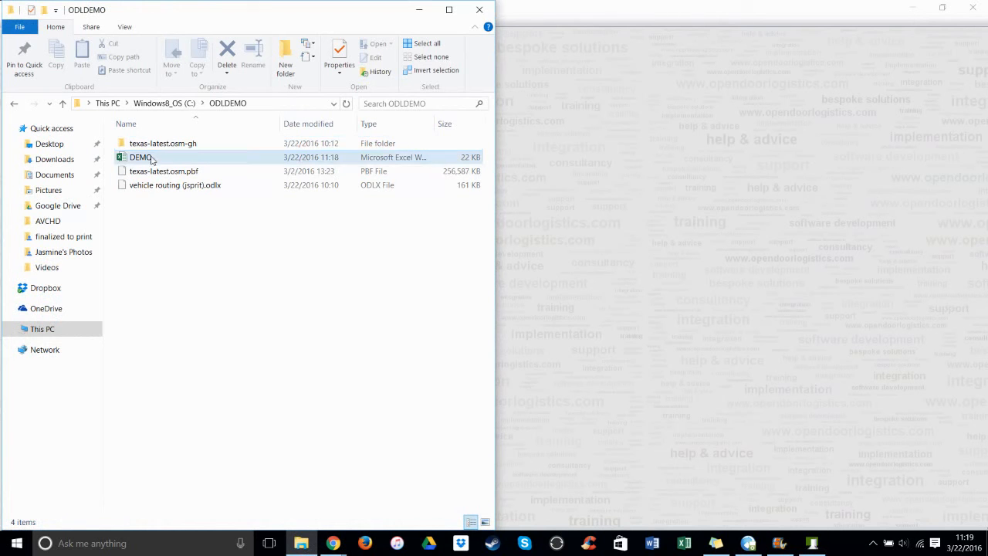
Open DEMO.xlsx from the ODLDEMO folder in Excel
left_click(141, 157)
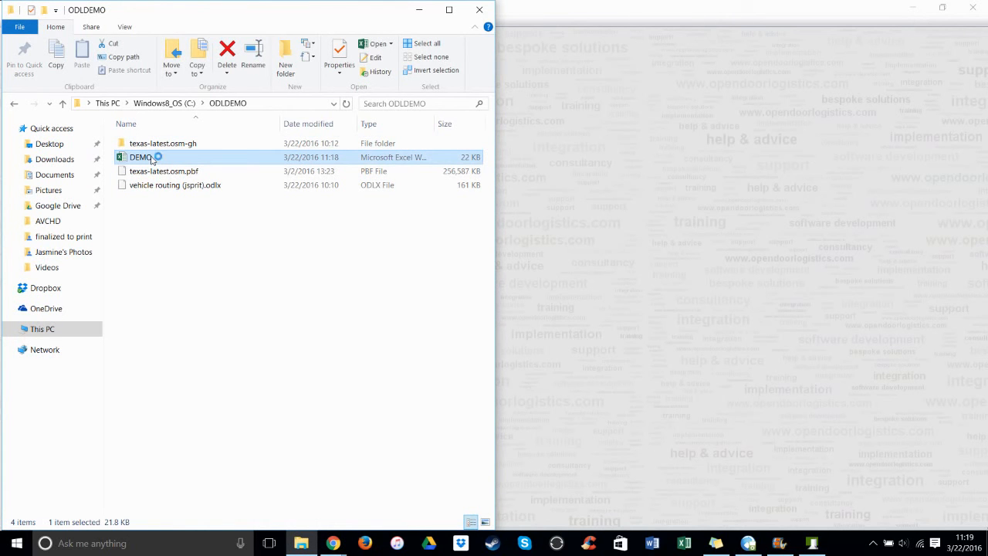
double_click(141, 157)
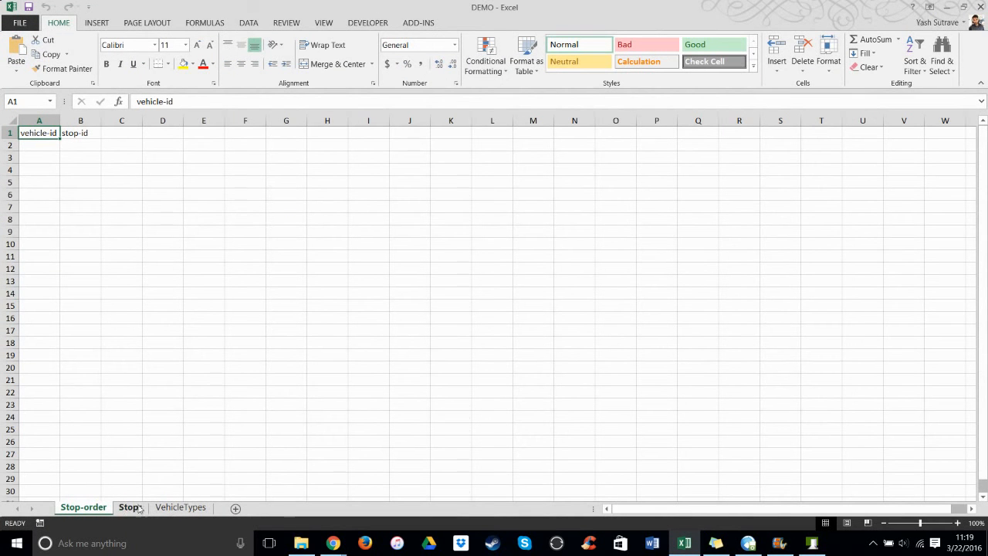
Delete the latitude and longitude values F2:G22 for Stop1 to Stop21 on the Stops sheet
left_click(130, 507)
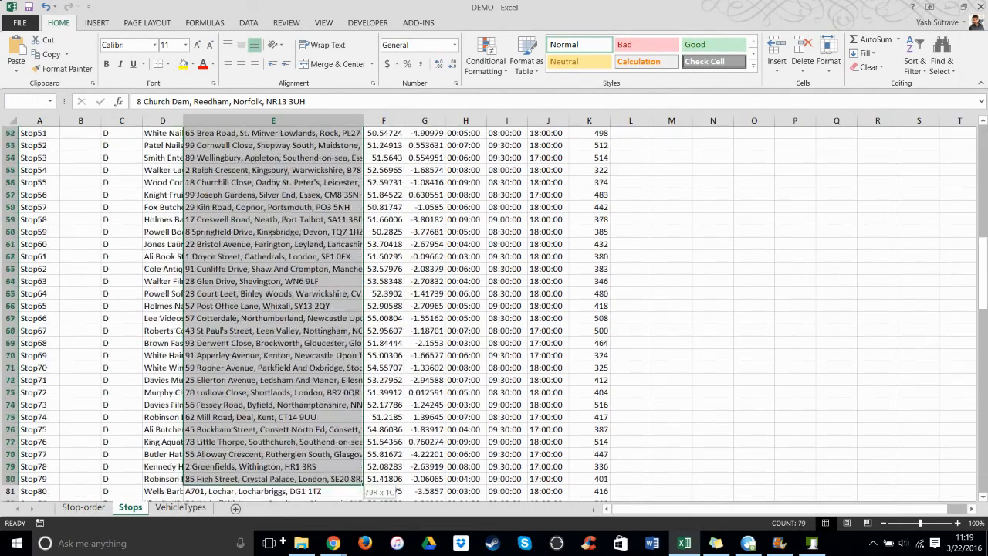
scroll("down", 3)
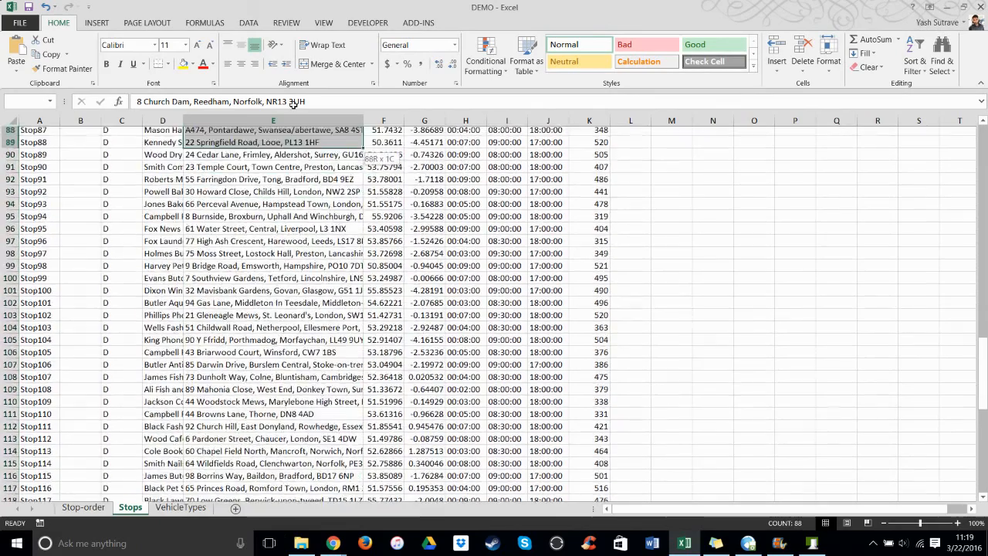
scroll("up", 3)
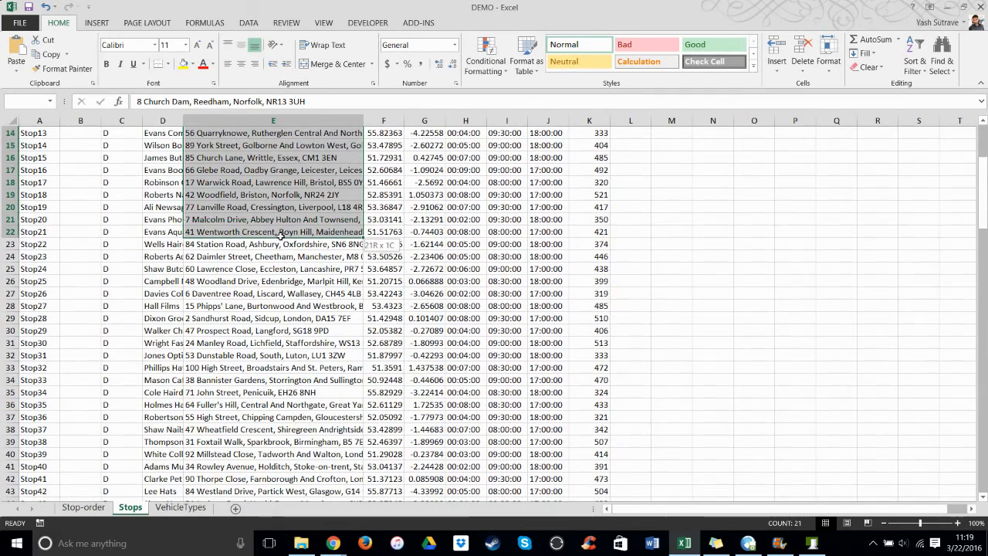
scroll("up", 3)
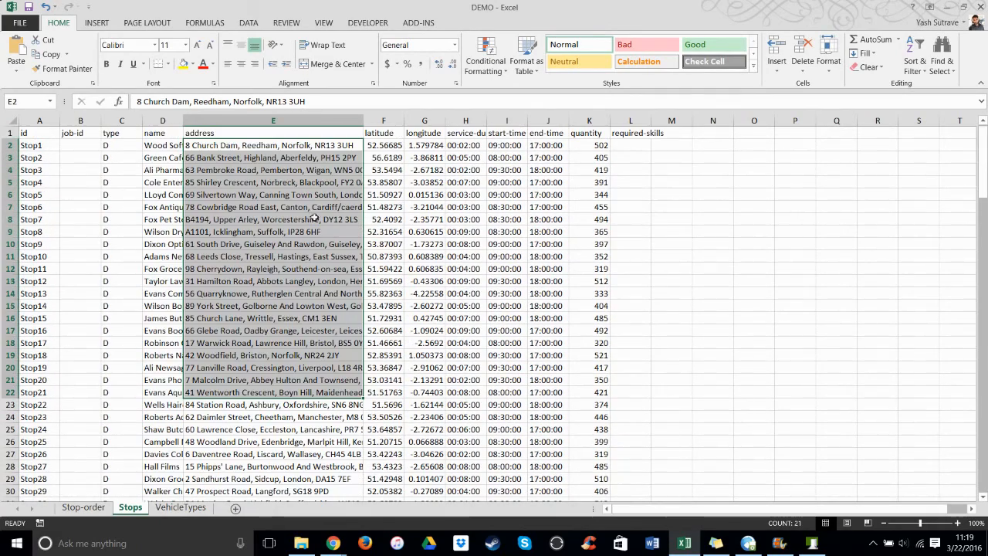
key("ctrl+c")
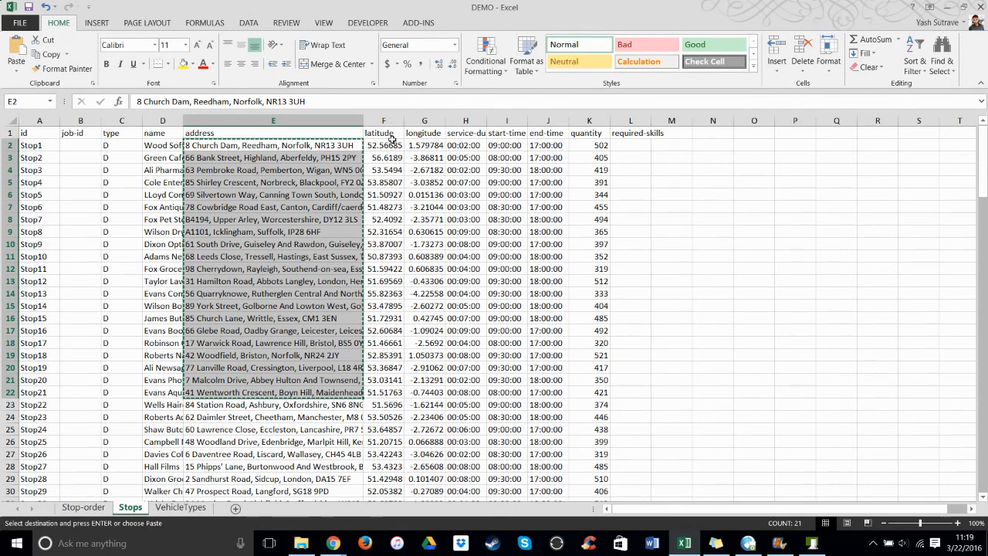
left_click_drag(384, 146, 424, 392)
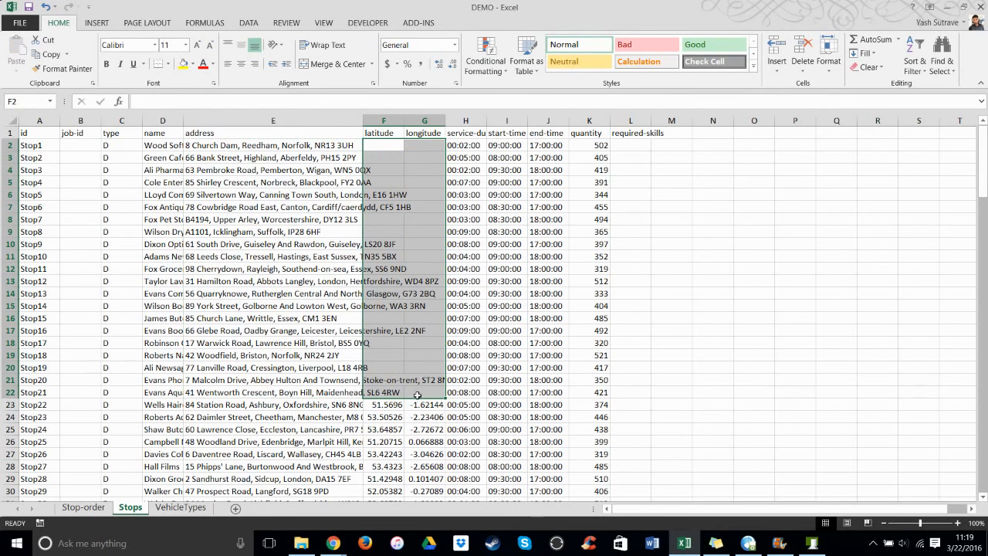
mouse_move(662, 260)
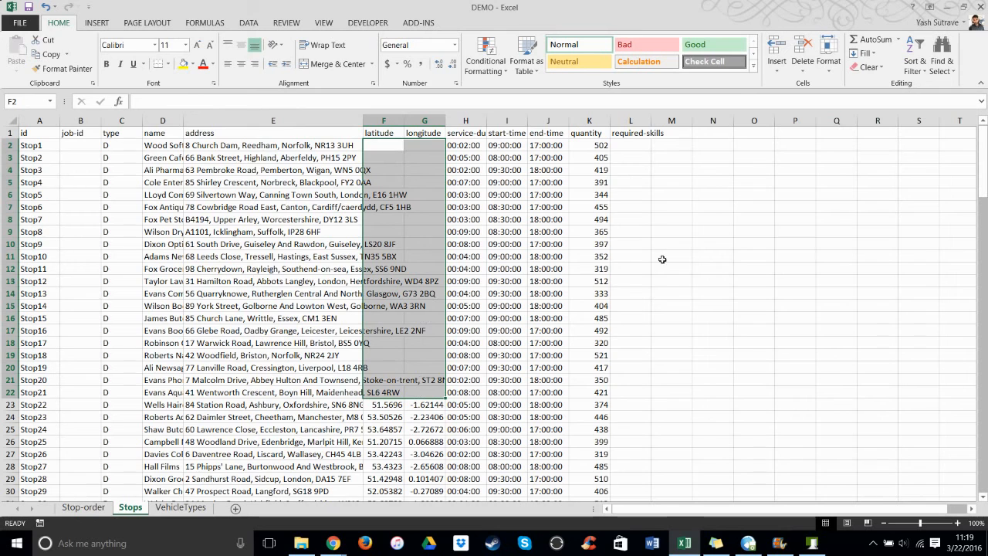
left_click(671, 256)
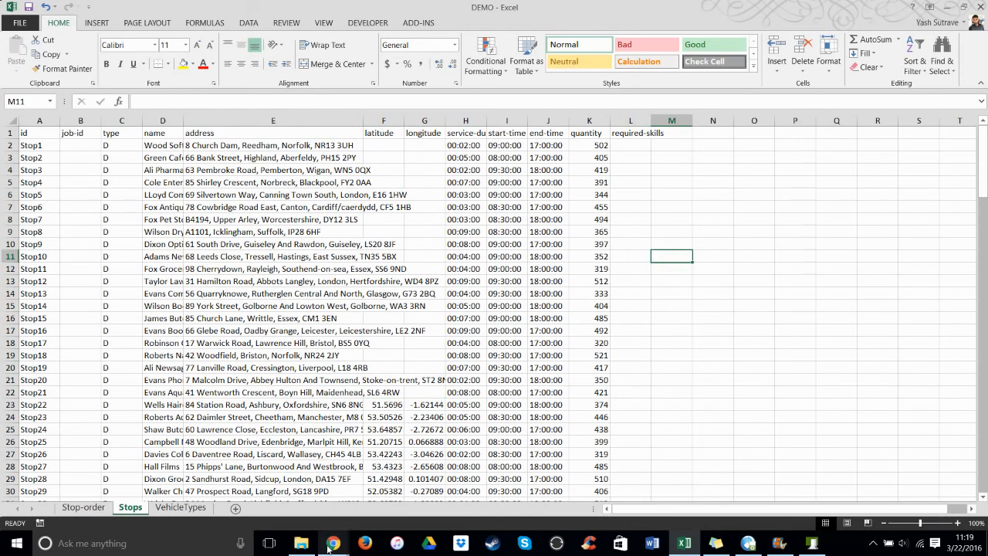
left_click(332, 543)
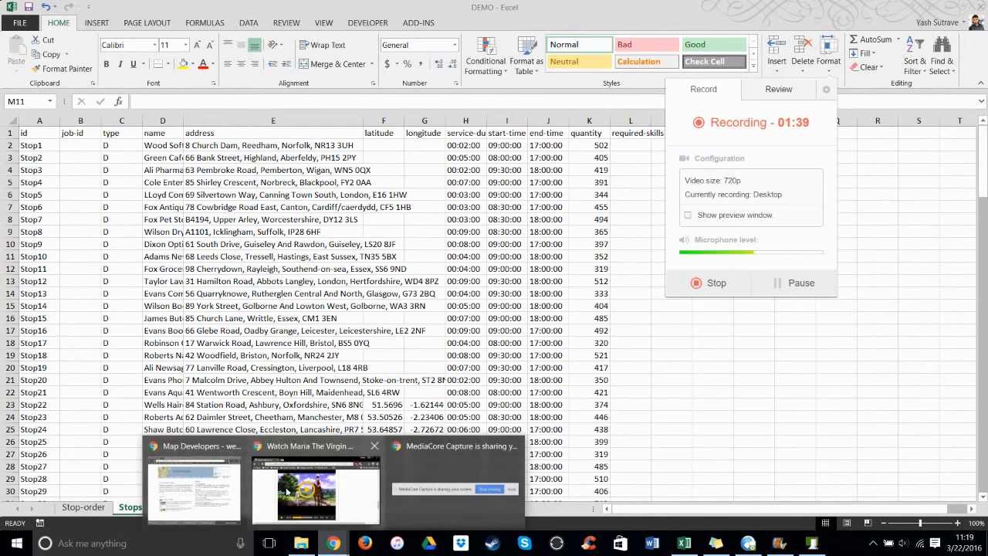
Open the Batch Geocode Tool from Map Developers' Map Tools menu
left_click(195, 490)
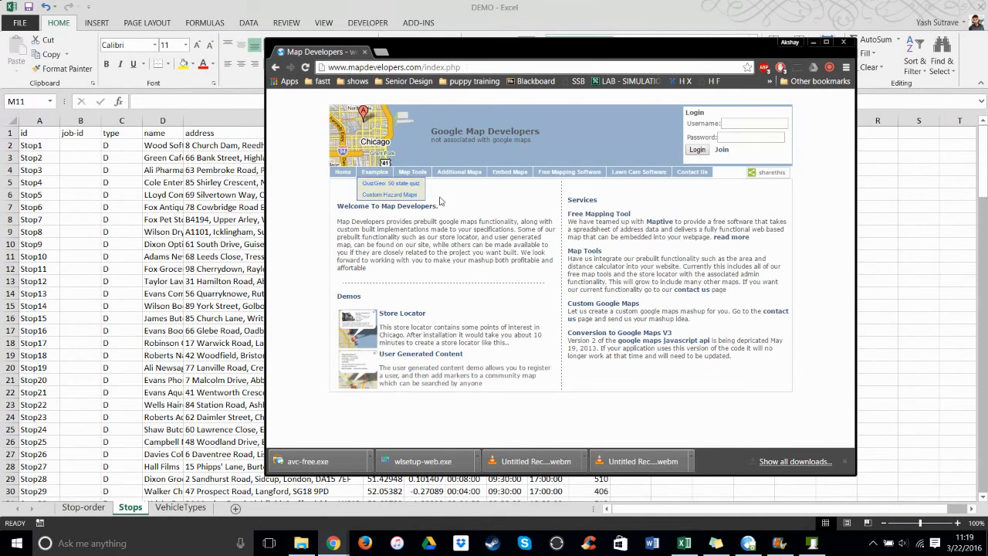
left_click(413, 172)
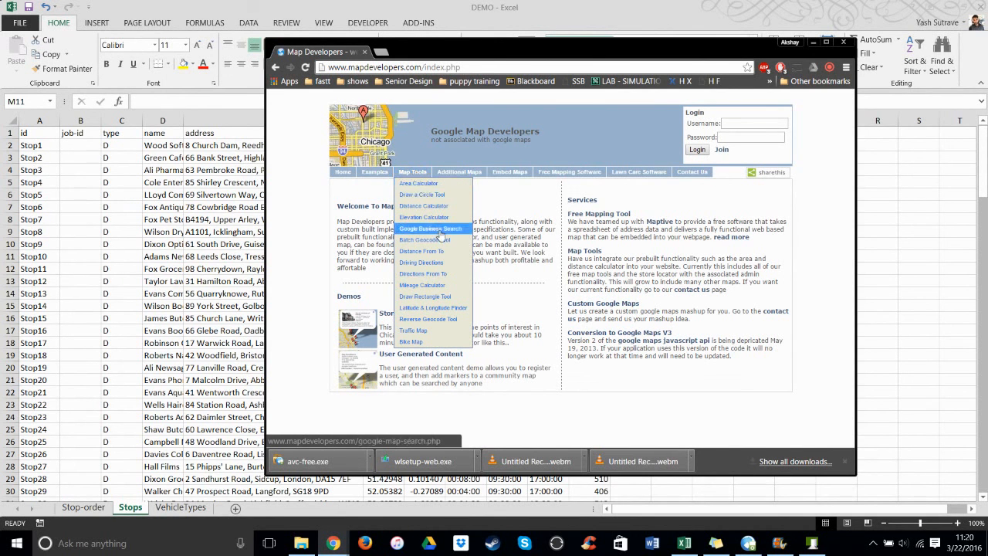
mouse_move(424, 240)
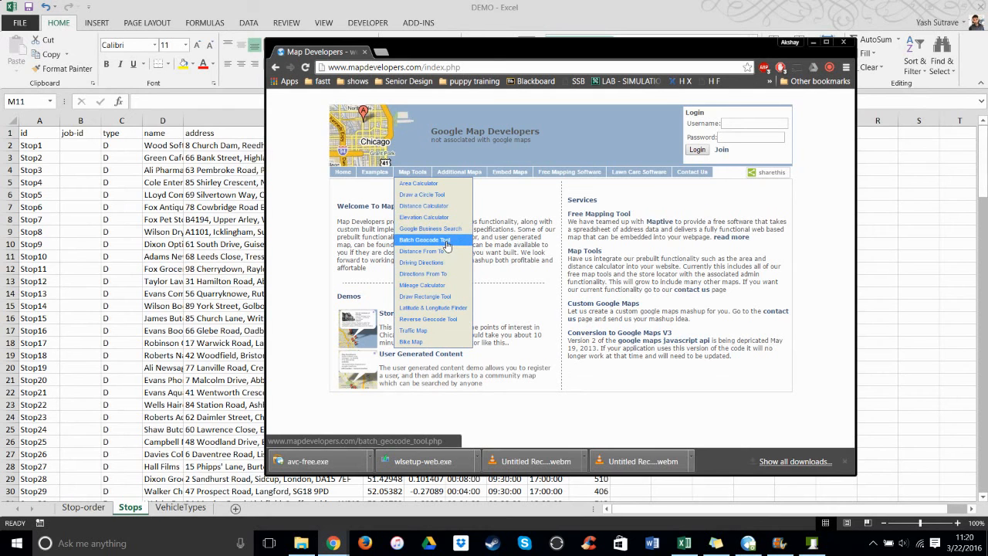
left_click(425, 240)
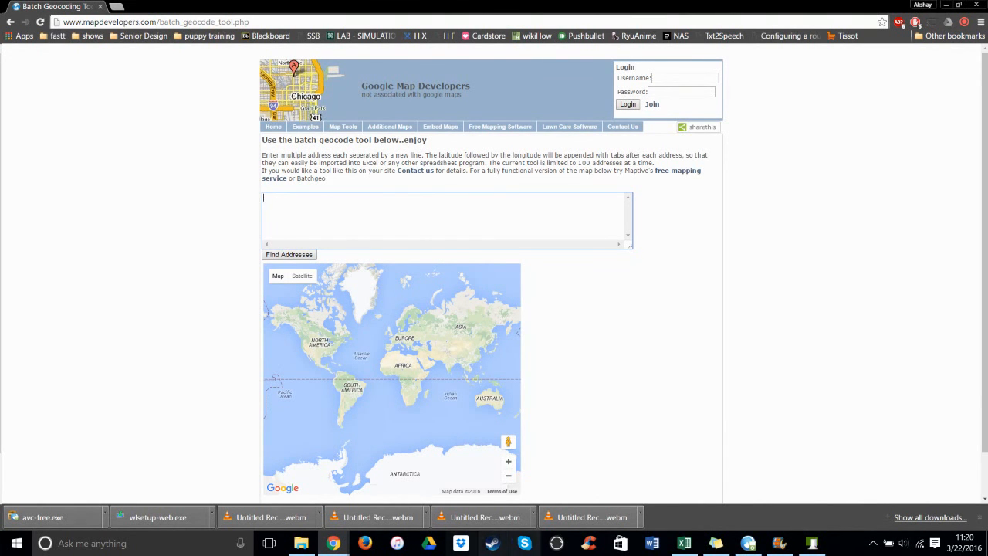
Paste the first nineteen stop addresses (E2:E20) into the geocoder and run Find Addresses
left_click(683, 543)
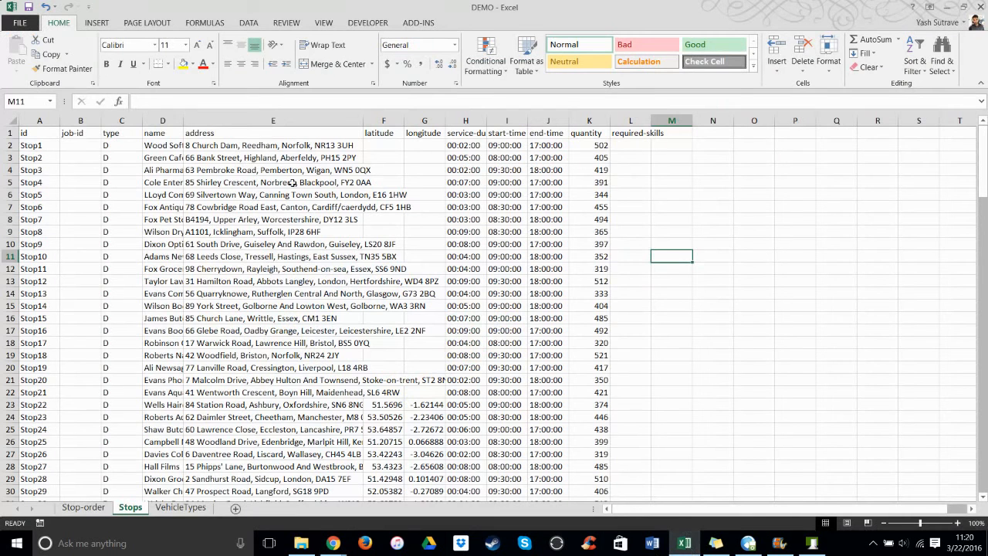
left_click_drag(272, 146, 272, 331)
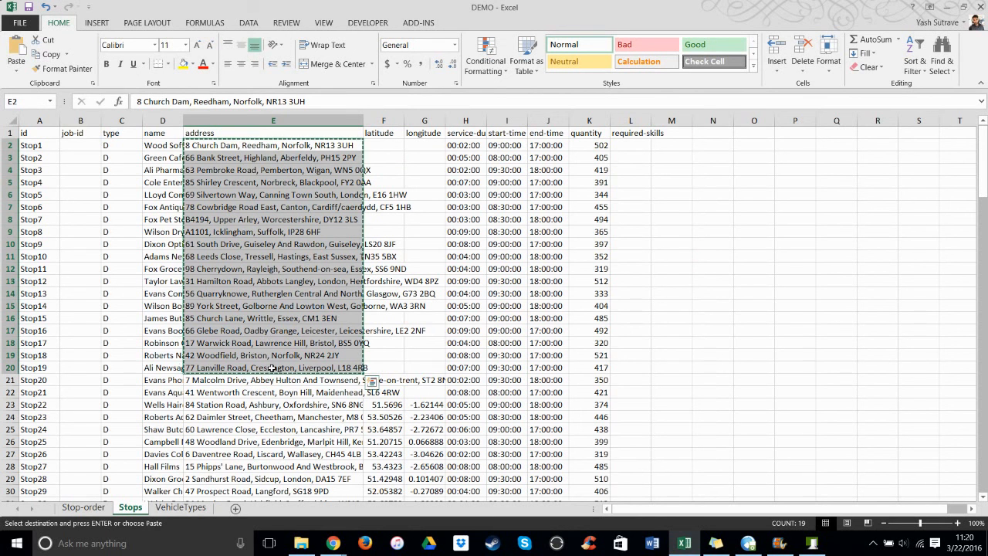
left_click(332, 543)
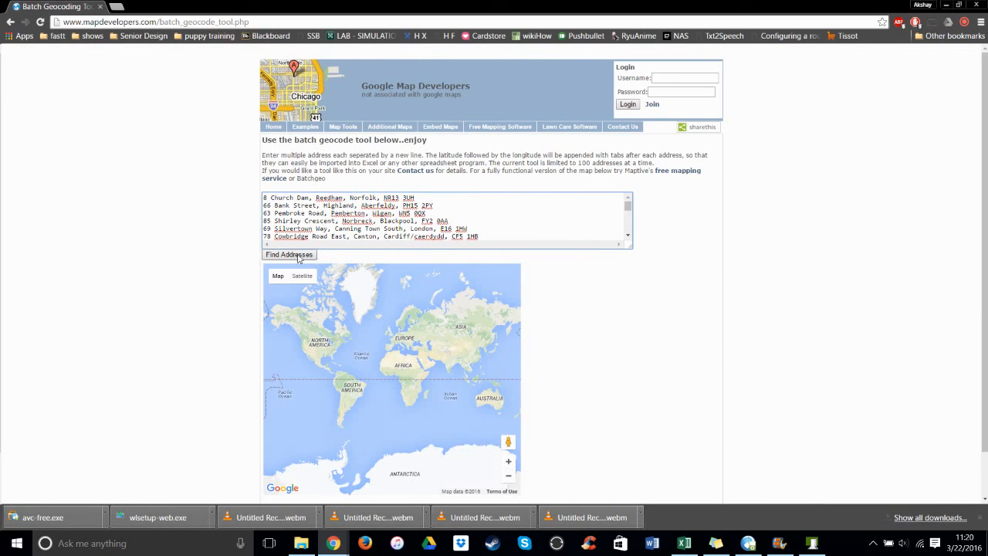
left_click(289, 254)
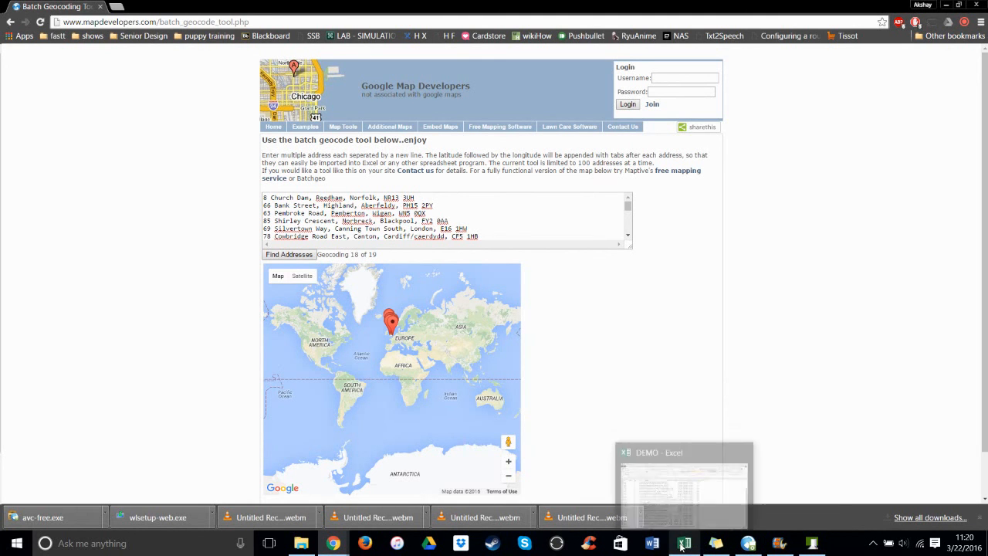
left_click(683, 475)
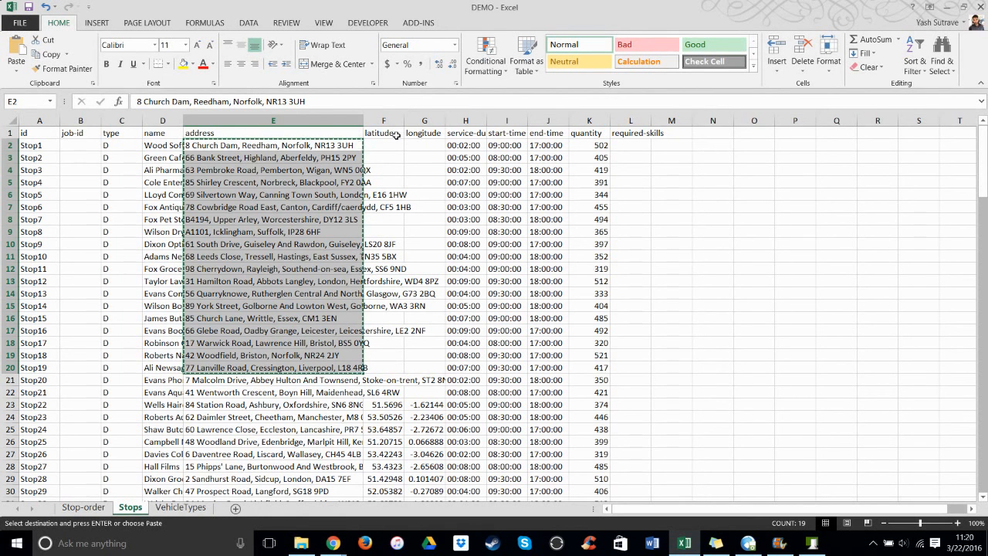
Copy the geocoded address list with latitudes and longitudes from the results box
left_click(332, 543)
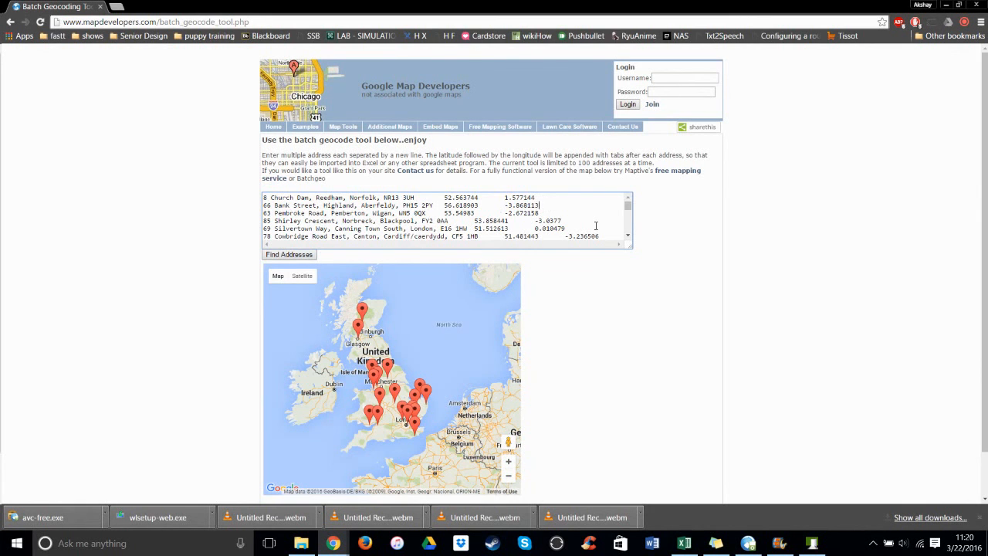
scroll("down", 3)
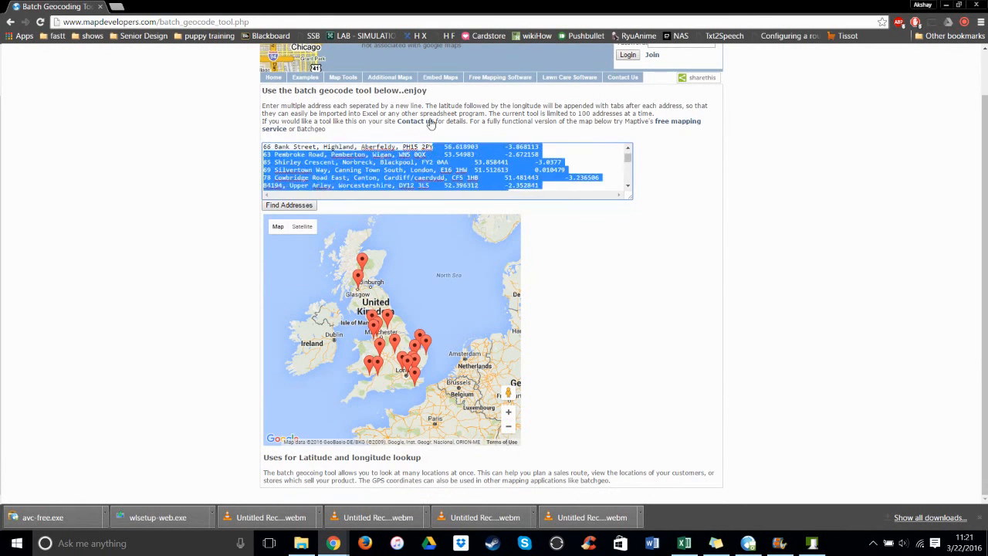
scroll("up", 3)
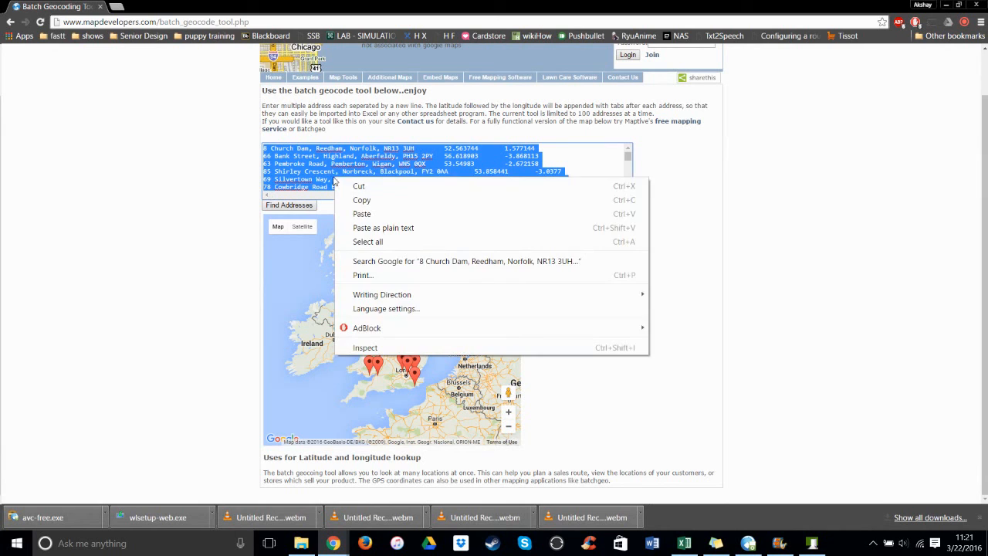
key("alt+tab")
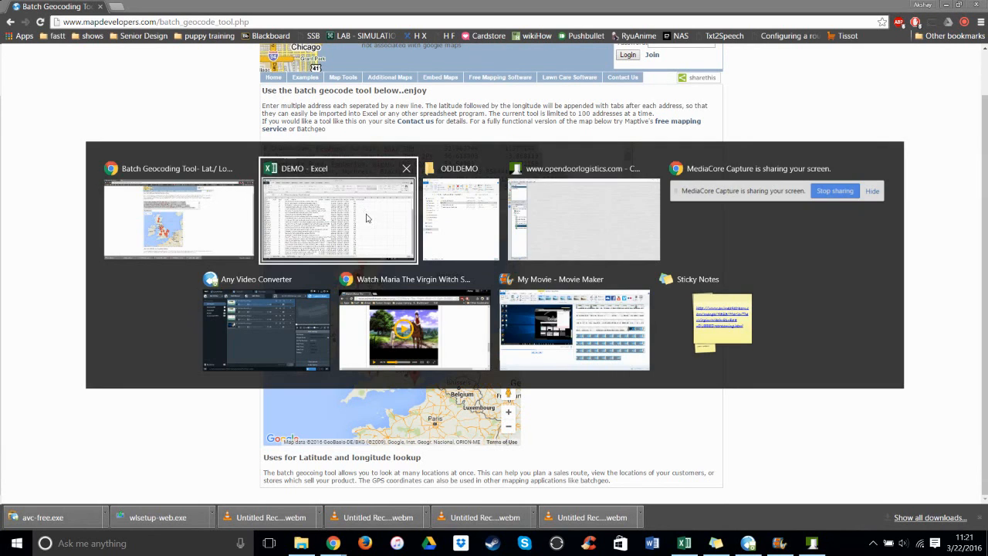
Paste geocoded latitude and longitude for Stop1–Stop19 into E2 of DEMO's Stops sheet, then return to Map Developers
left_click(337, 218)
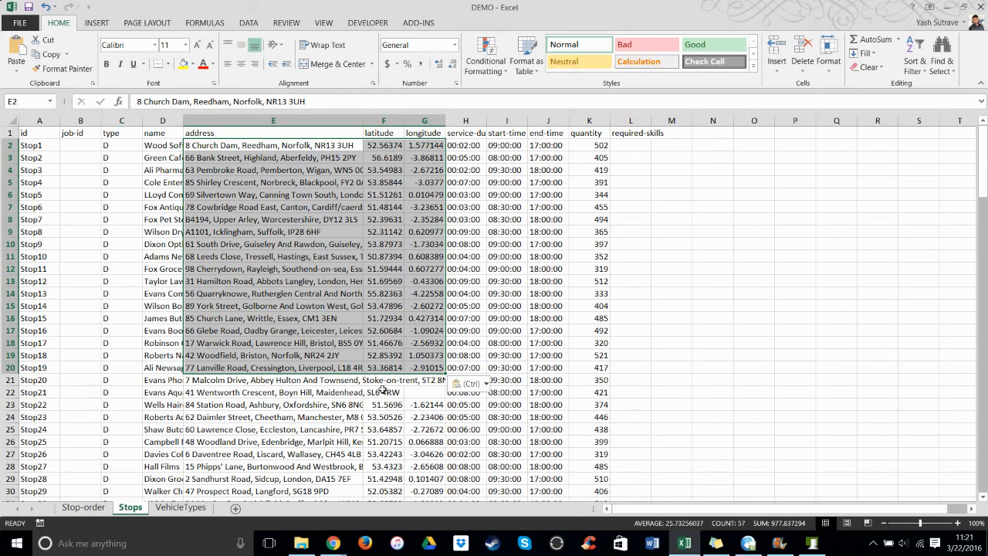
mouse_move(754, 383)
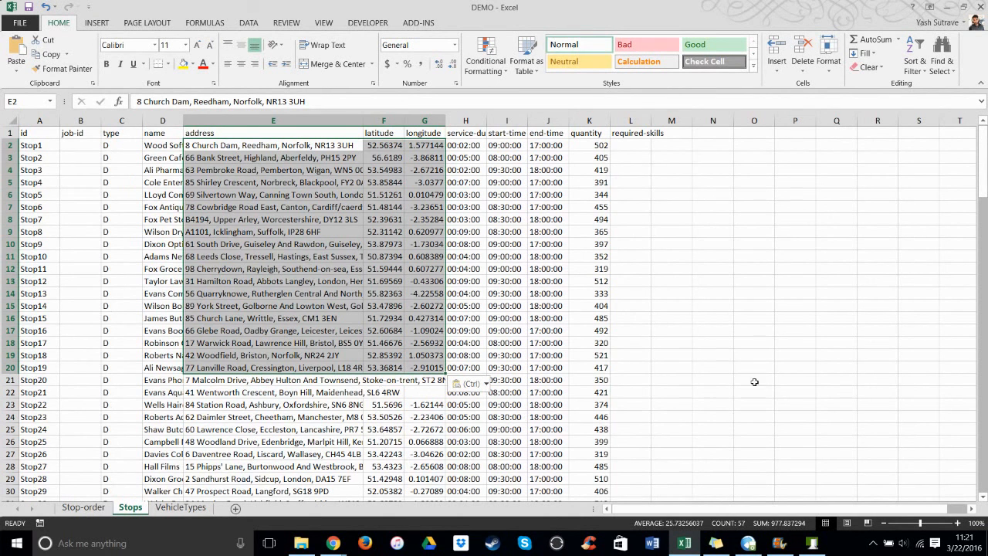
mouse_move(484, 219)
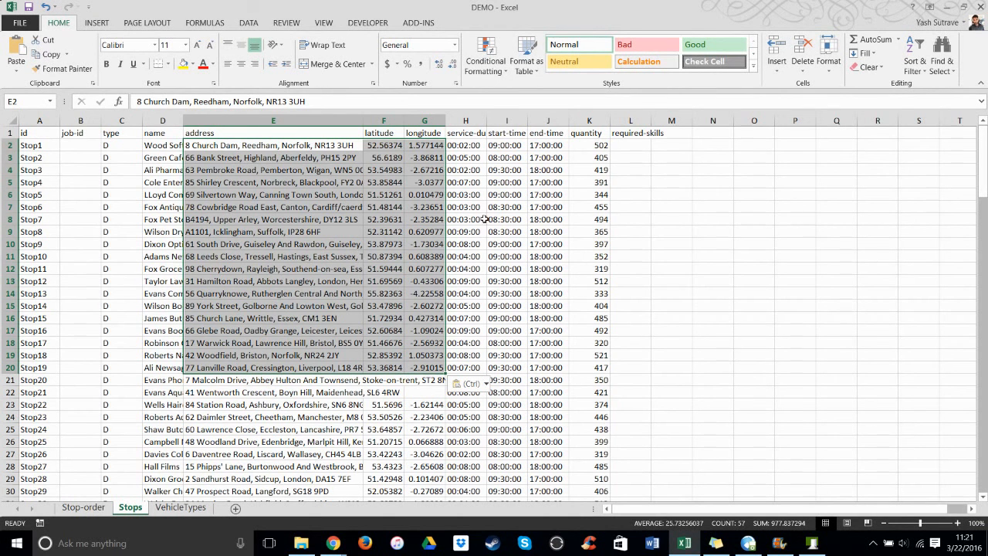
mouse_move(455, 235)
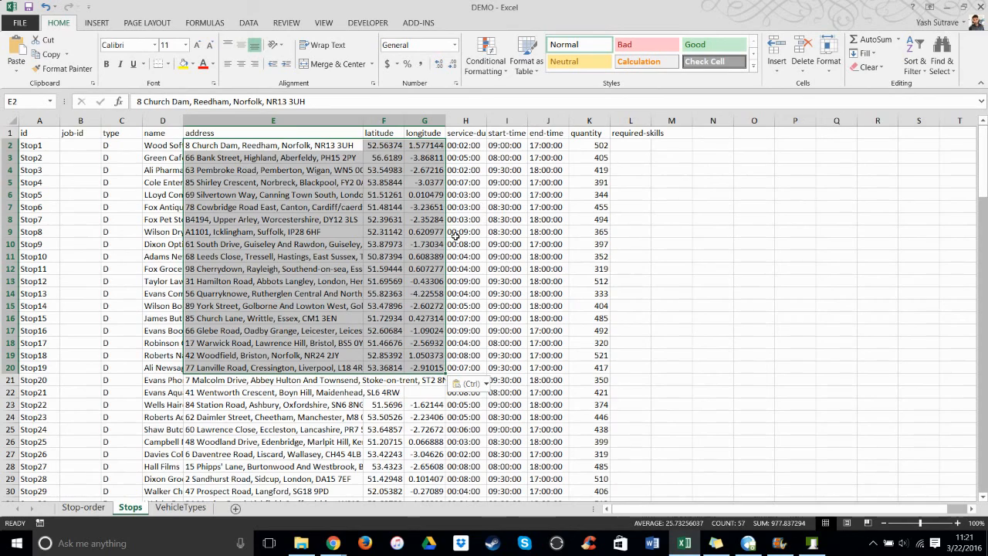
scroll("down", 3)
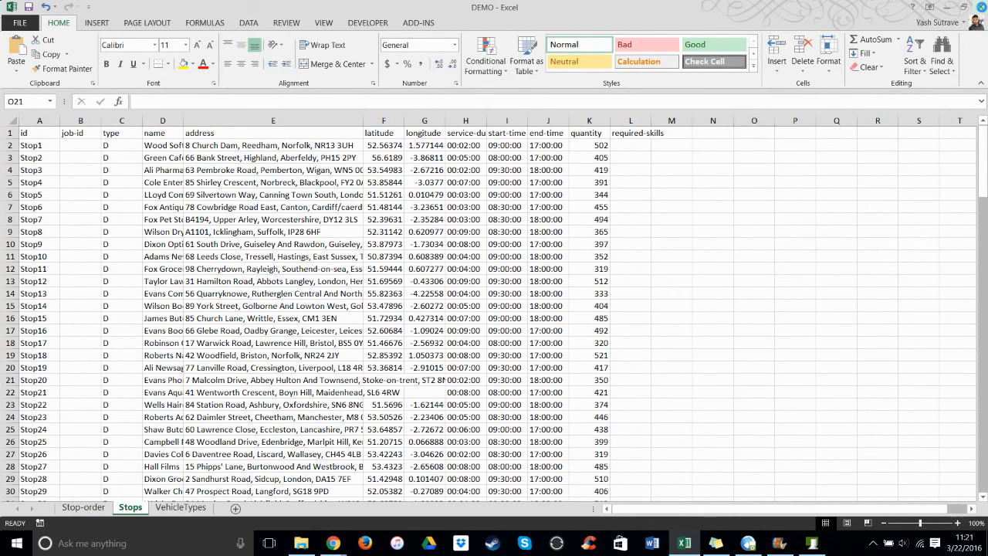
left_click(754, 380)
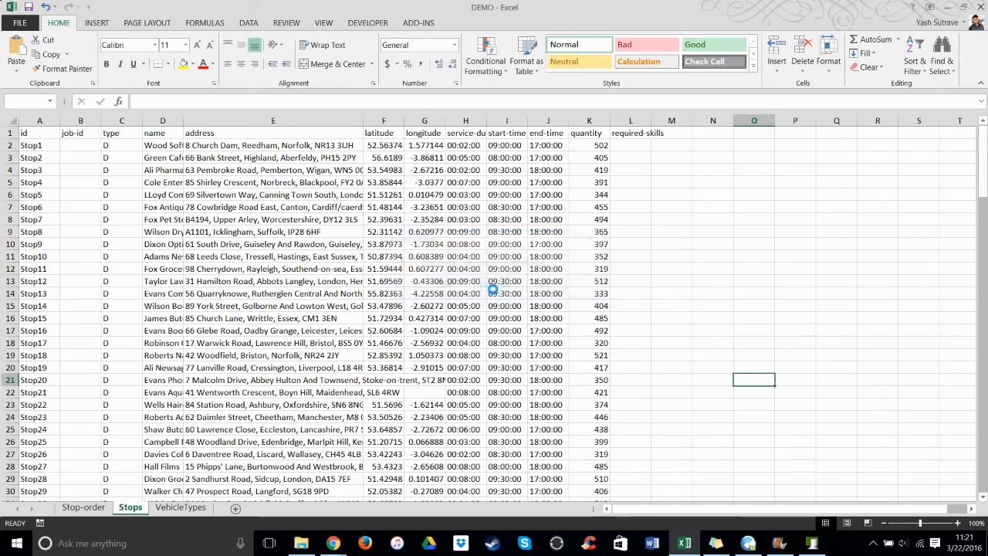
left_click(332, 543)
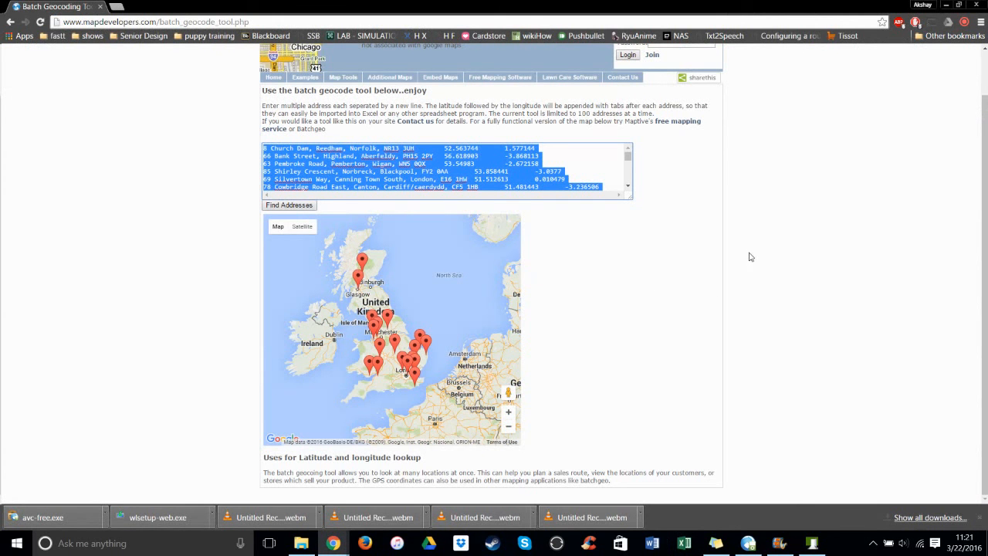